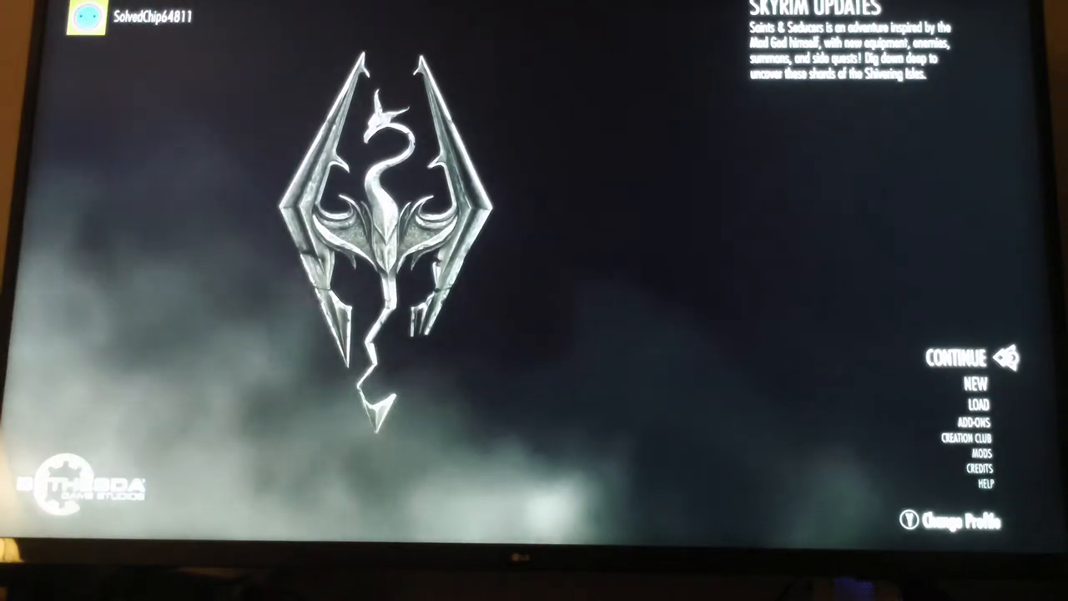
Open the Mods browser from the main menu, showing featured mods and the 150-mod library.
key(Down)
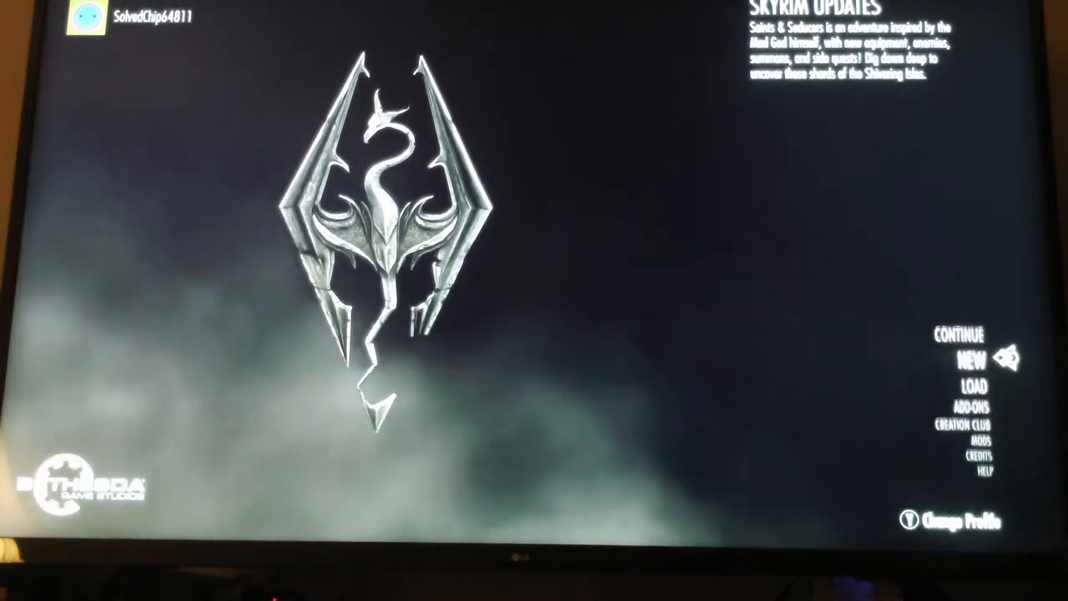
scroll(down, 3)
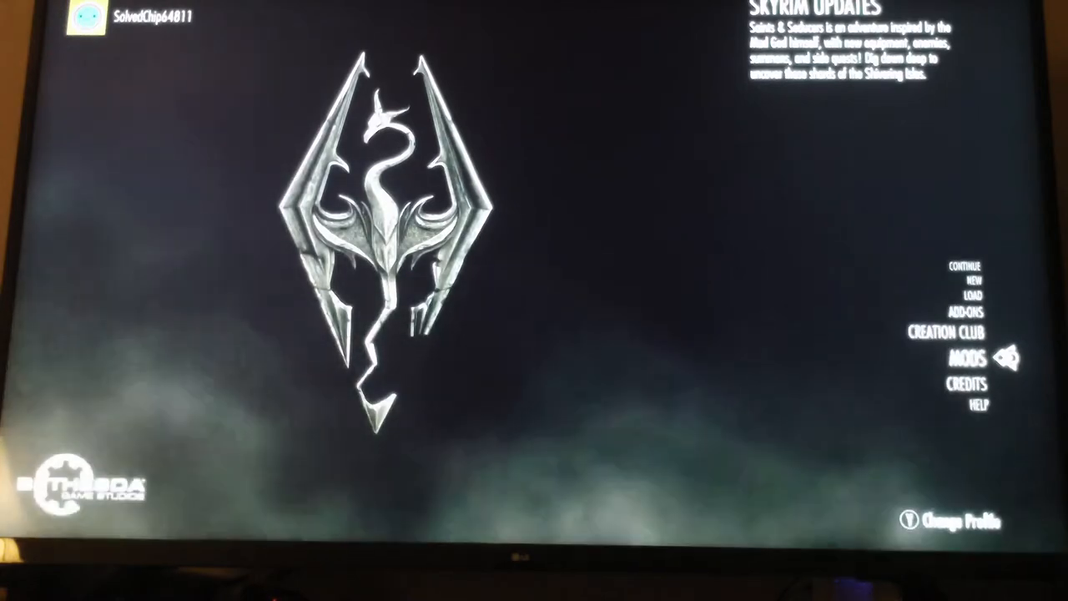
click(968, 358)
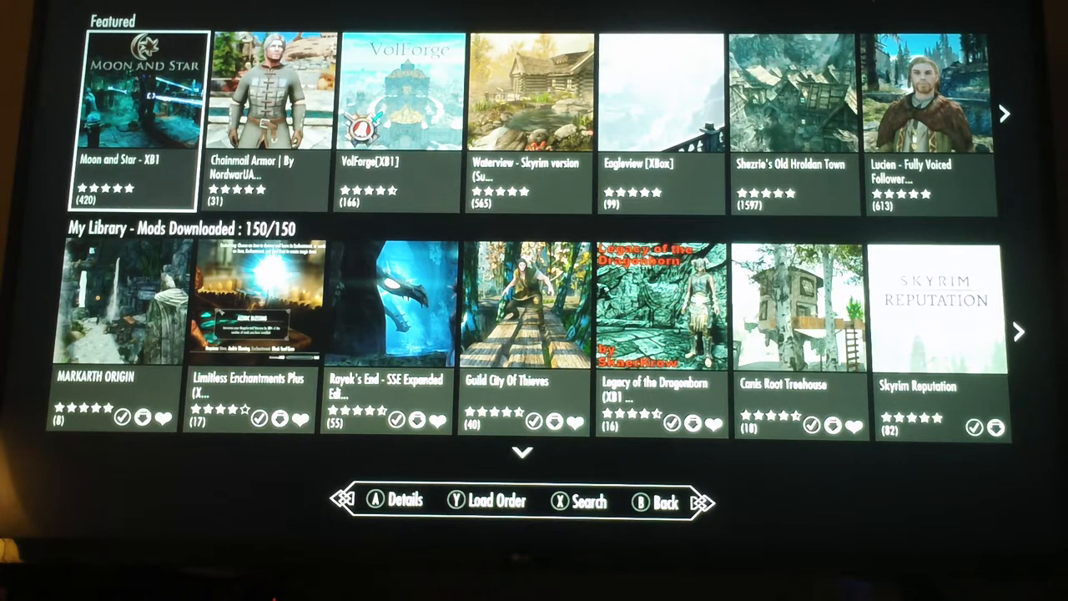
View the Moon and Star - XB1 details page, then back out to the load order.
click(132, 113)
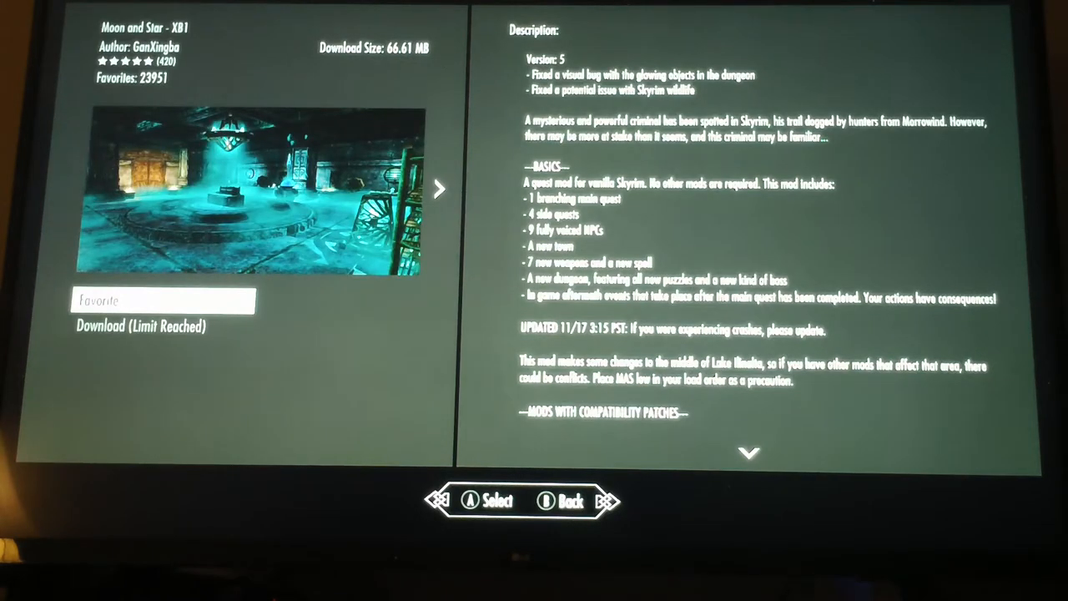
key(Back)
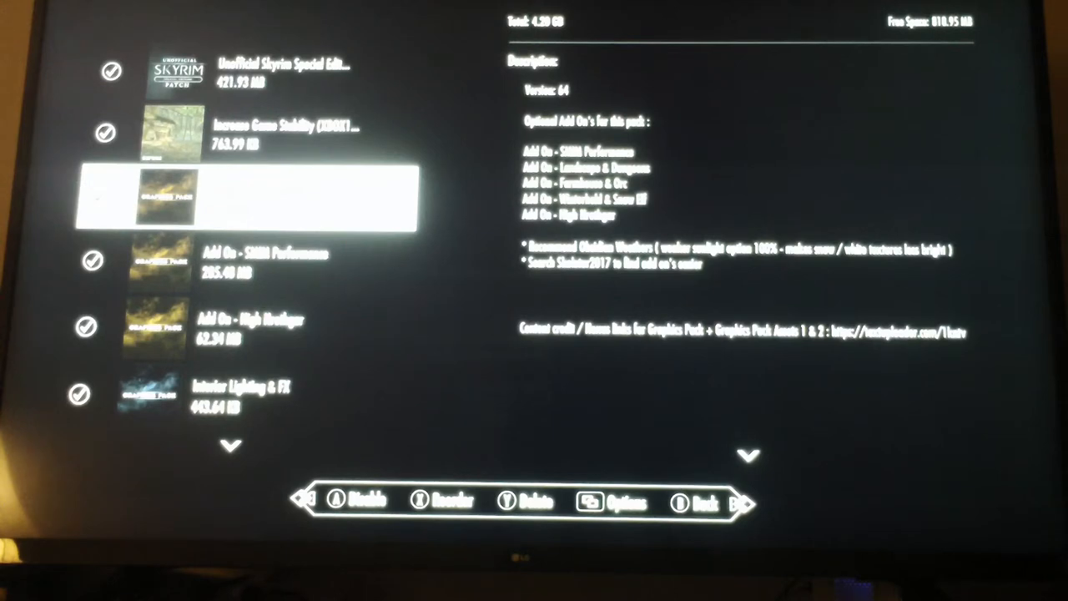
Scroll the load order through Lush Trees, Dynamic Camera and 60 FPS Interface descriptions.
scroll(down, 3)
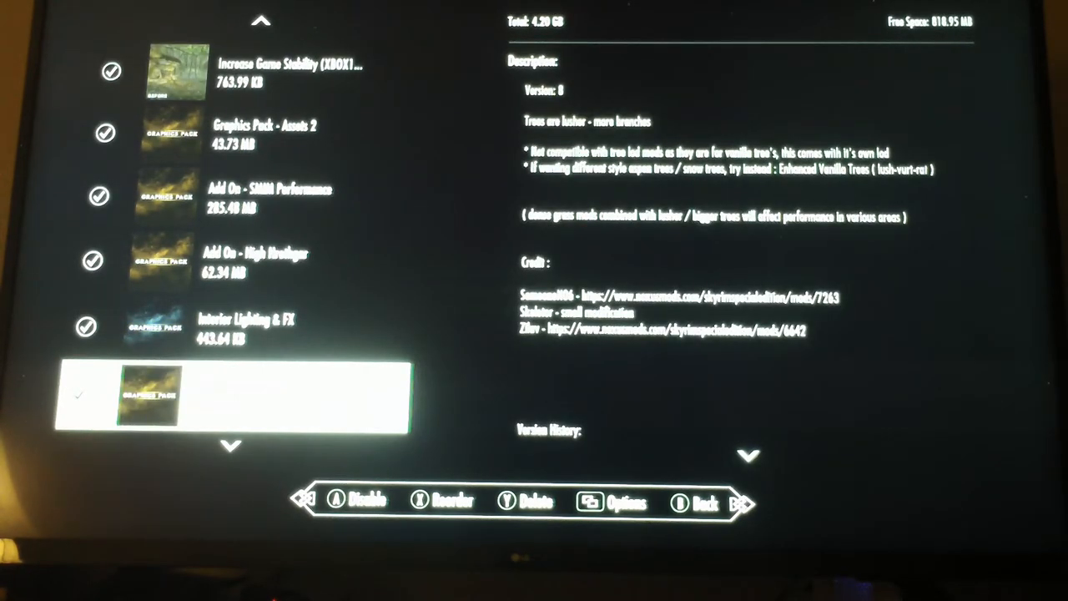
scroll(down, 3)
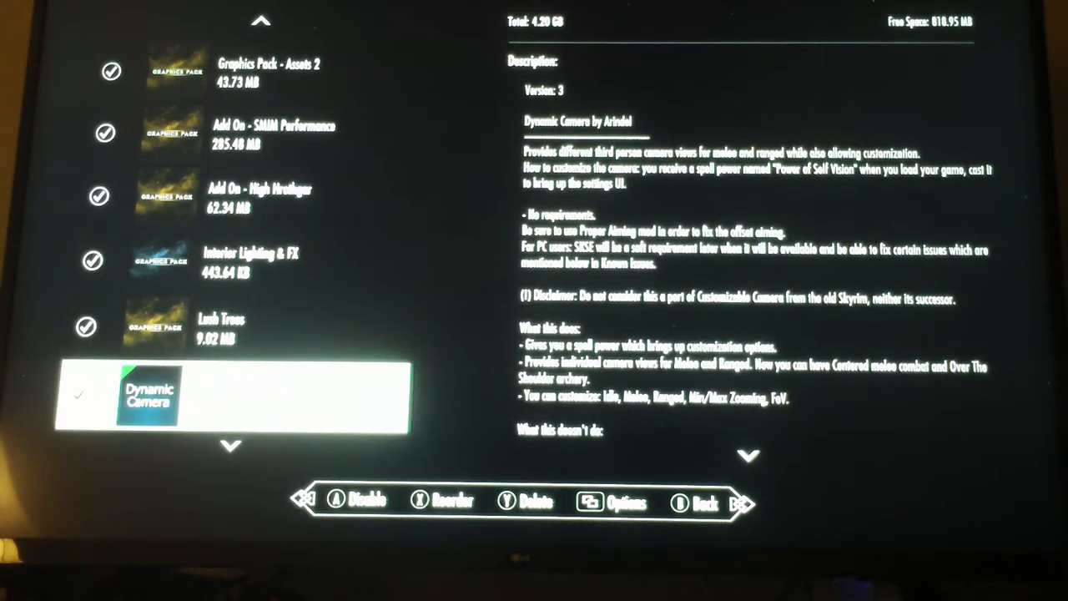
scroll(down, 3)
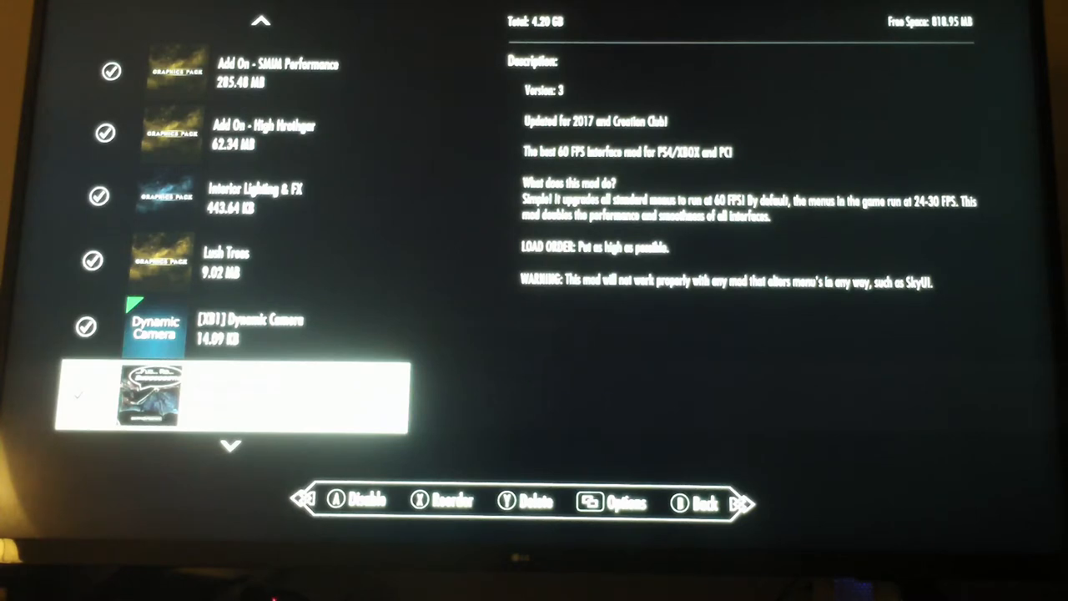
scroll(down, 3)
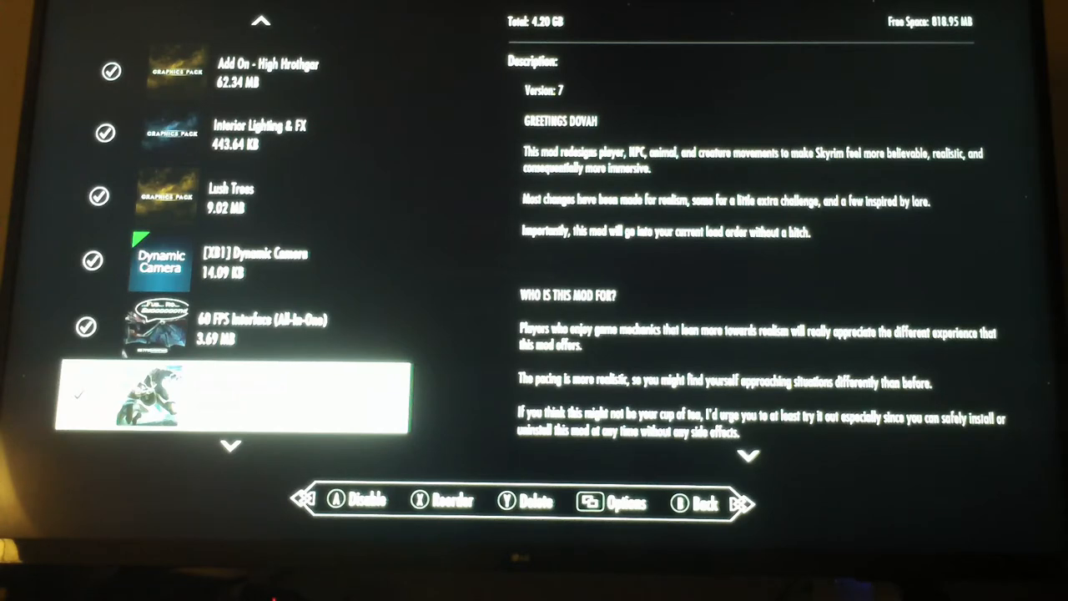
Scroll past Immersive Movement, A Quality World Map, Pastel Map Markers and Surreal Lighting to the sky mod.
scroll(down, 3)
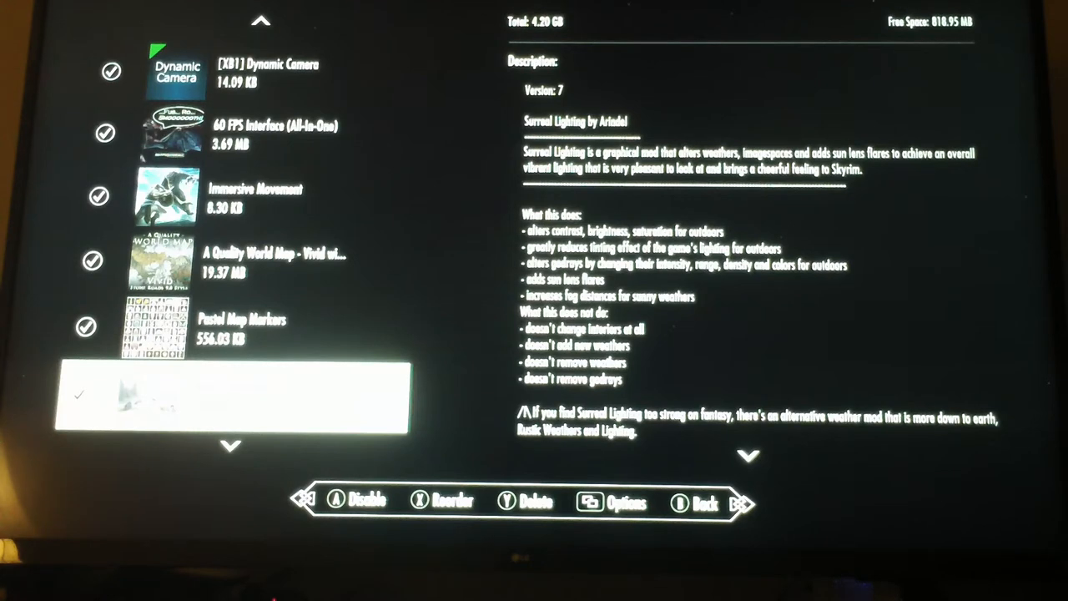
scroll(down, 3)
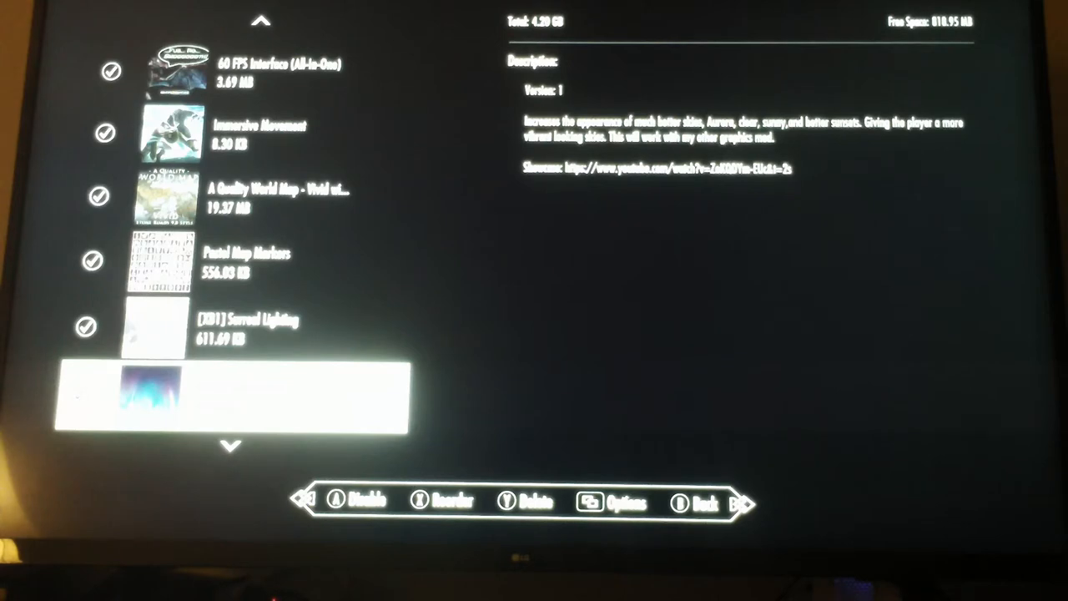
Scroll past Better Skies, Handmade Signs, Lockpicking Interface and Ordinator to the Awesome Artifacts patch.
scroll(down, 3)
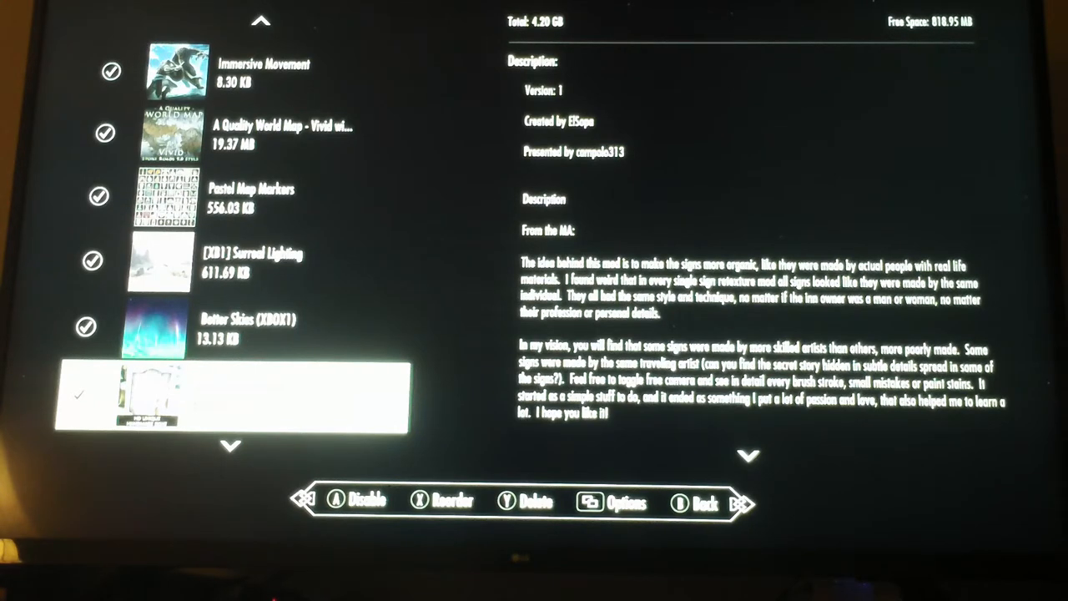
scroll(down, 3)
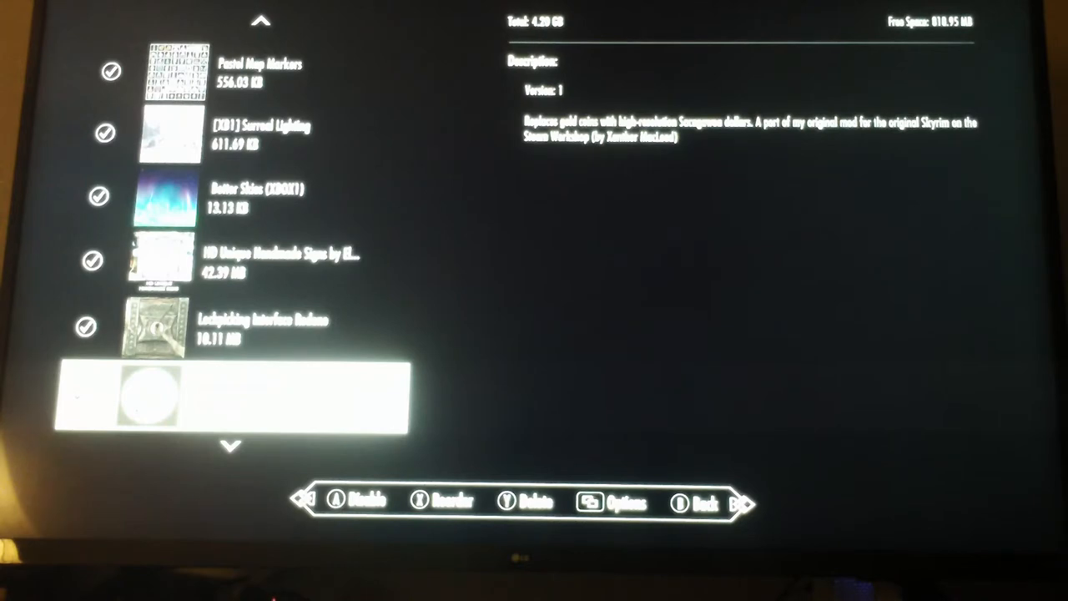
scroll(down, 3)
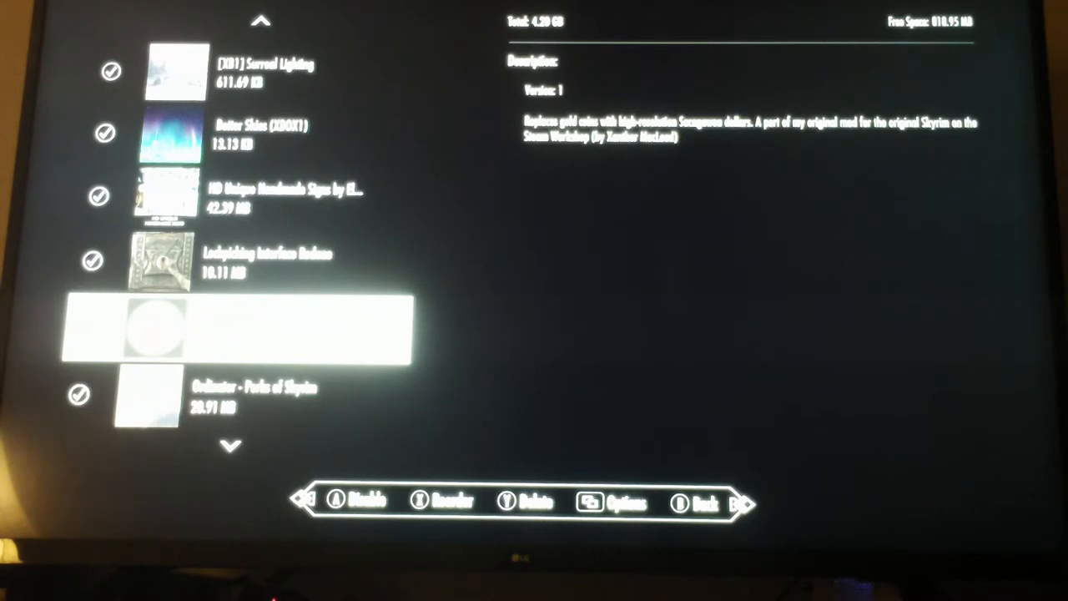
scroll(down, 3)
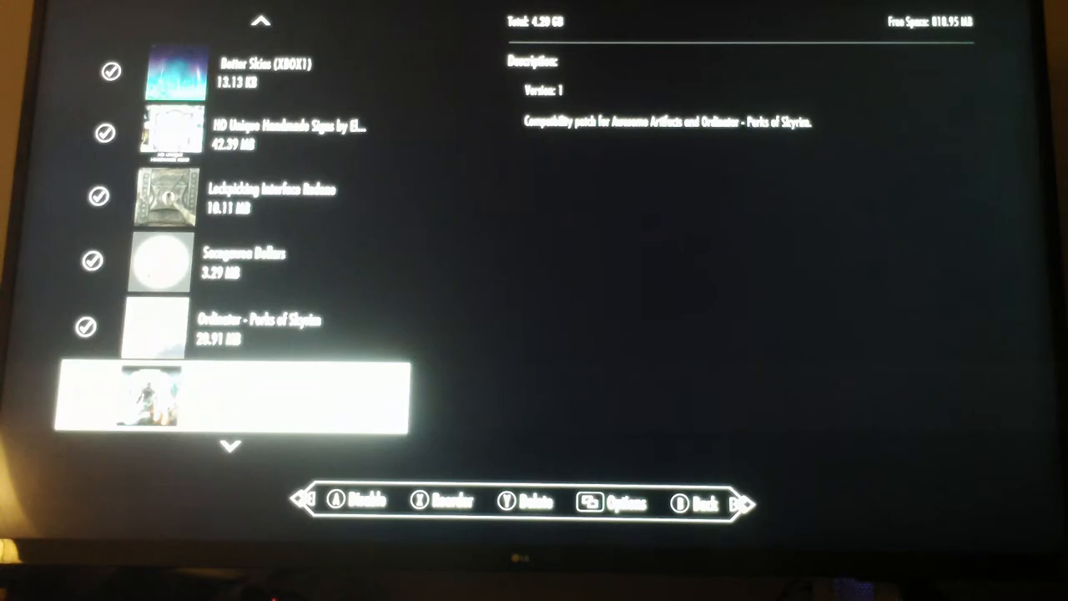
Scroll through Apocalypse - Magic of Skyrim to the Summermyst enchantments description.
scroll(down, 3)
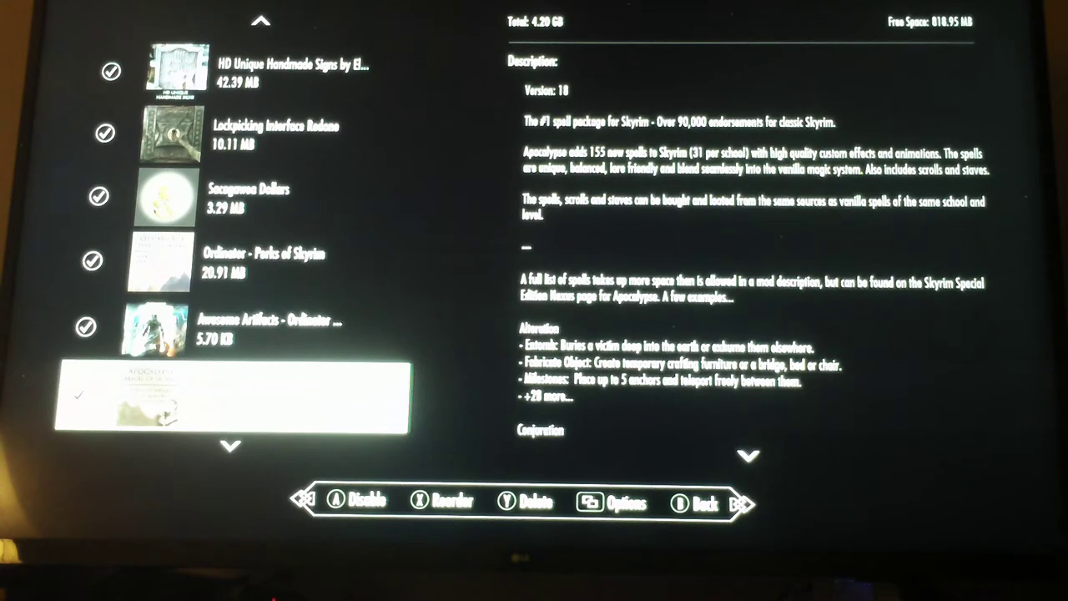
scroll(down, 3)
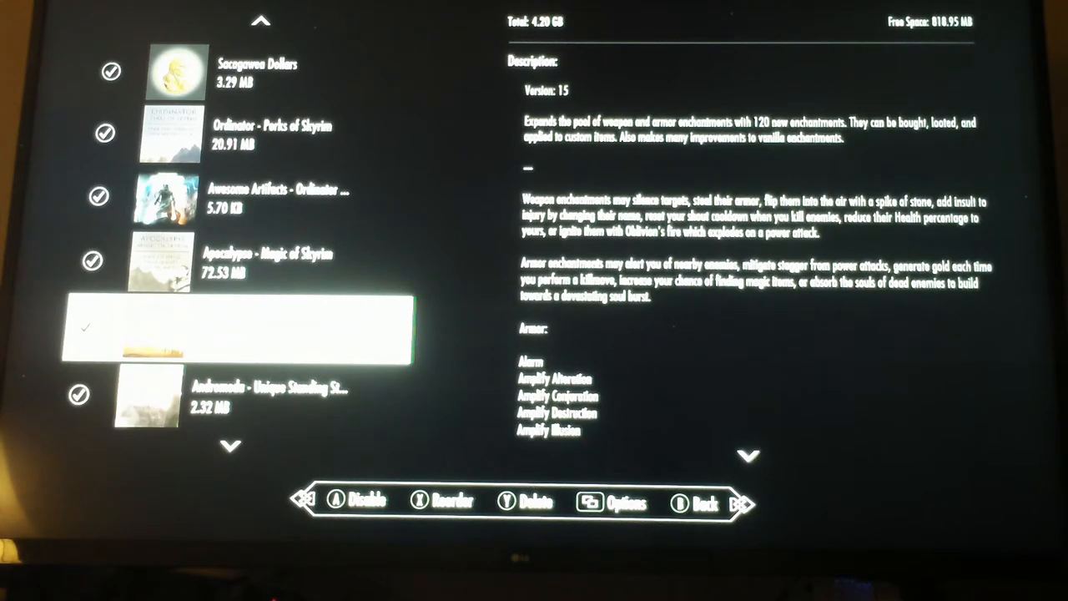
Scroll past Summermyst, Andromeda, Enchantment Chests, Improved Spells and Archery Tweaks to Better Bows Integrated.
scroll(down, 3)
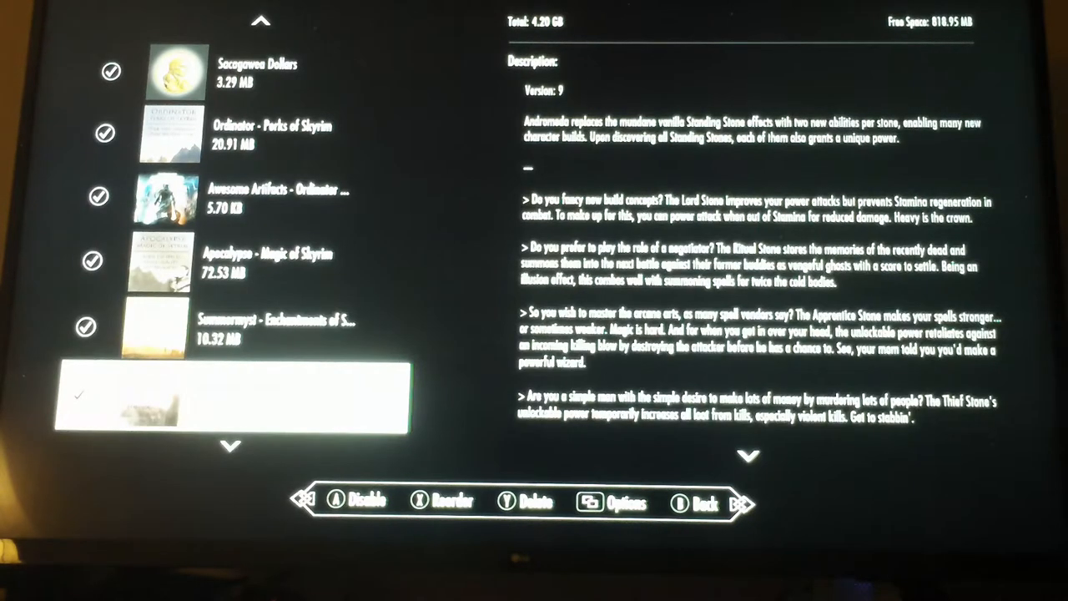
scroll(down, 3)
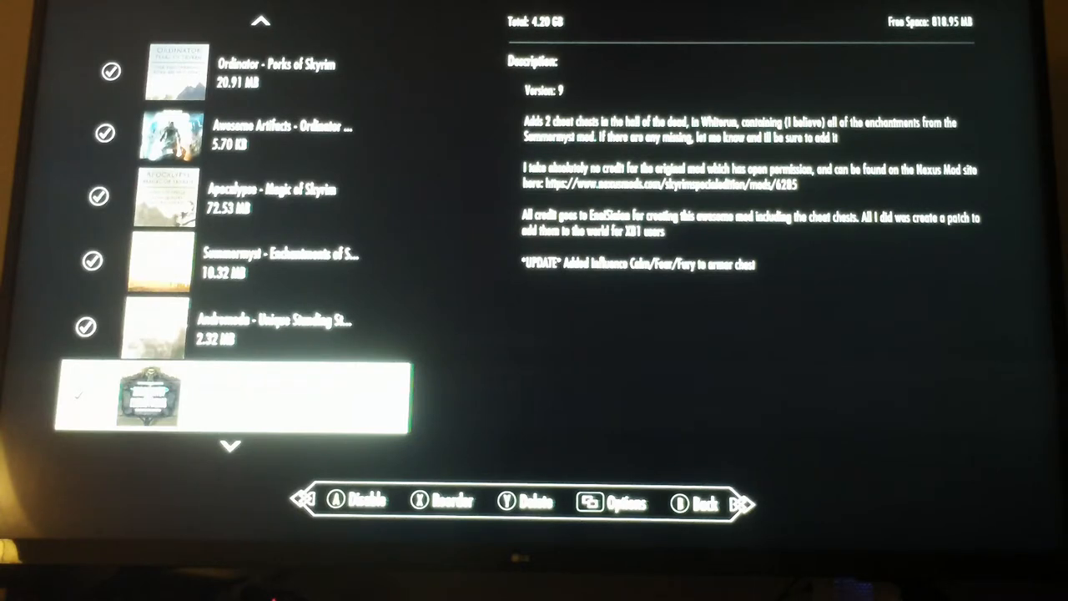
scroll(down, 3)
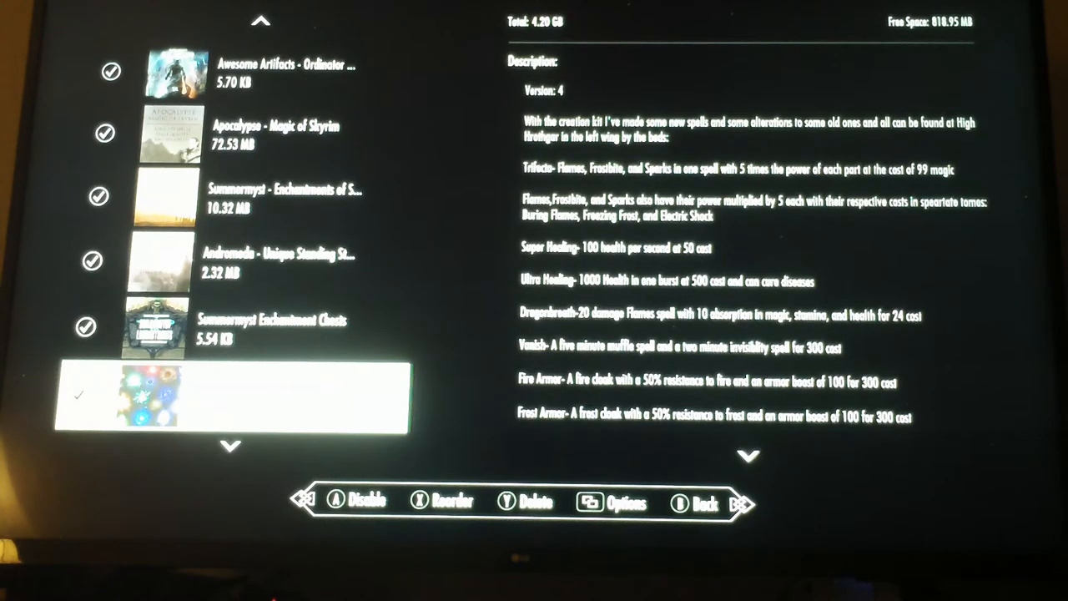
scroll(down, 3)
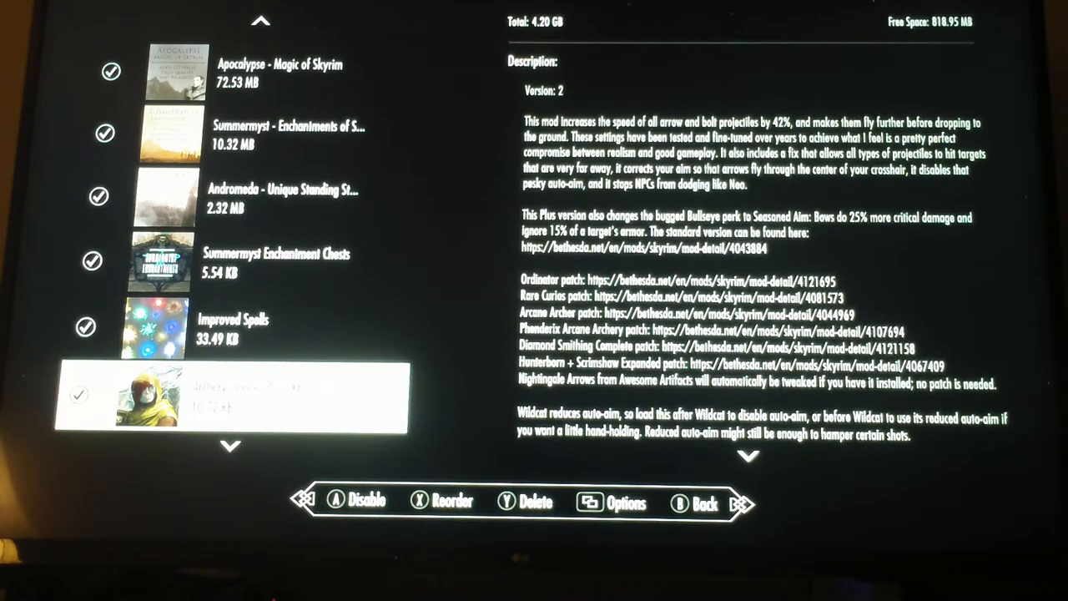
scroll(down, 3)
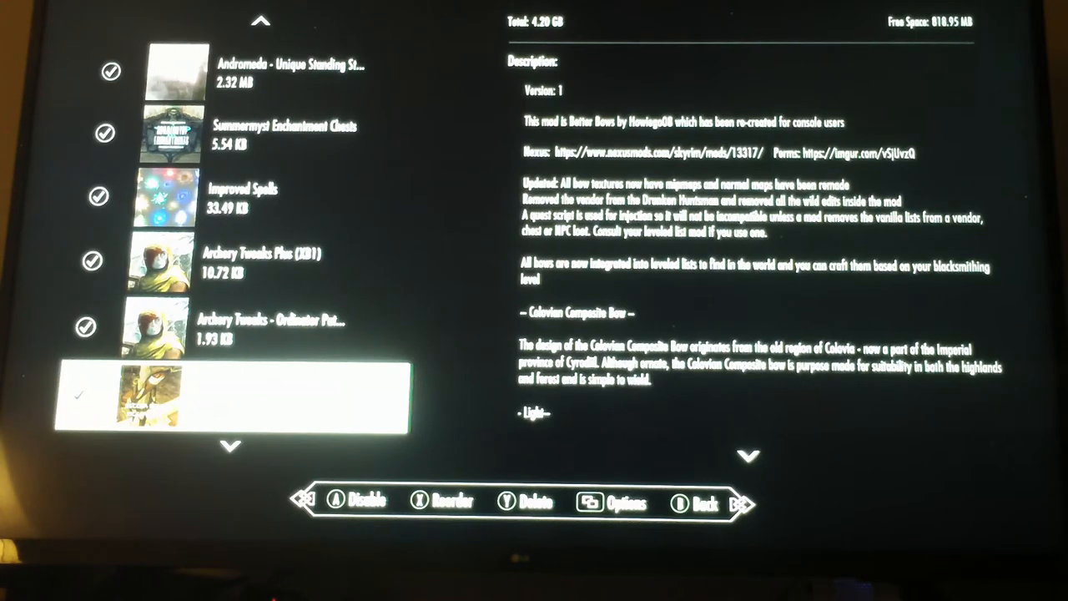
Scroll past Better Bows, Glowing Arrows, Poison Arrow Crafting and Heavy Metal to Vesterium Magus.
scroll(down, 3)
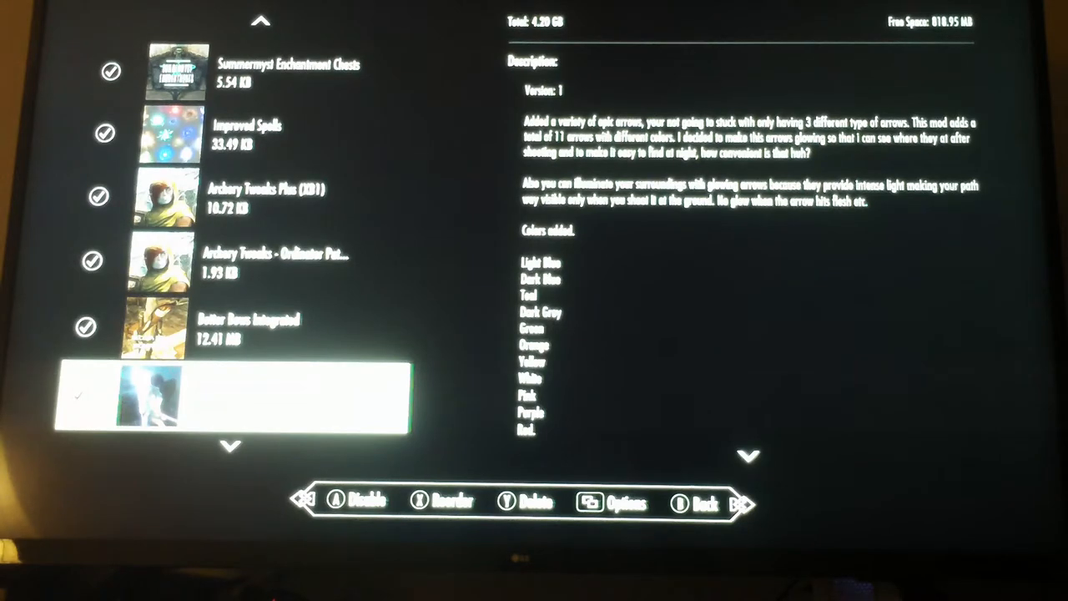
scroll(down, 3)
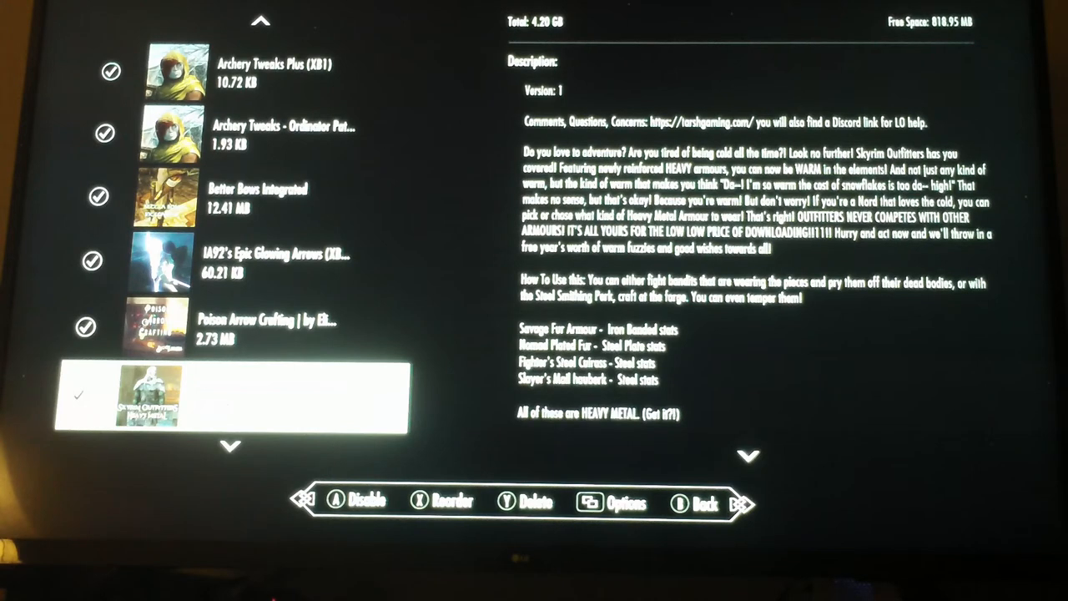
scroll(down, 3)
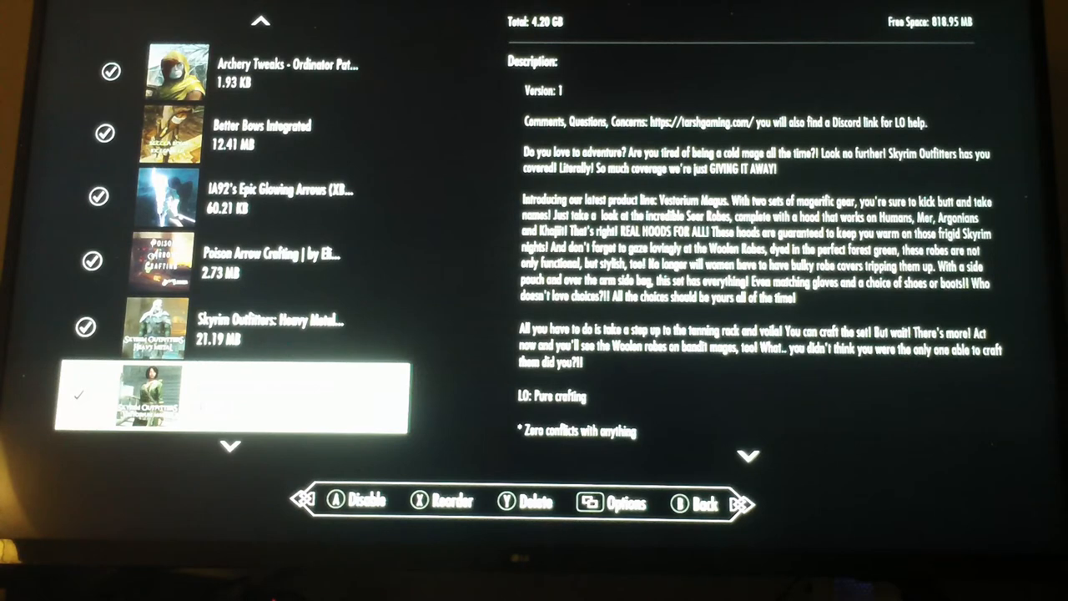
Read the Adventurers' outfits and King Ports' Skyrim Attire descriptions, then reach Rosé Vampire Armor.
scroll(down, 3)
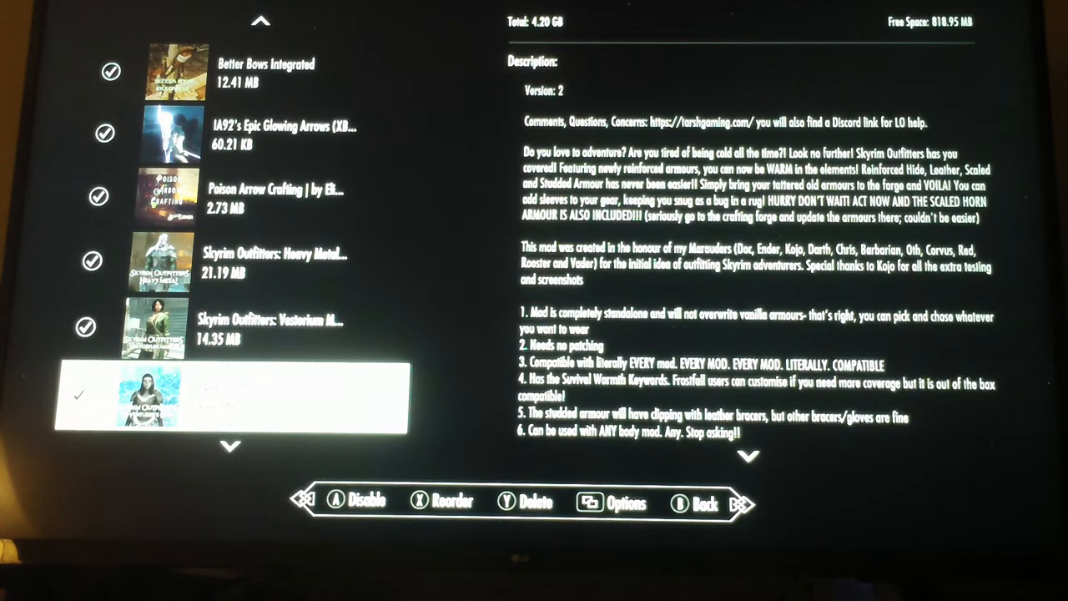
scroll(down, 3)
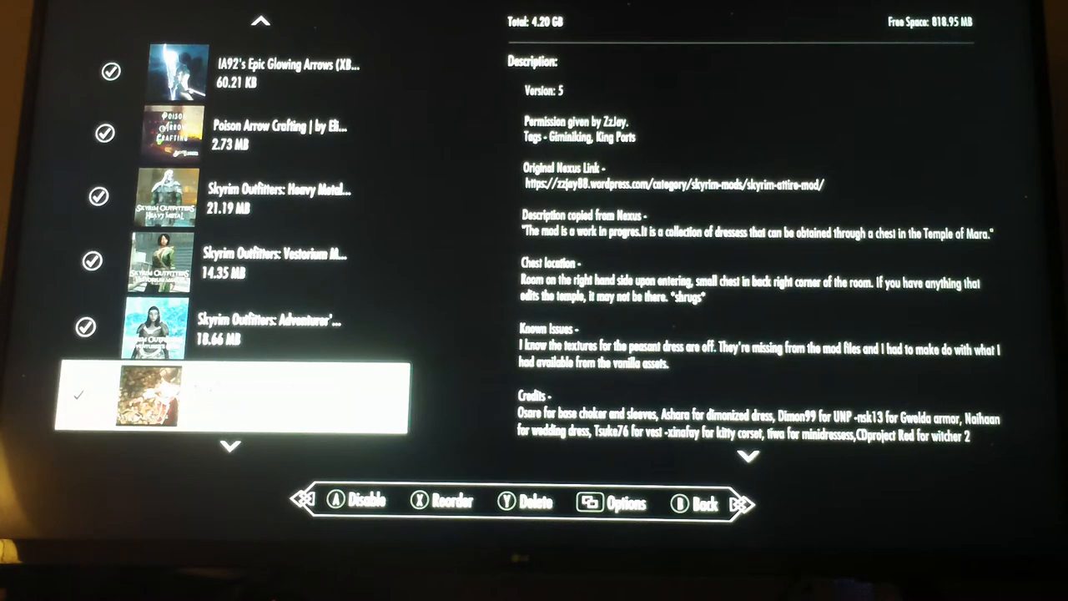
scroll(down, 3)
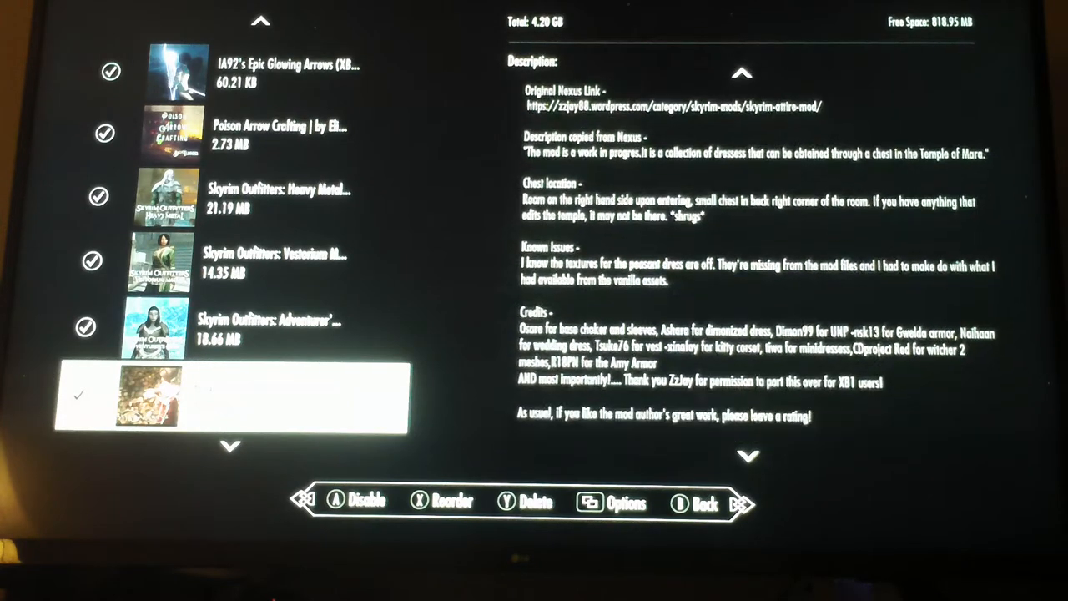
scroll(down, 3)
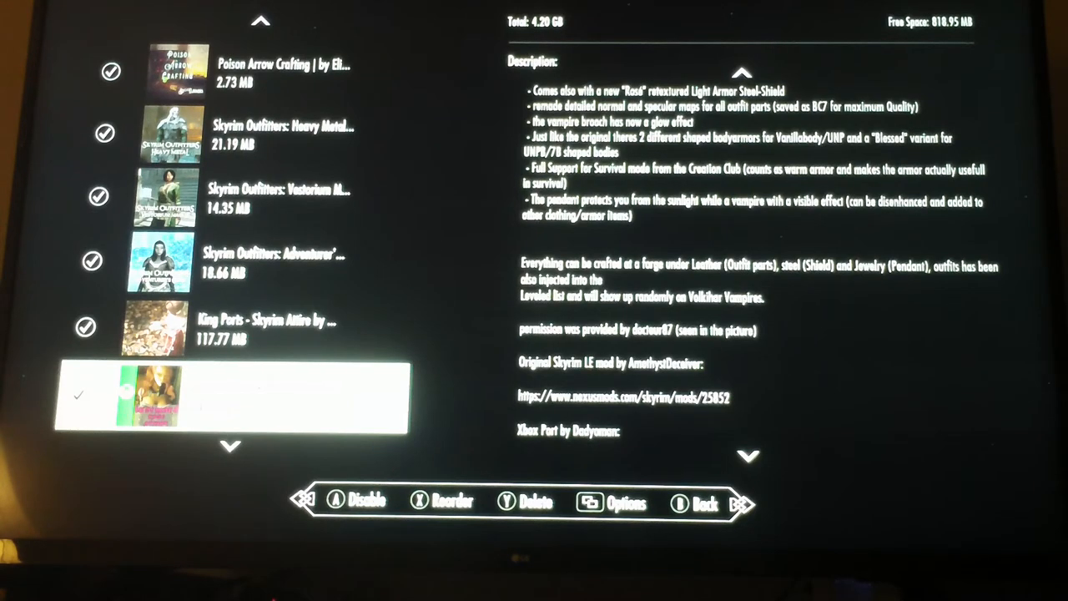
Scroll past Rosé Vampire Armor, Velvet Robes and Cloaks and Better Dressed NPCs to Royal Armory.
scroll(down, 3)
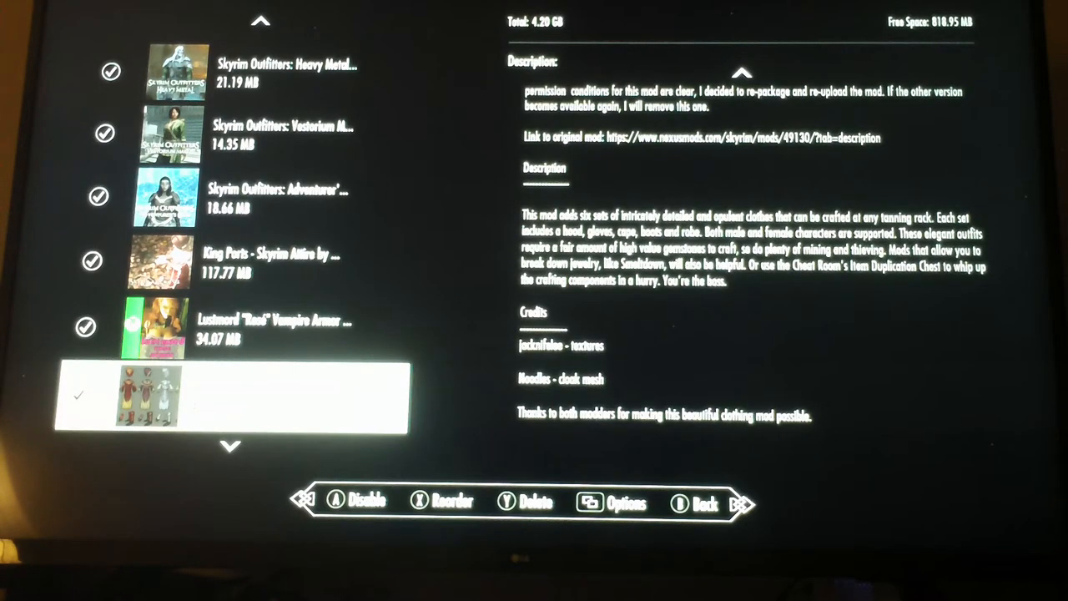
scroll(down, 3)
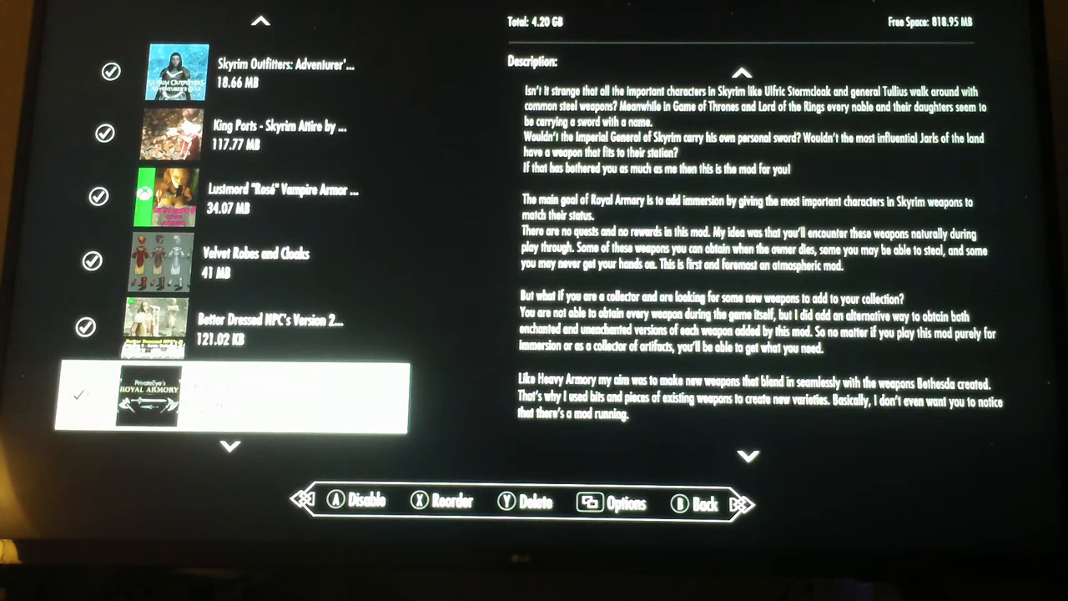
Move down past the Lavender Menace necklace to the Femmequins female-mannequin mod description.
scroll(down, 3)
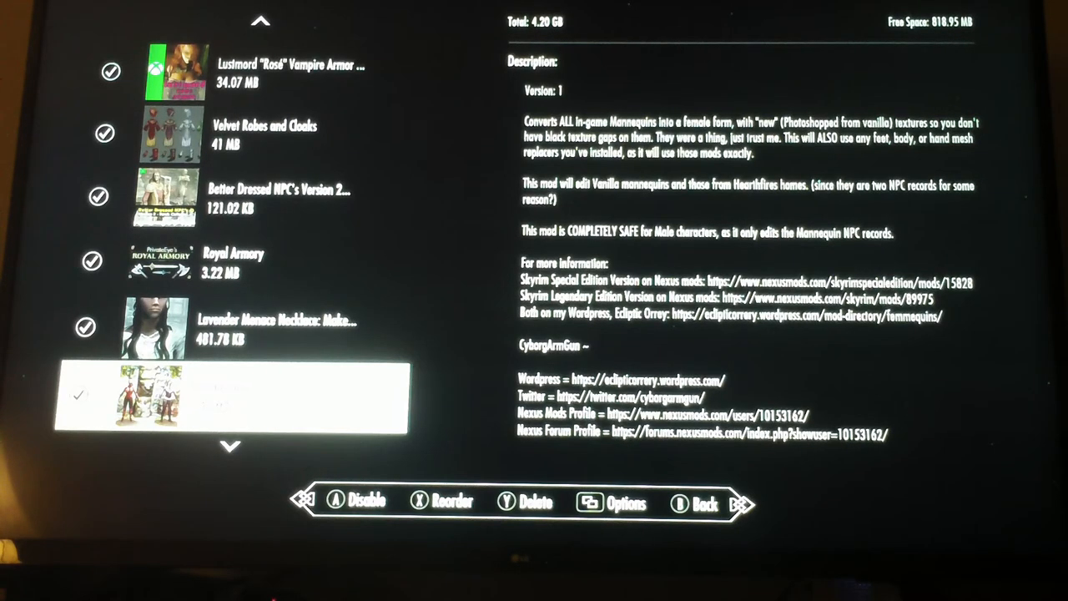
Select NihonKim's Wa Ribbons, Umbrellas and Kimonos below Femmequins to show its description.
scroll(down, 3)
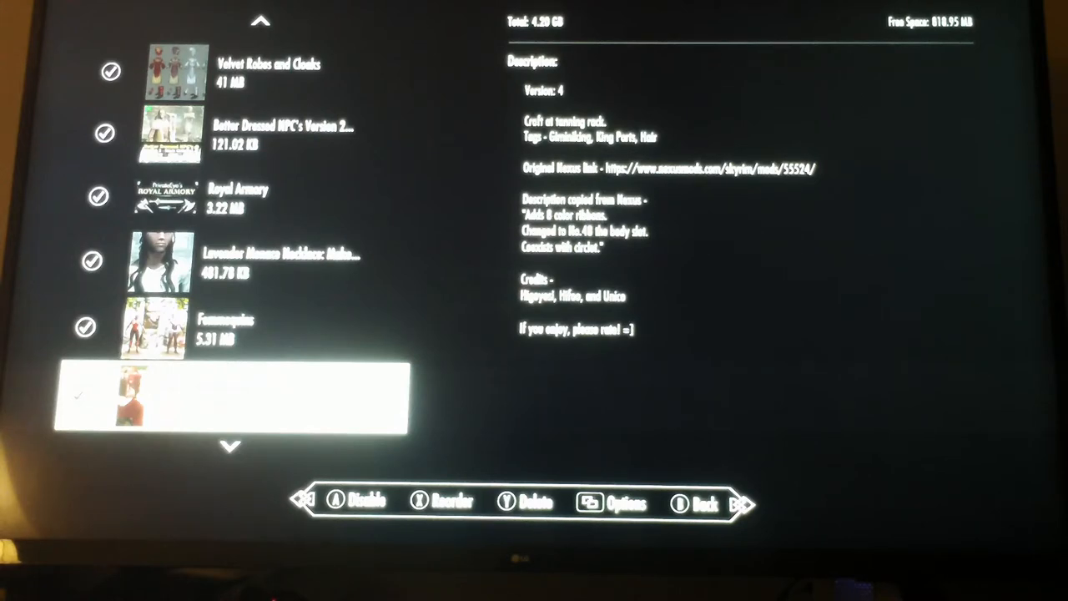
scroll(down, 3)
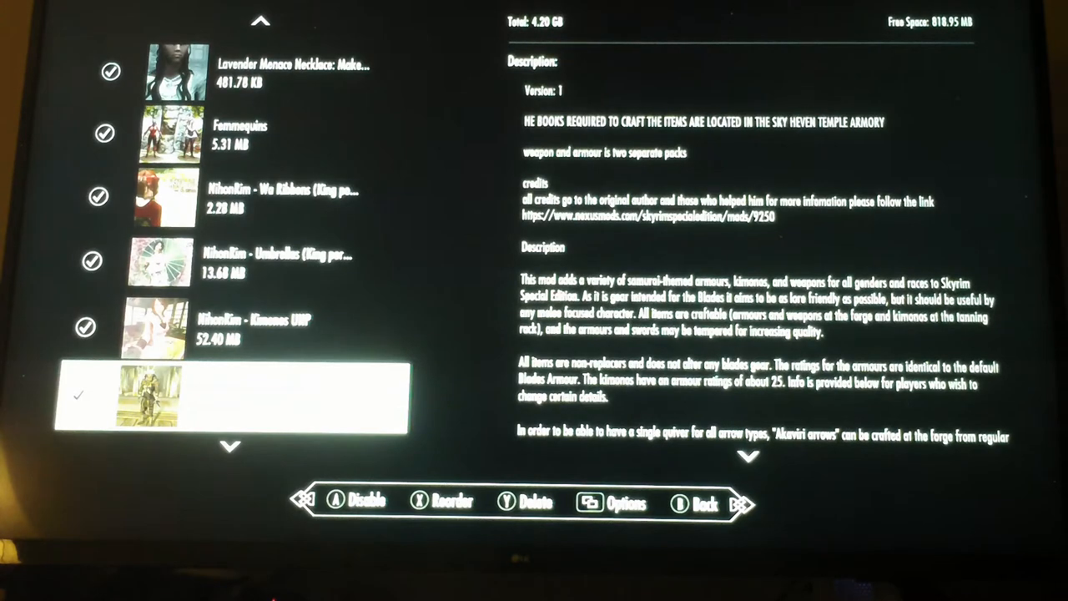
Move past Samurai Mod: Armour Edition and Cloaks & Capes to CN Accessories.
scroll(down, 3)
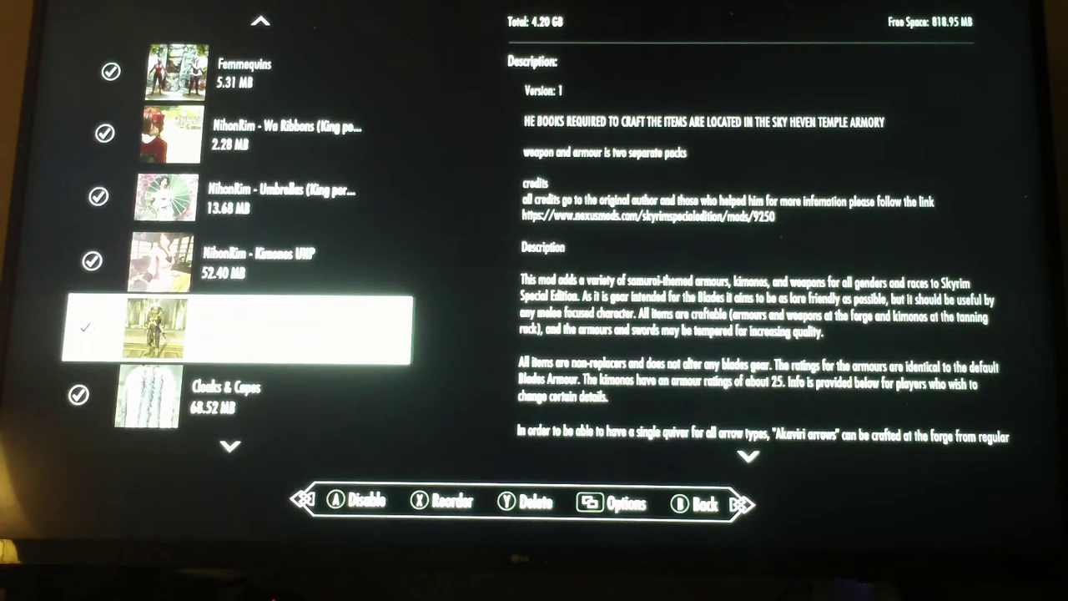
scroll(down, 3)
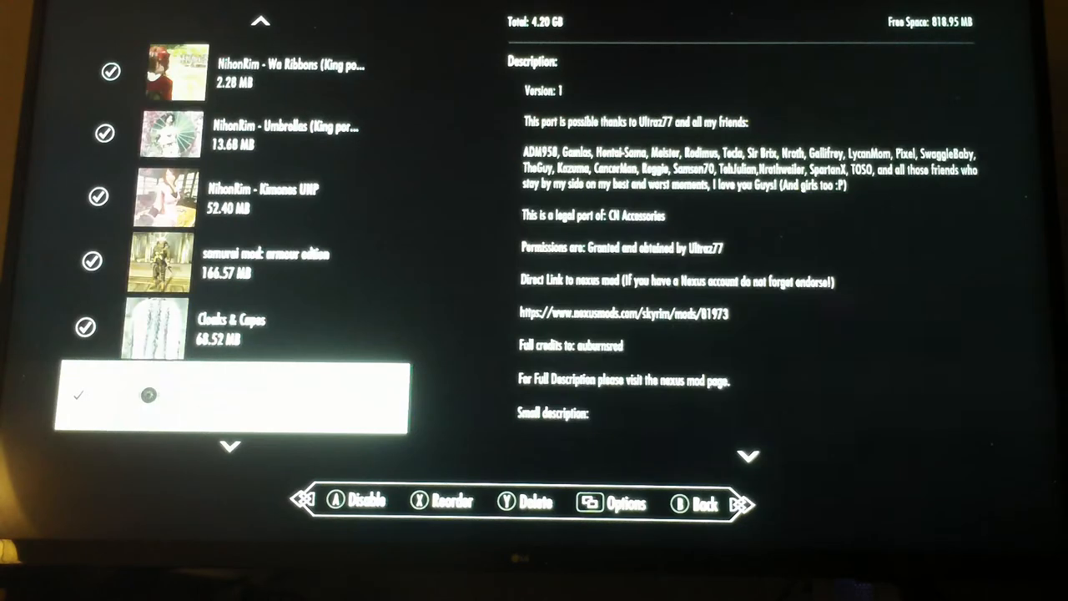
Read through the CN Accessories description, then select the rings-and-amulets Jewelry of Power mod.
scroll(down, 3)
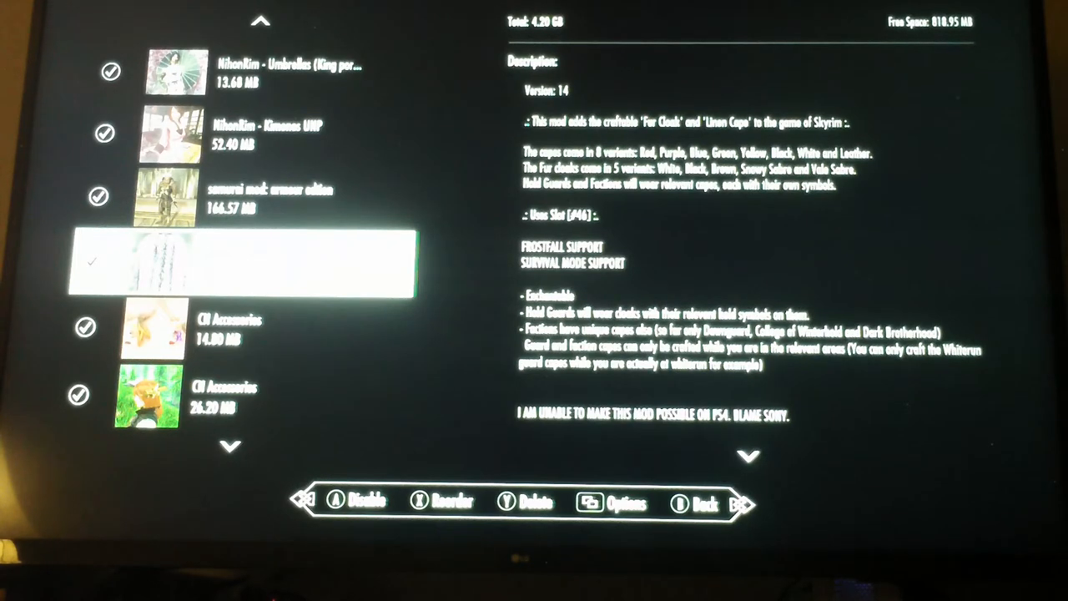
scroll(down, 3)
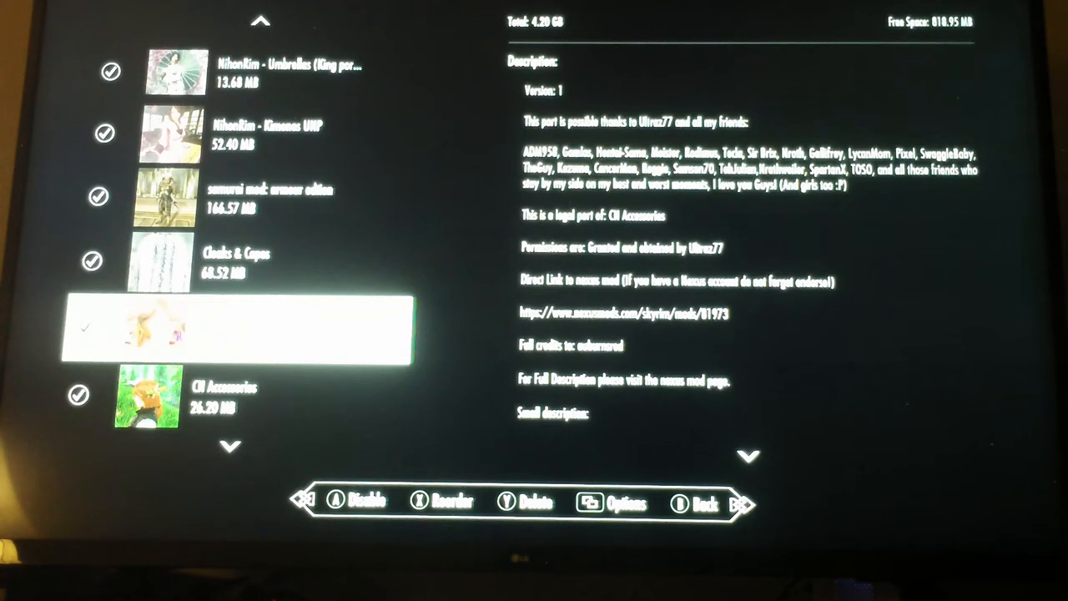
scroll(down, 3)
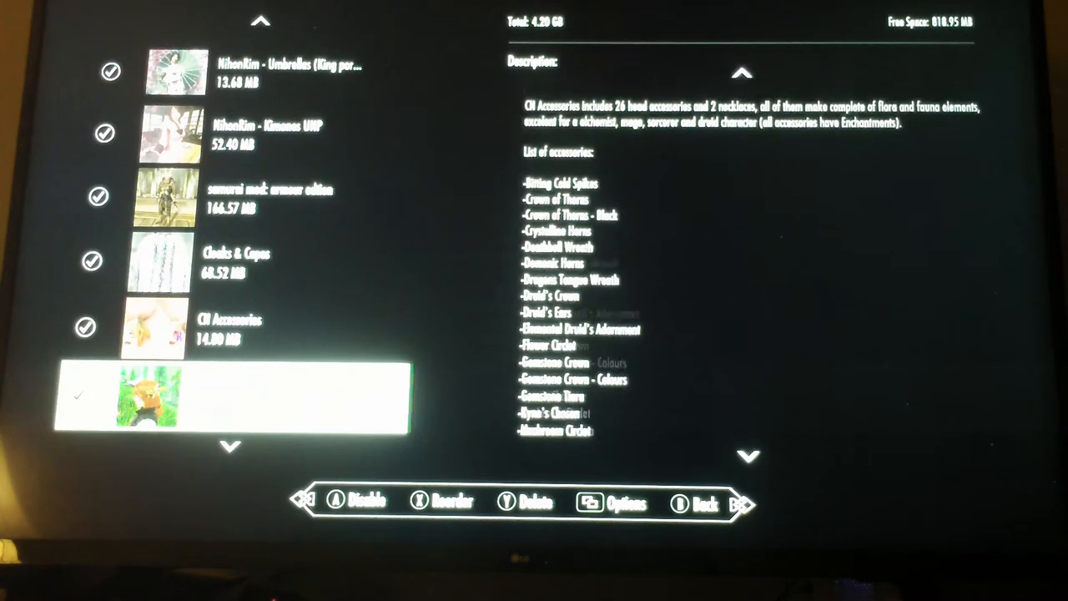
scroll(down, 3)
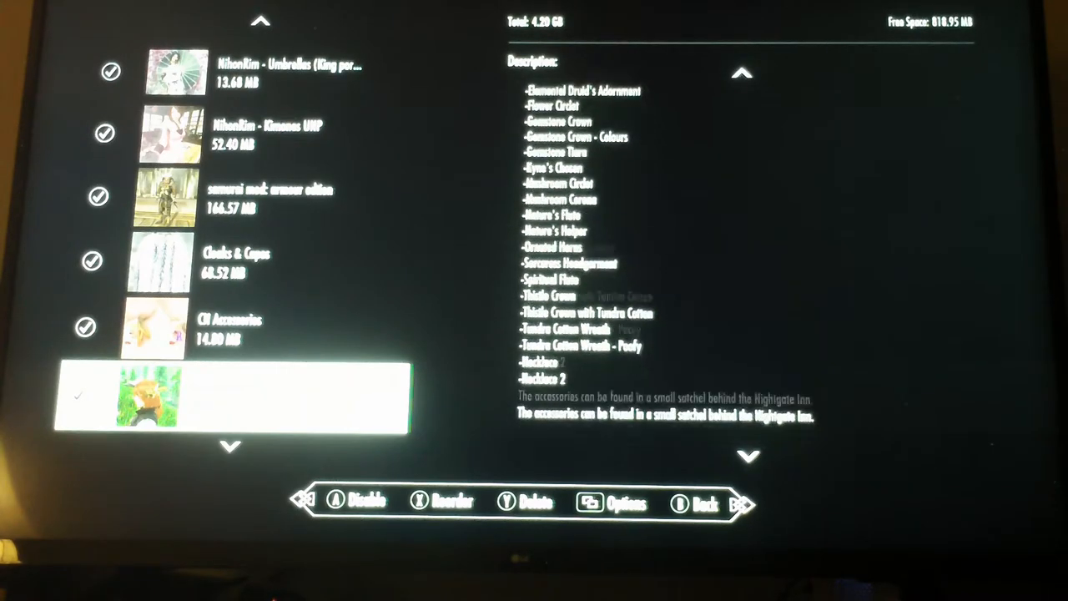
scroll(down, 3)
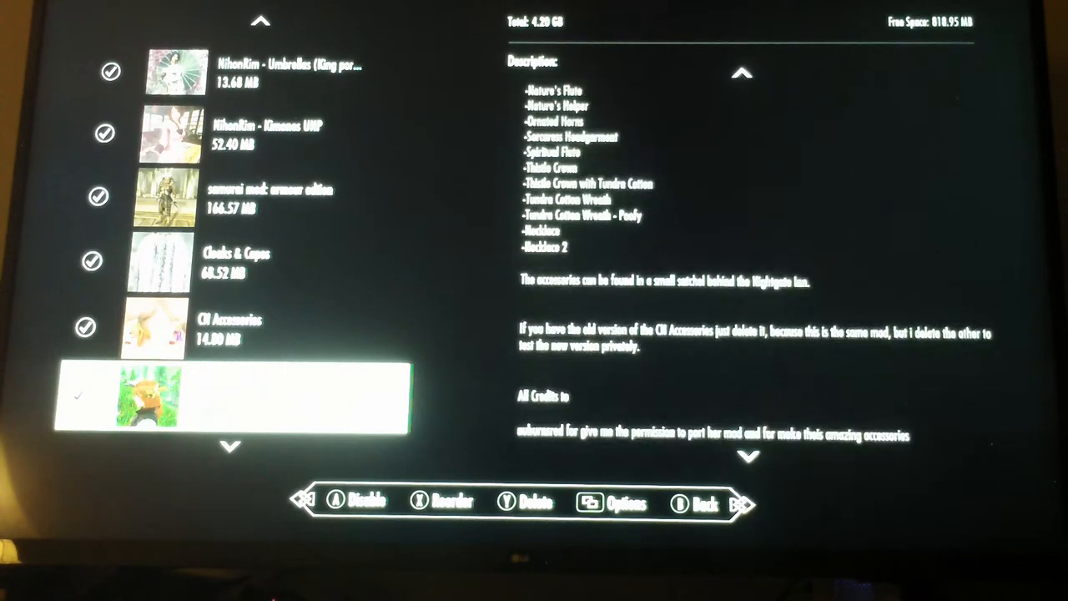
scroll(down, 3)
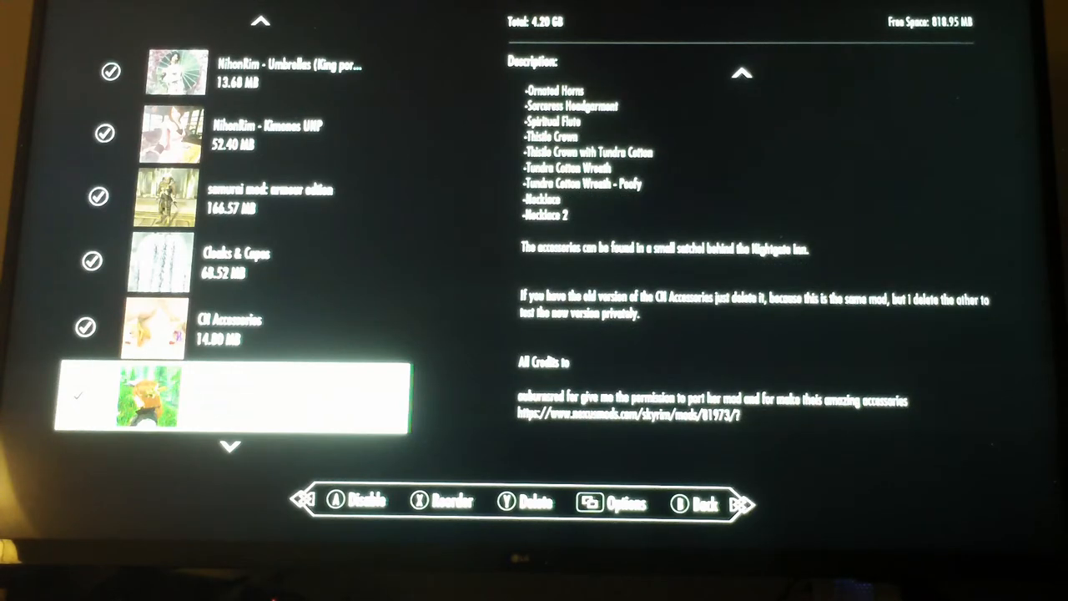
scroll(up, 3)
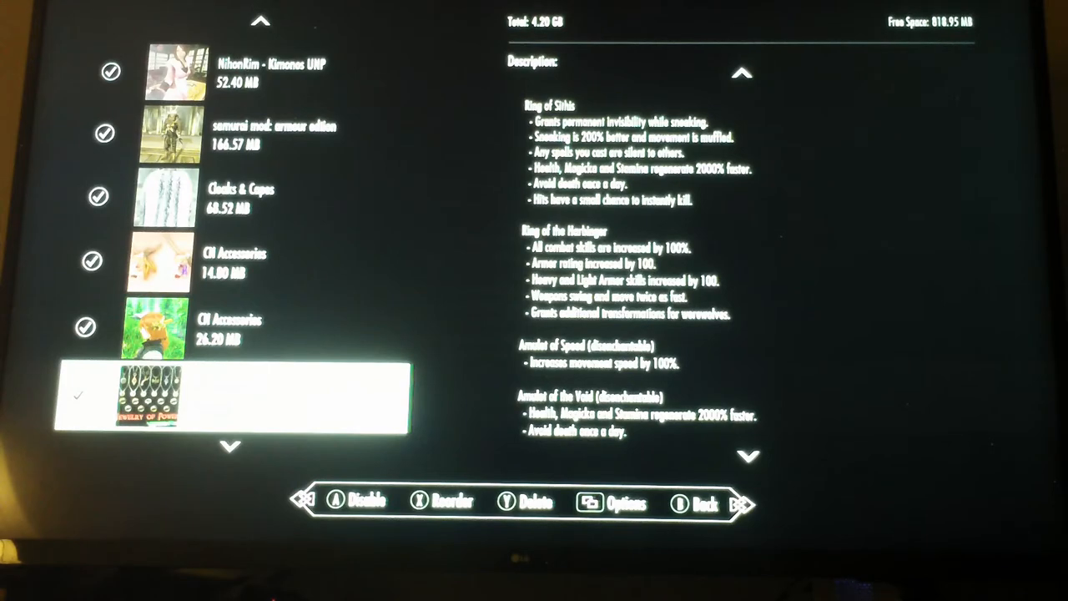
Scroll the Jewelry of Power and Awesome Artifacts descriptions, ending on Unique Uniques.
scroll(down, 3)
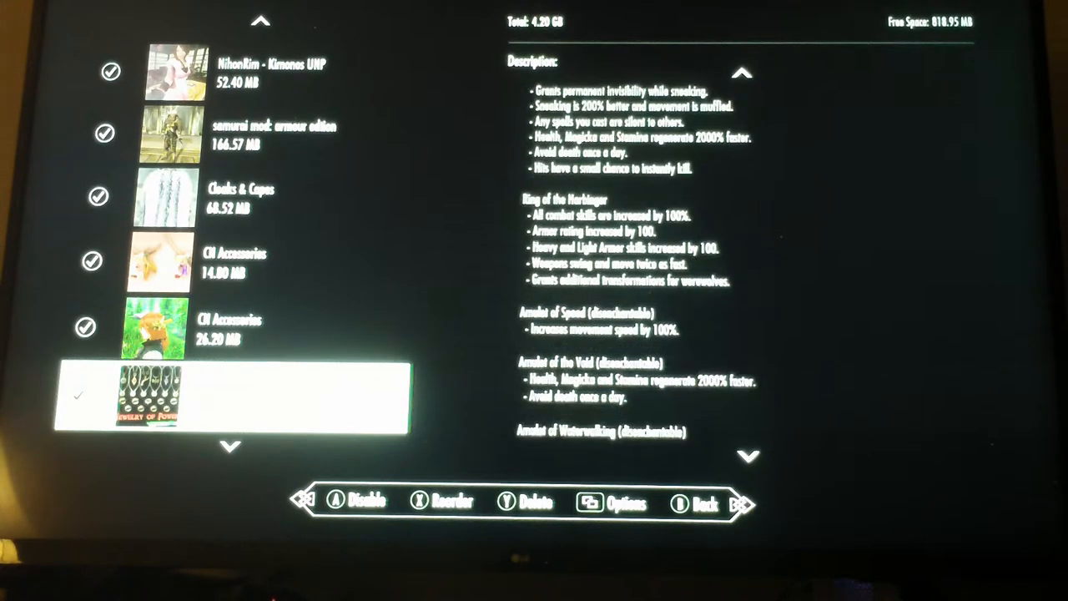
scroll(down, 3)
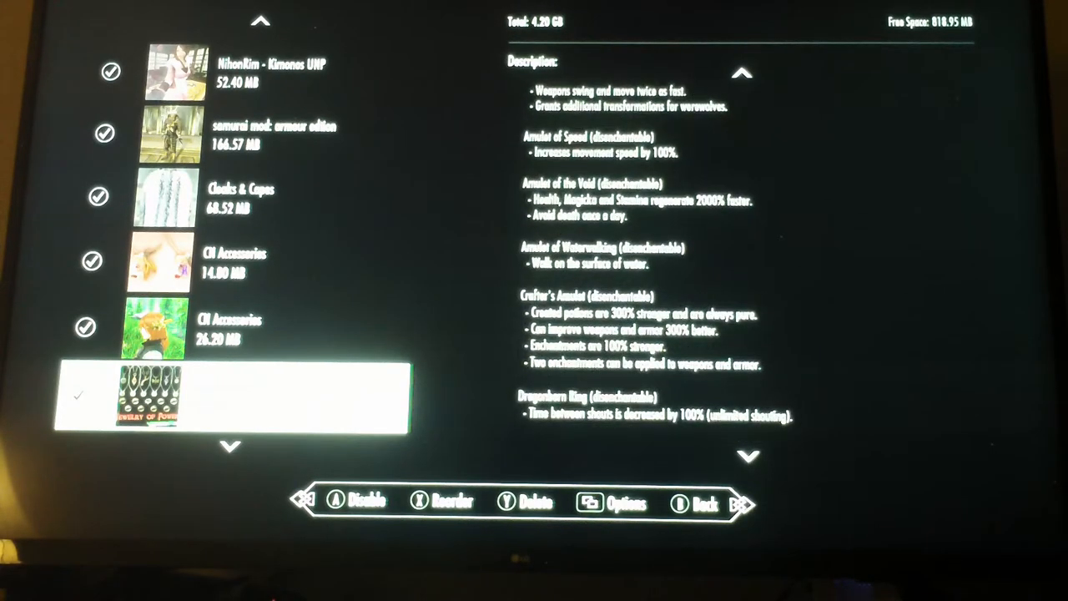
scroll(down, 3)
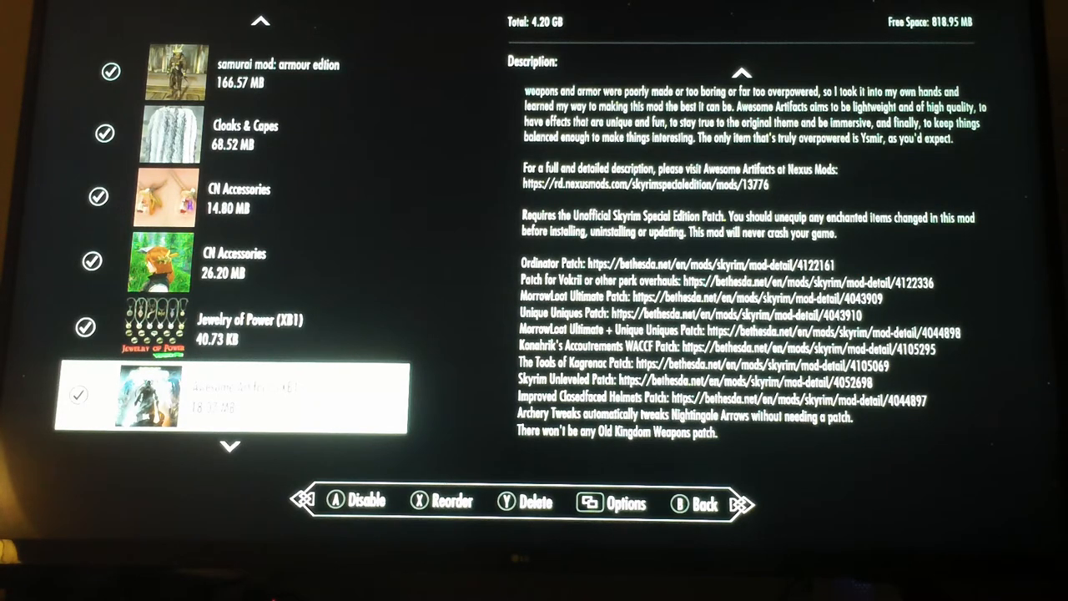
scroll(up, 3)
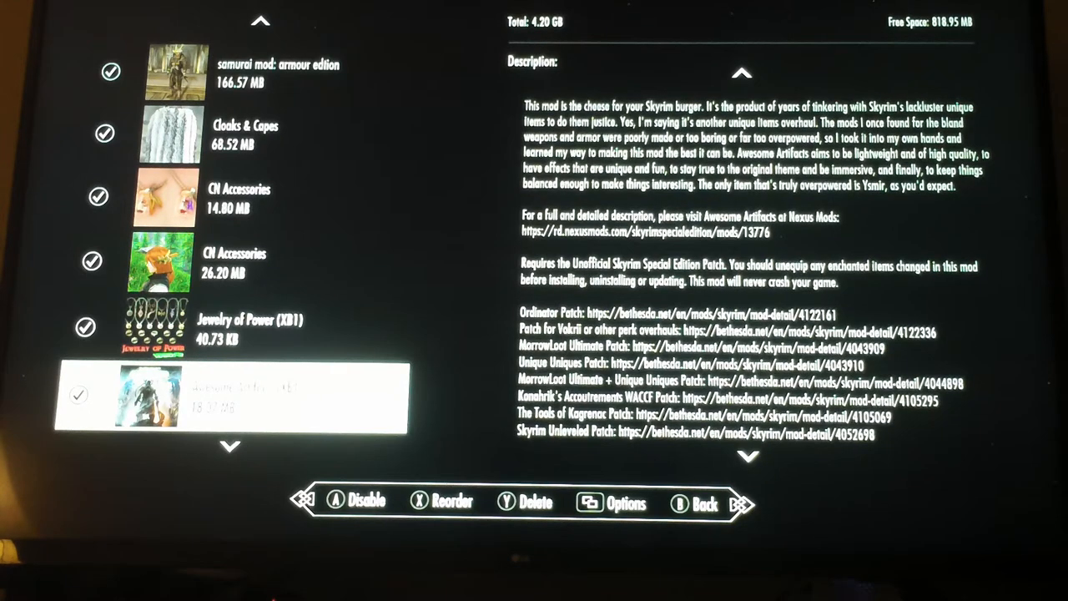
scroll(down, 3)
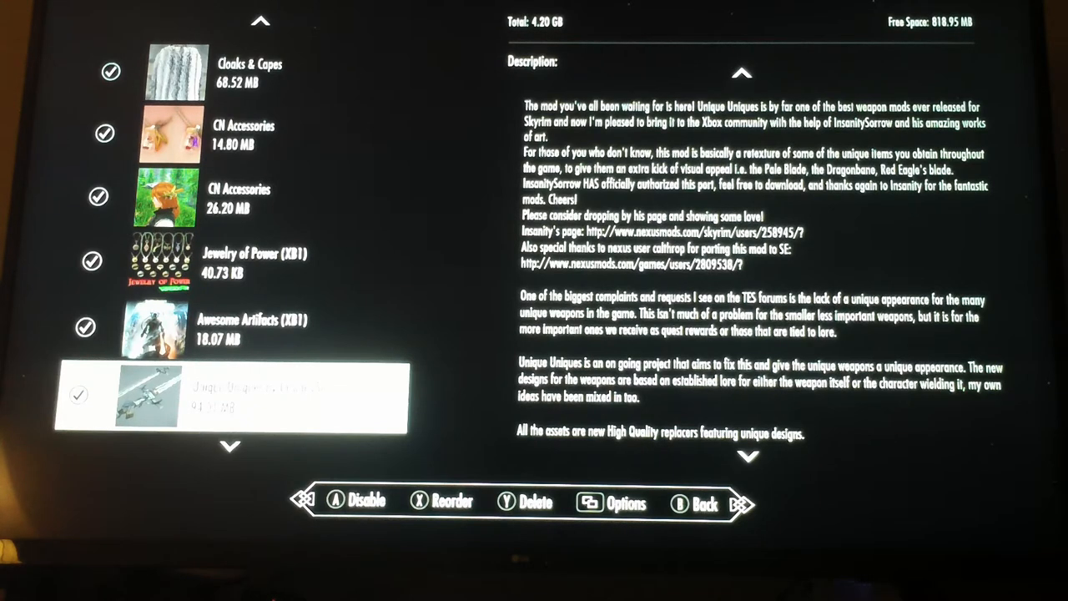
Move past Unique Uniques and the Hearthfire doll replacer to the entry without a description.
scroll(down, 3)
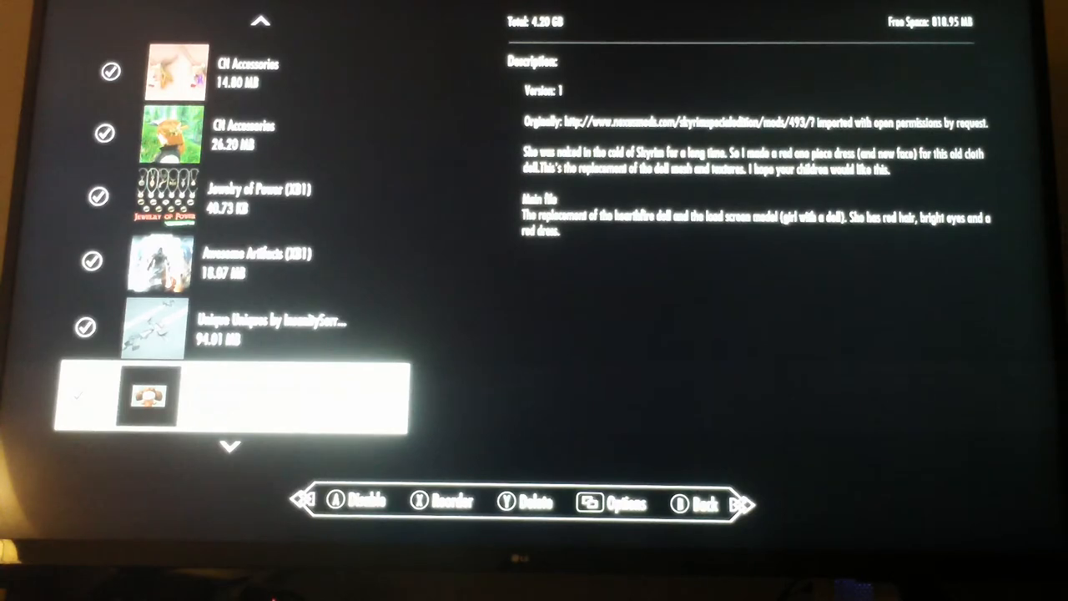
scroll(down, 3)
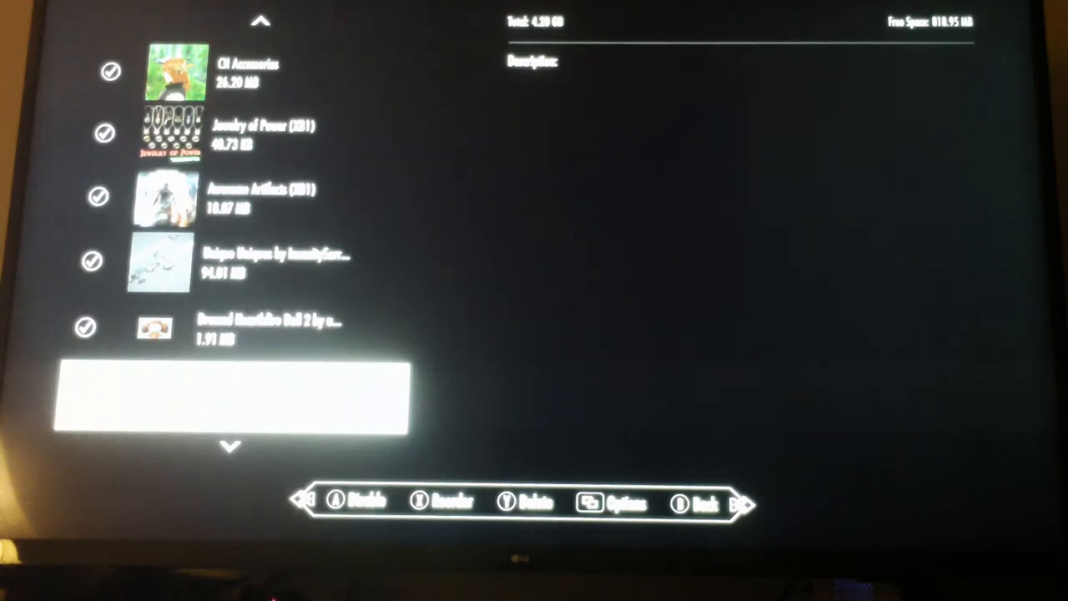
Step past langleyrugs.esp and Bling Boxes to the Gemstone Collector description.
scroll(down, 3)
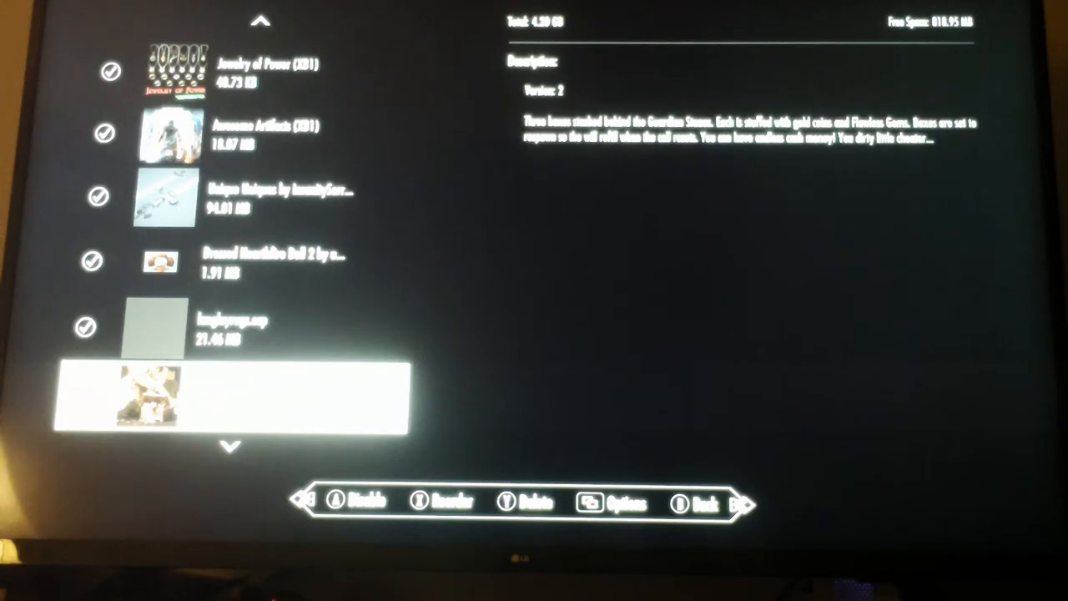
scroll(down, 3)
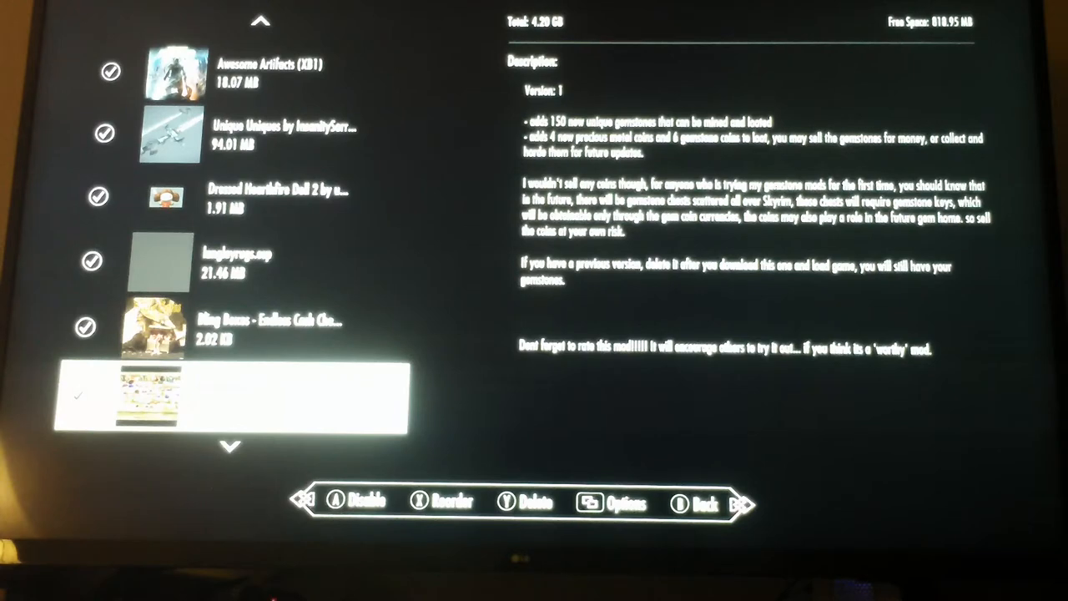
Read Extra Expert Spells and Gifts of Akatosh XBox, ending on the all-DLC overpowered-gear overhaul.
scroll(down, 3)
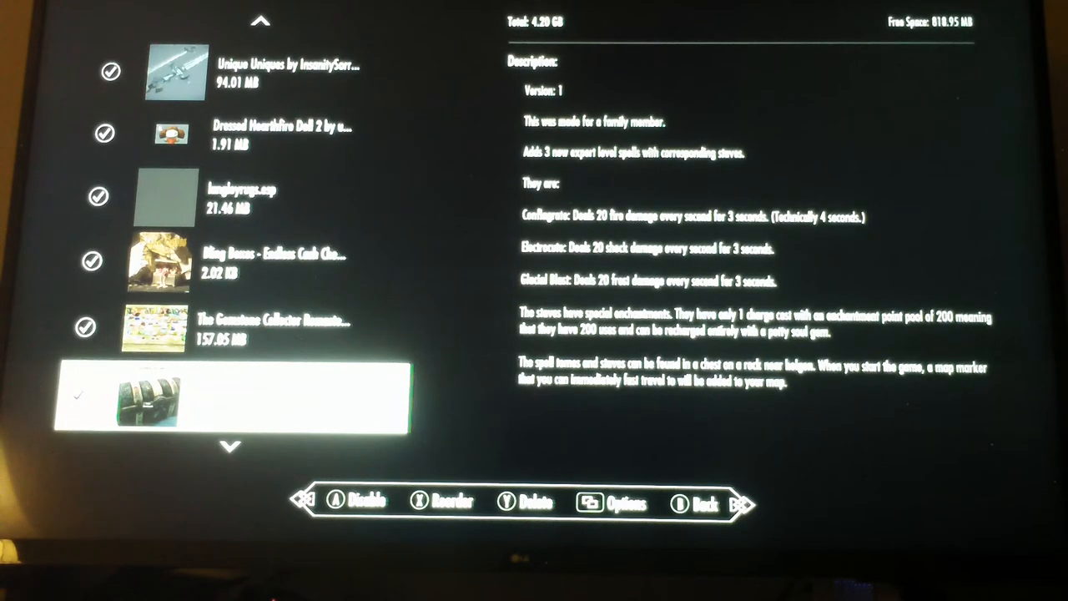
scroll(down, 3)
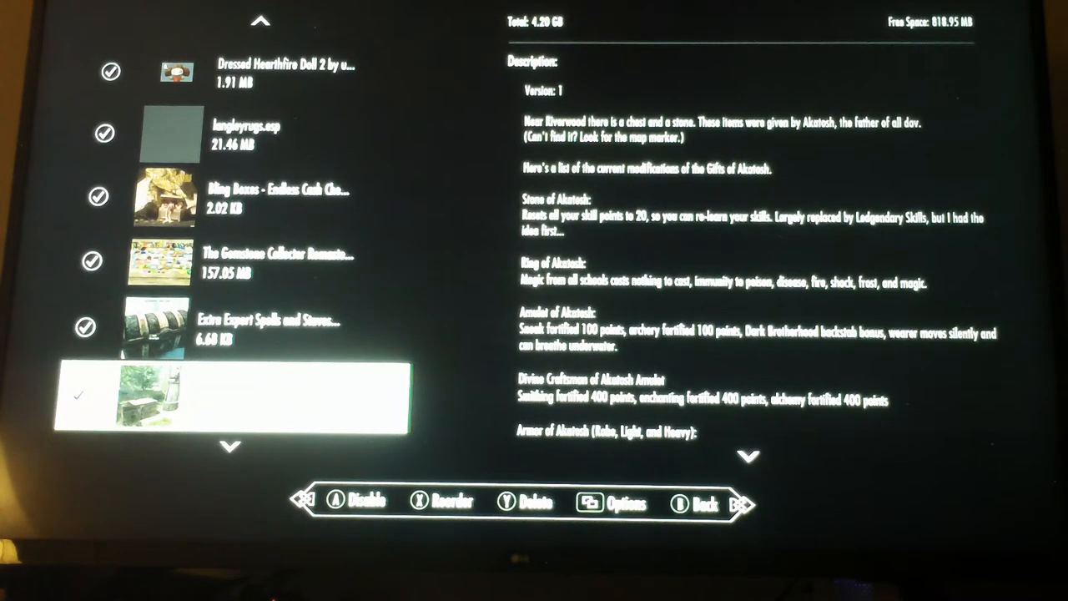
scroll(down, 3)
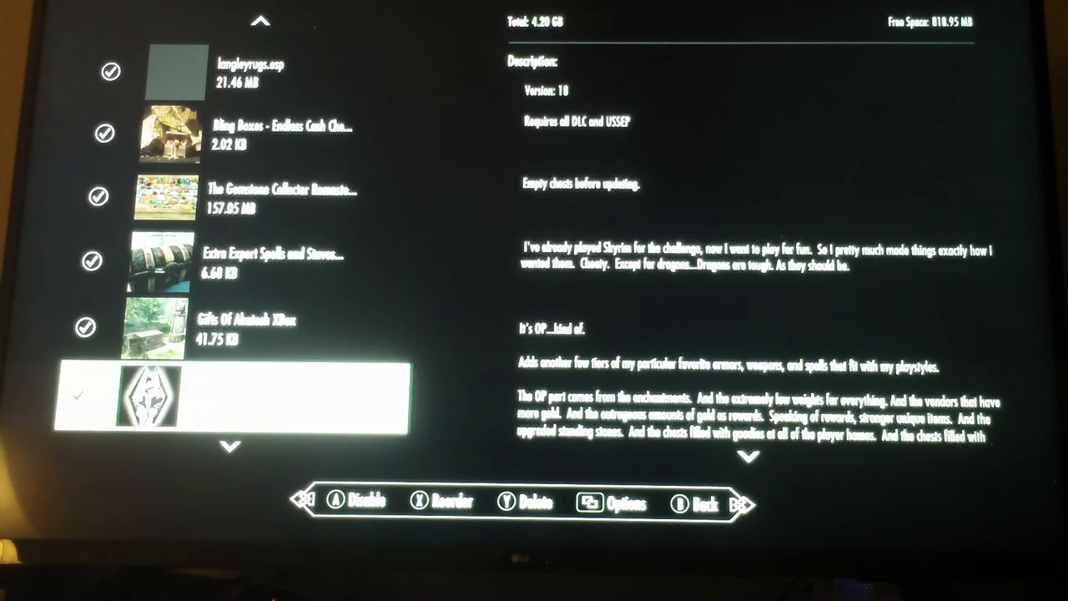
Move from Zodiak Overhaul past The Elder Staffs to Chest Filled With Ingots.
scroll(down, 3)
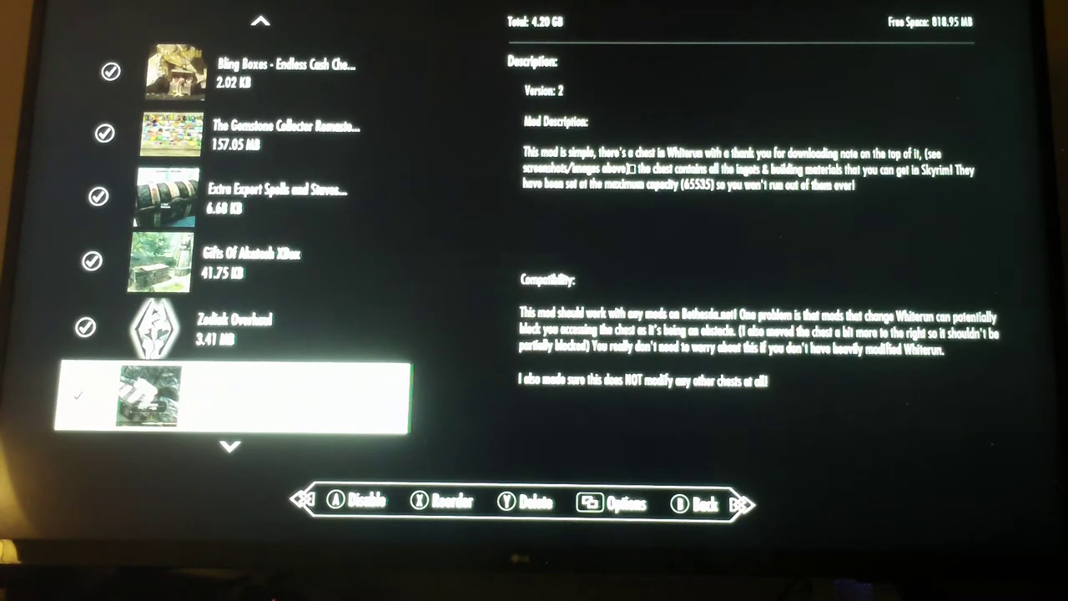
scroll(down, 3)
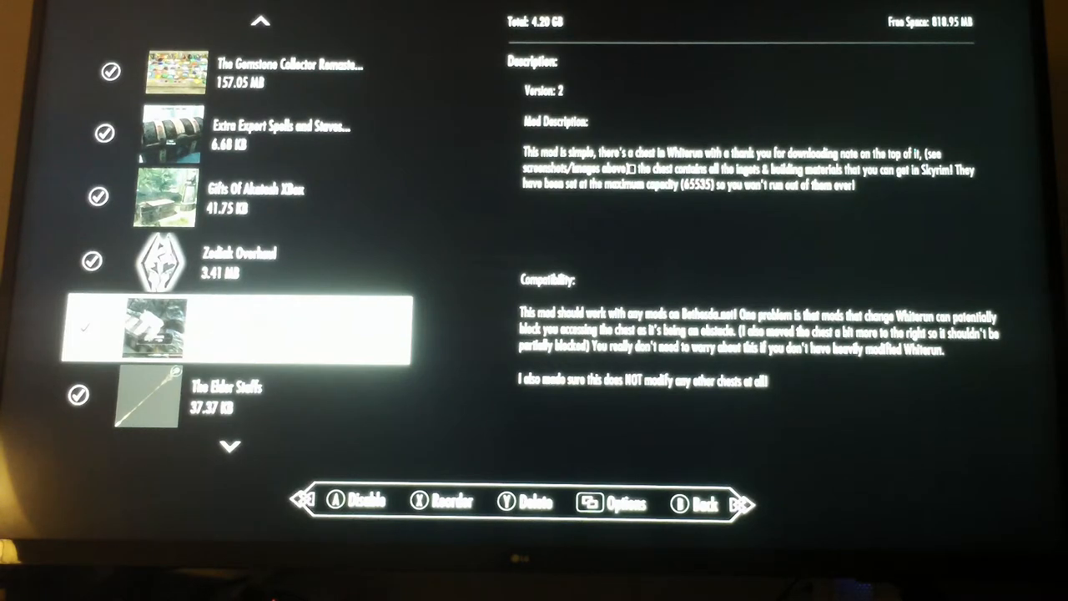
Move past TFM Staff Pack, Enhanced Staff and Improved Closefaced Helmets to Golden Egg Treasure Hunt.
scroll(down, 3)
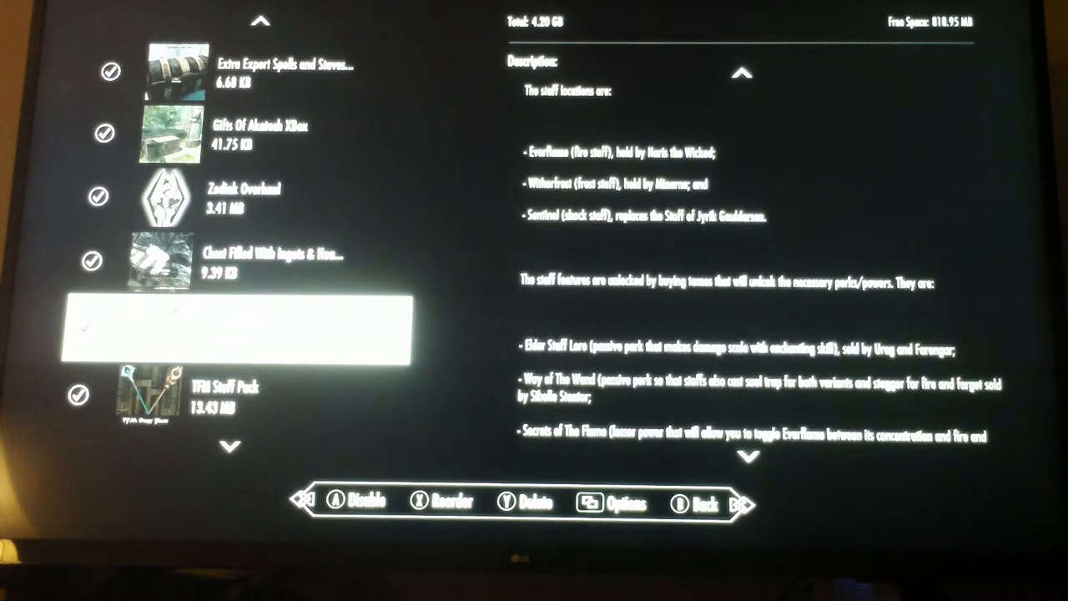
scroll(down, 3)
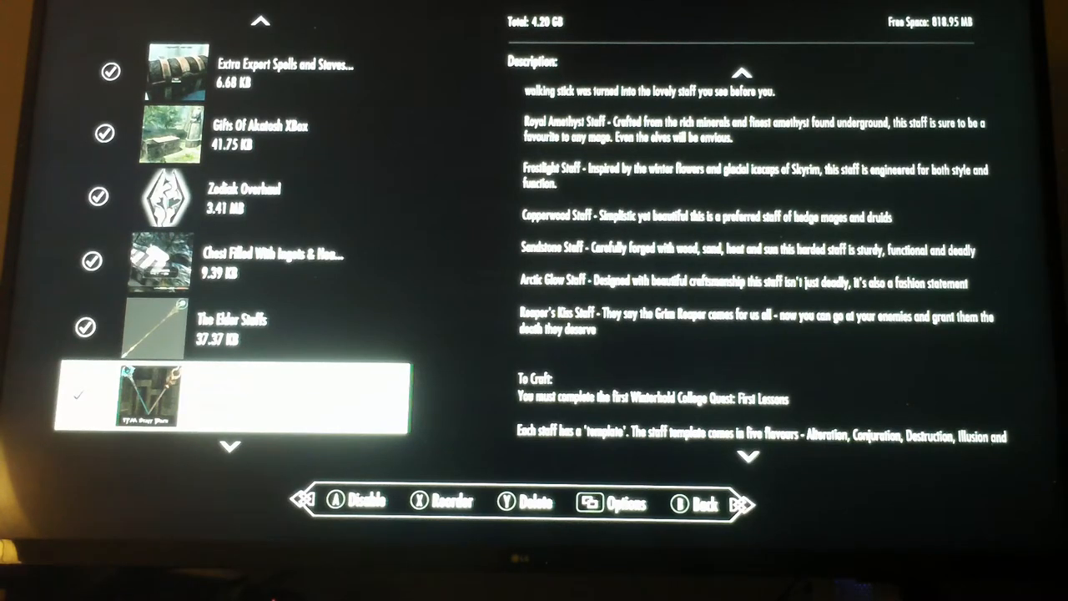
scroll(down, 3)
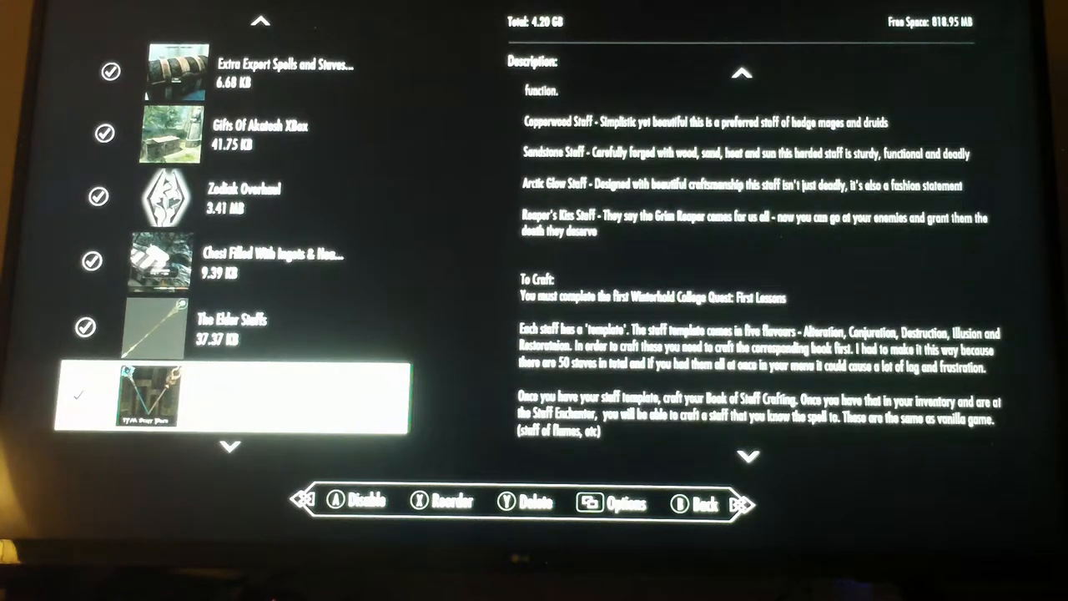
scroll(down, 3)
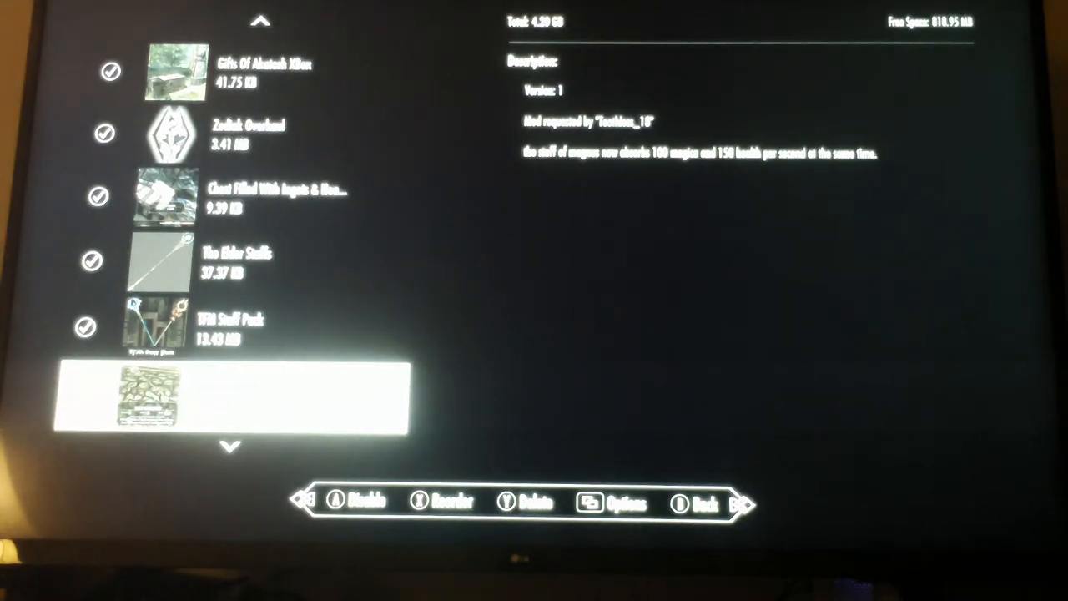
scroll(down, 3)
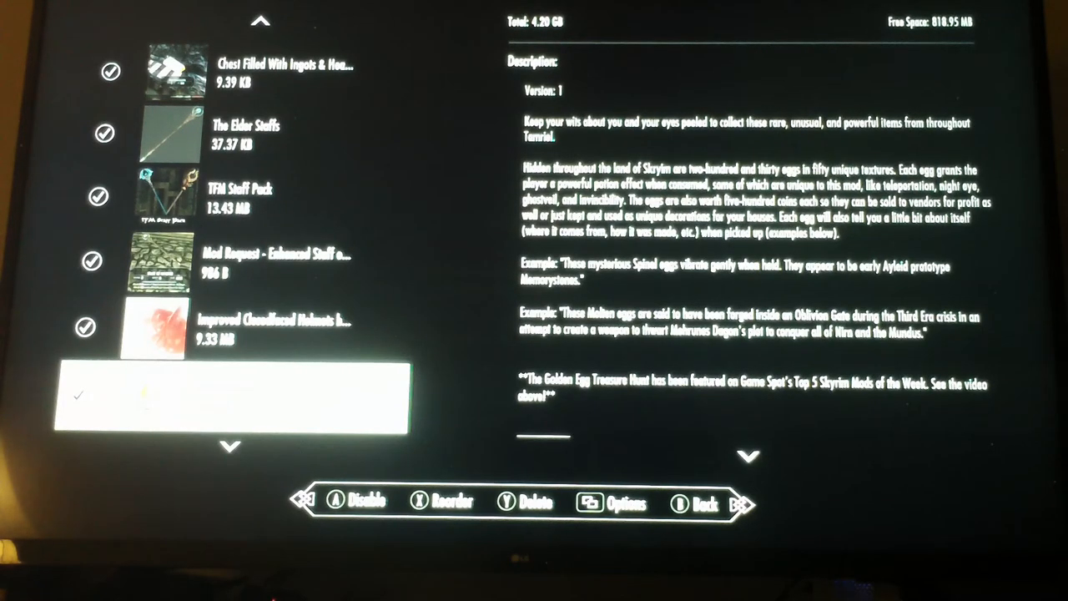
Move down past Masks Of The Dovah Sonaak to (XB1) Narrative Loot and read its description.
scroll(down, 3)
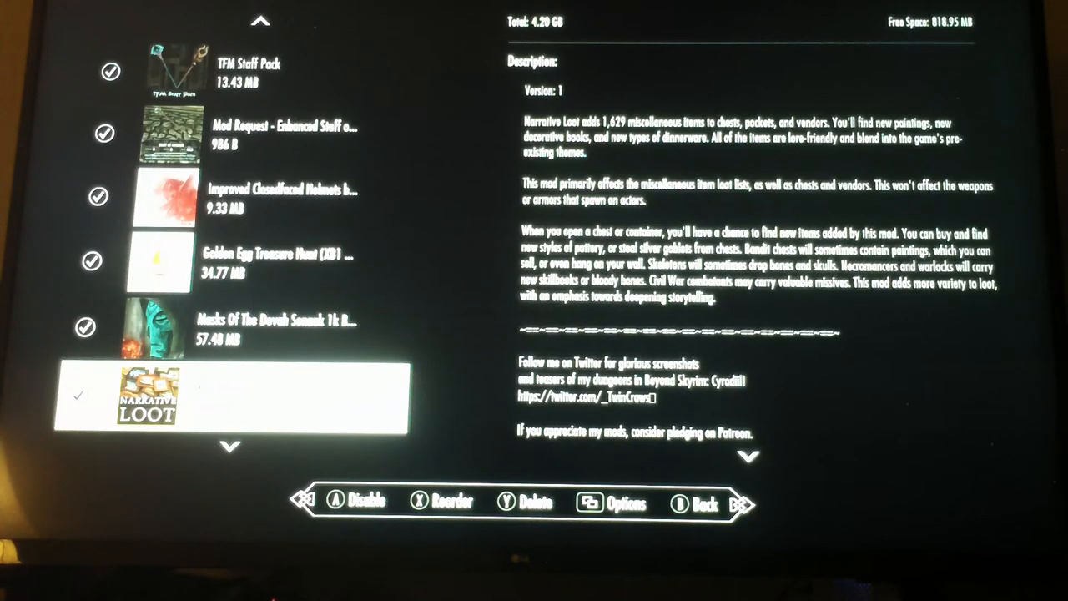
scroll(down, 3)
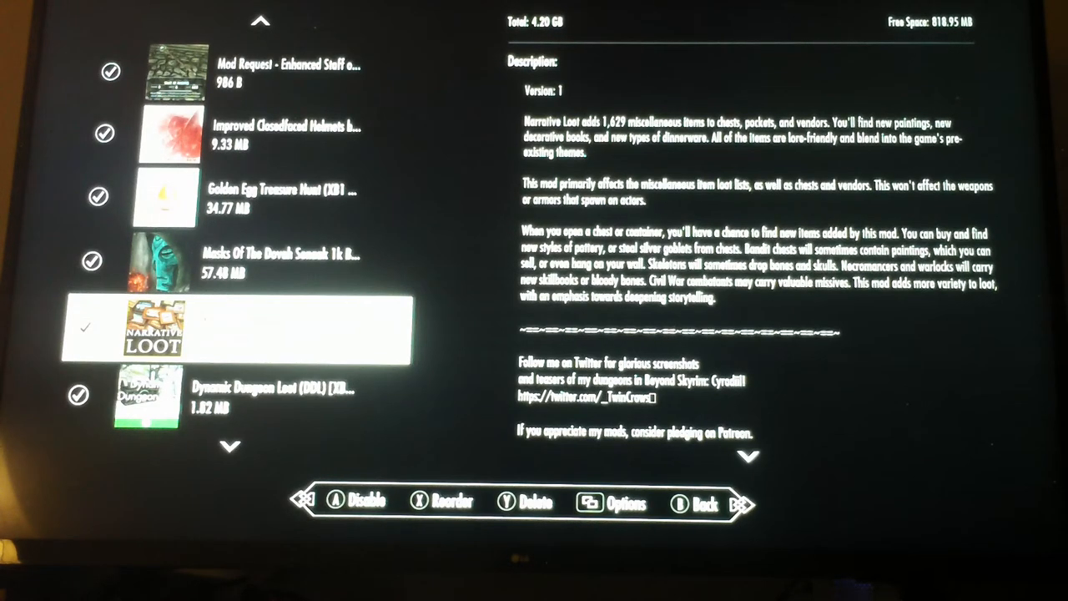
Read the full Dynamic Dungeon Loot description, then move to the Game Environment Tweaks mod.
scroll(down, 3)
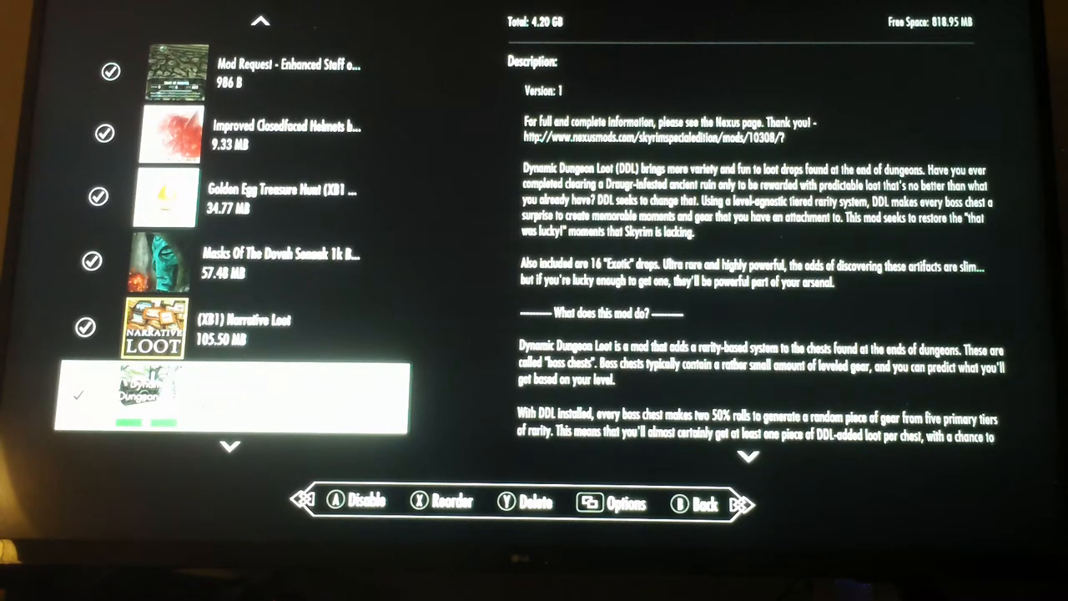
scroll(down, 3)
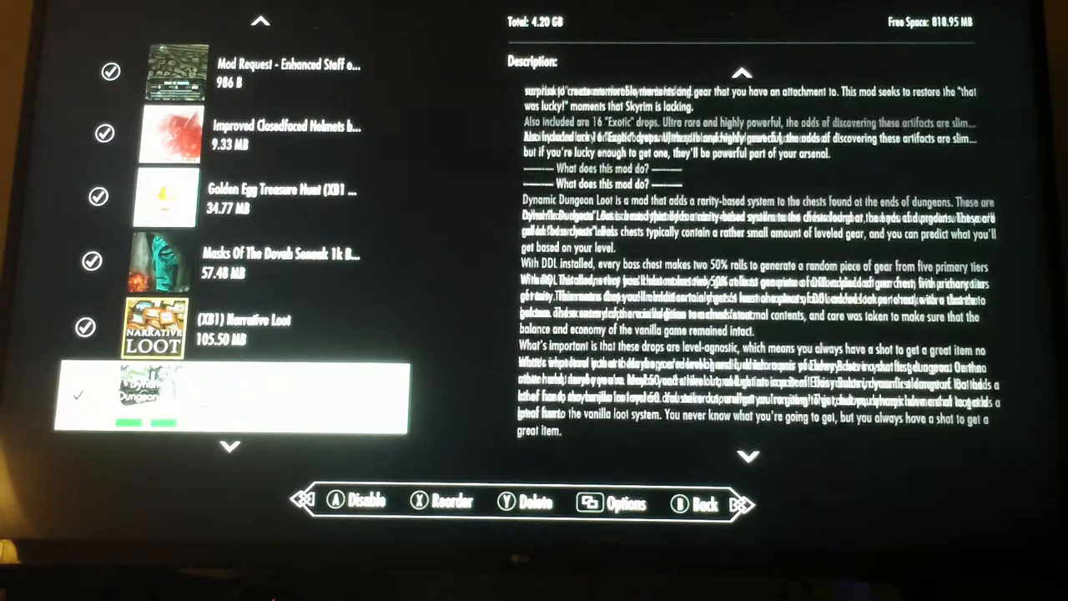
scroll(down, 3)
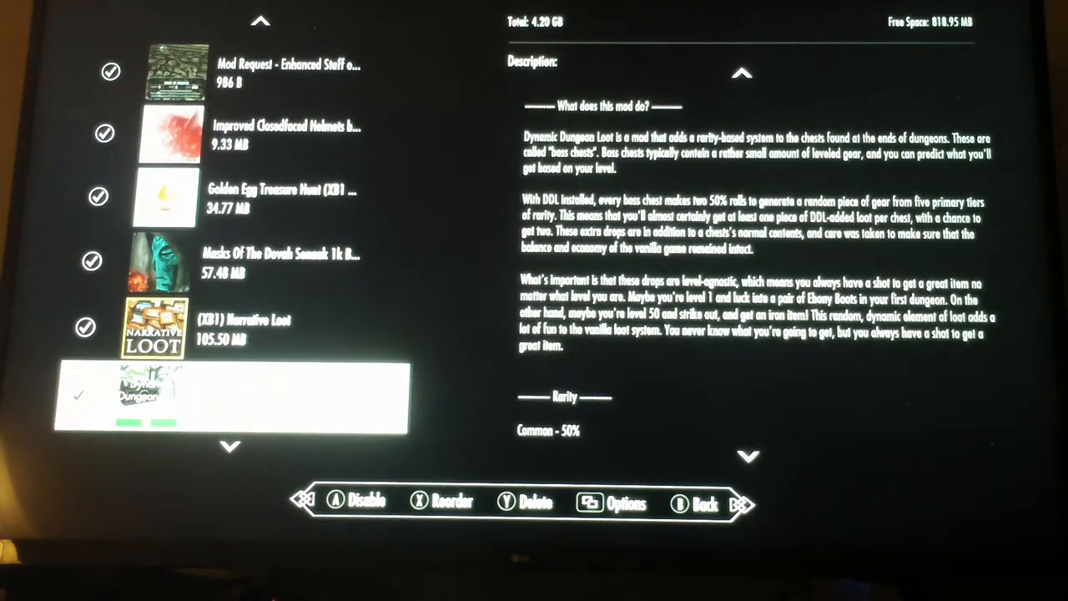
scroll(down, 3)
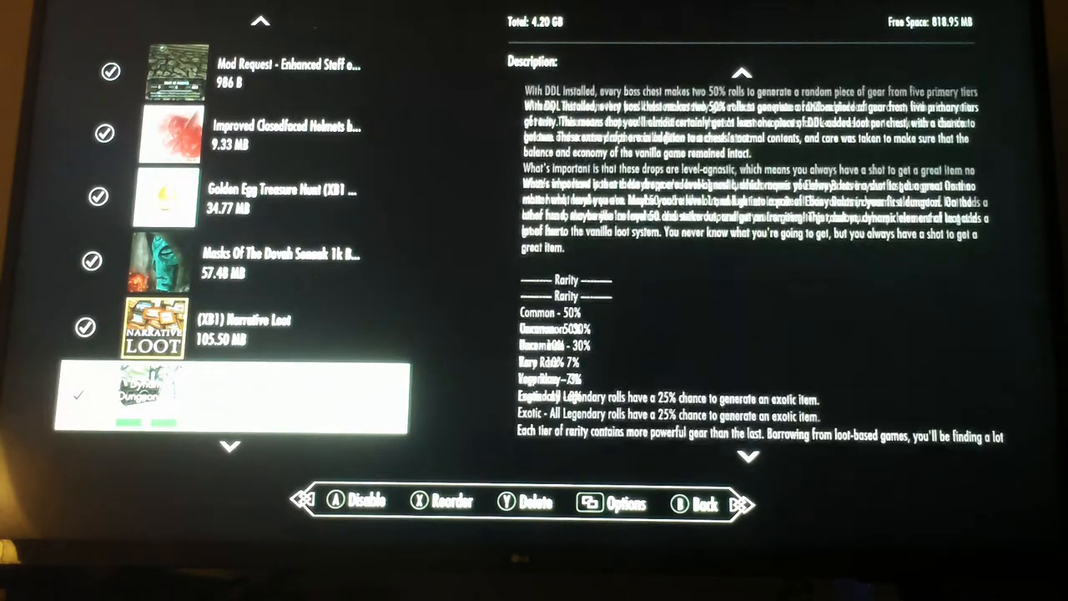
scroll(down, 3)
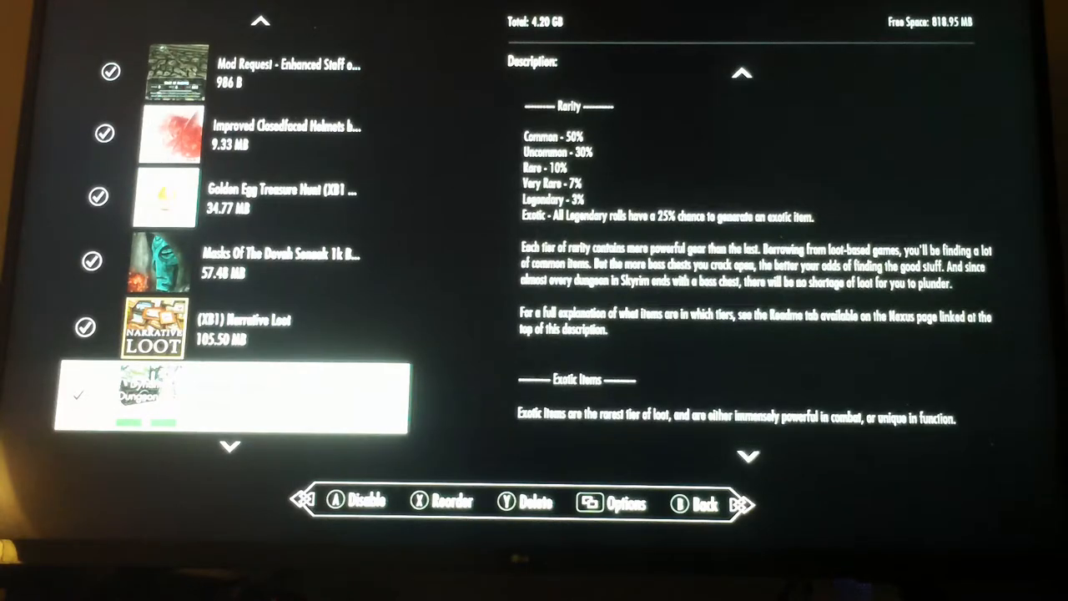
scroll(down, 3)
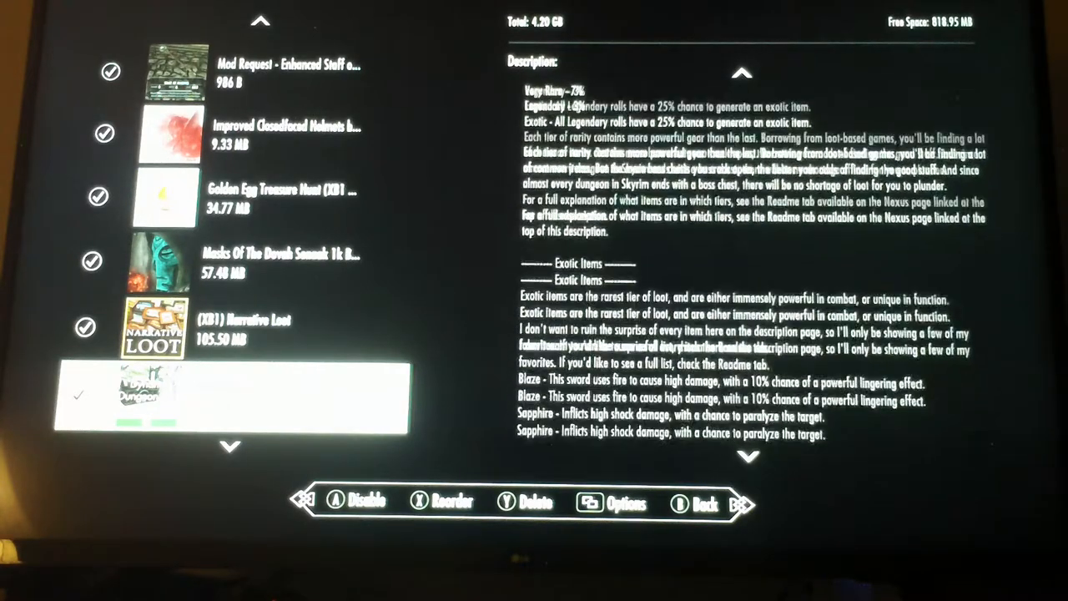
scroll(down, 3)
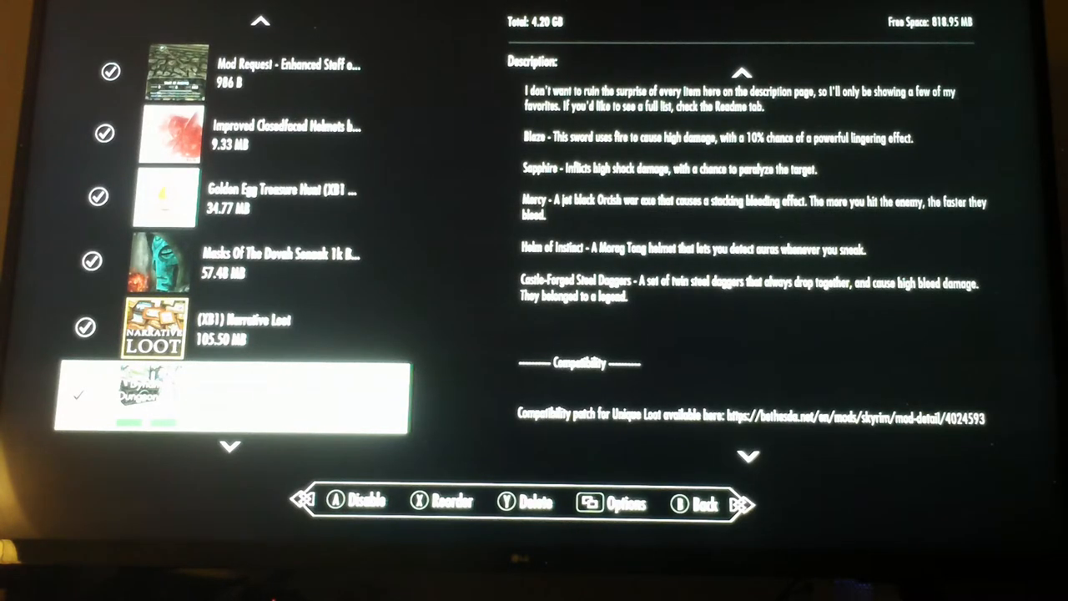
scroll(down, 3)
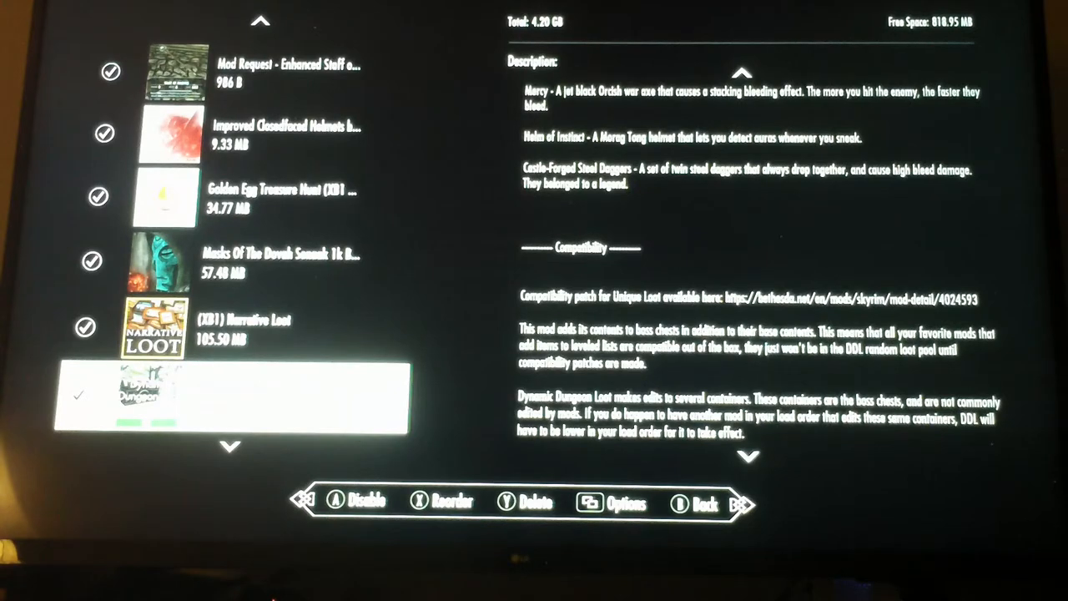
scroll(down, 3)
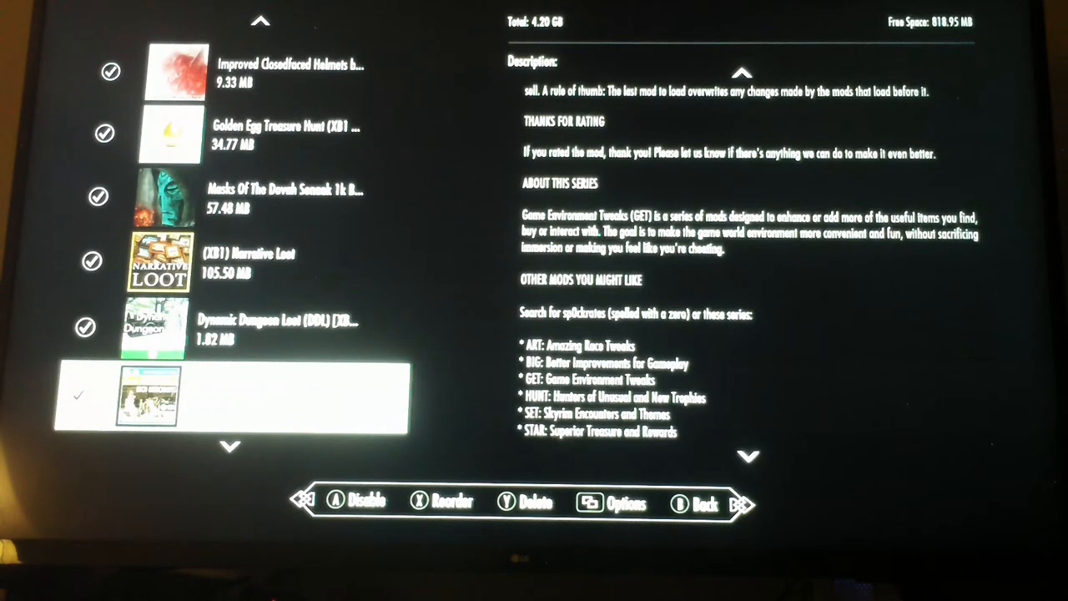
Finish GET Seriously Overstocked's description and move to the mammoth tusks and candles mod.
scroll(down, 3)
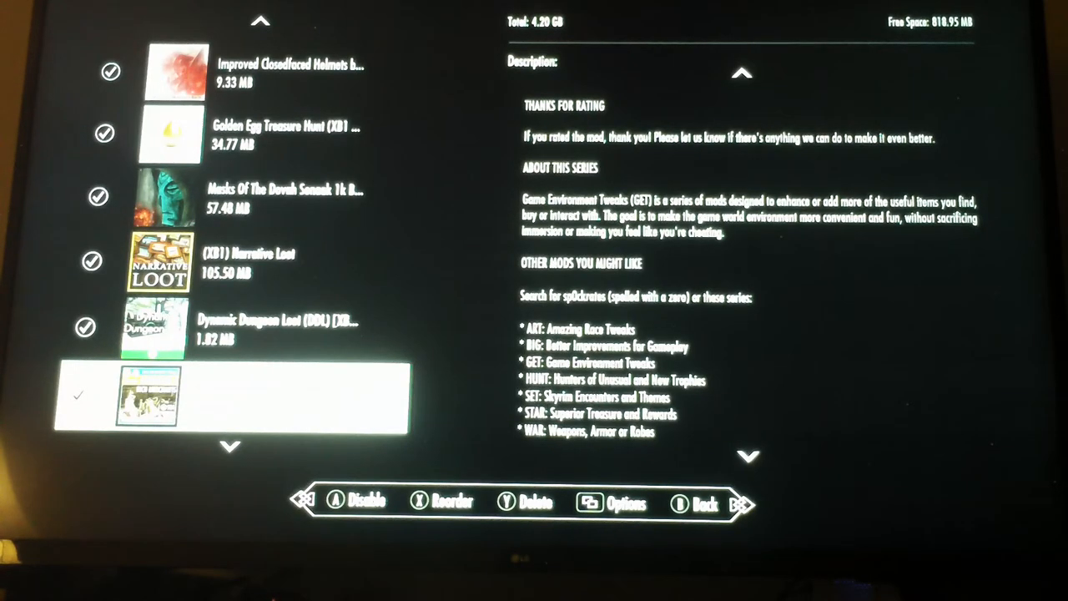
scroll(down, 3)
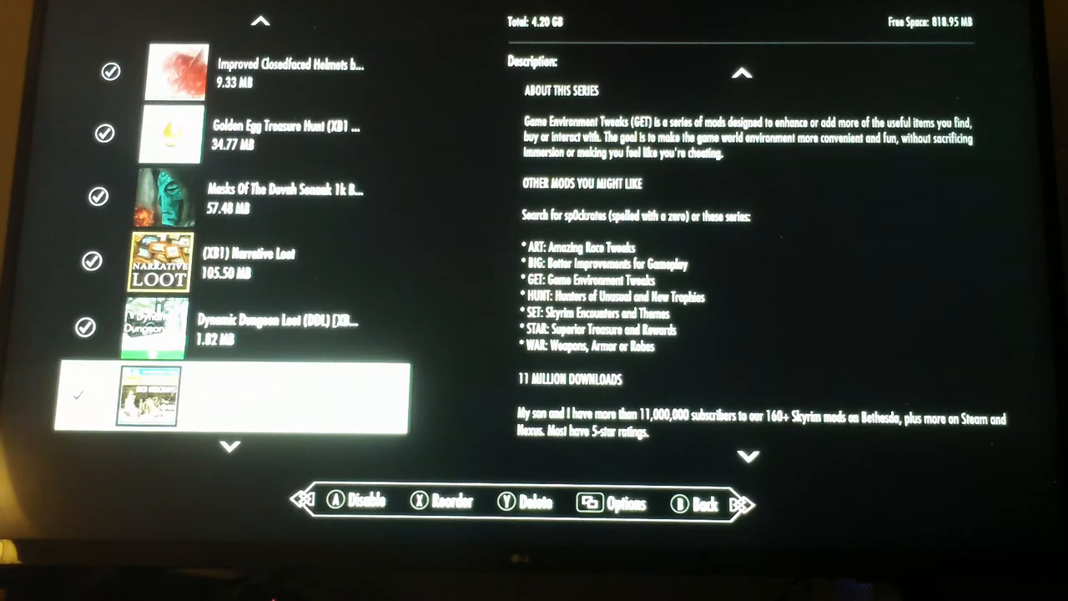
scroll(down, 3)
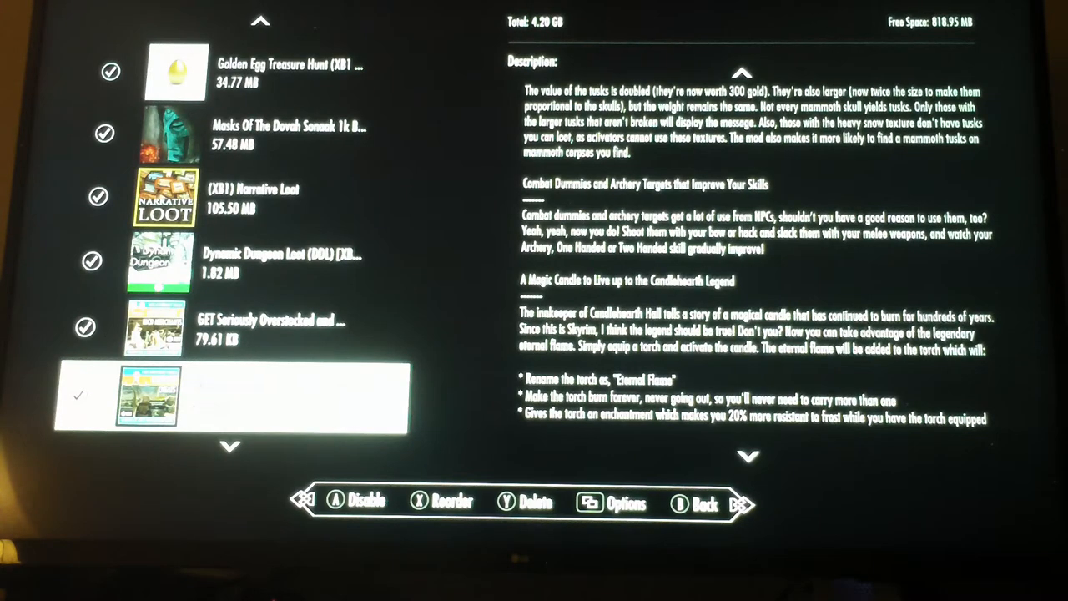
Scroll up and back down through the GET Immersive Cheats description.
scroll(down, 3)
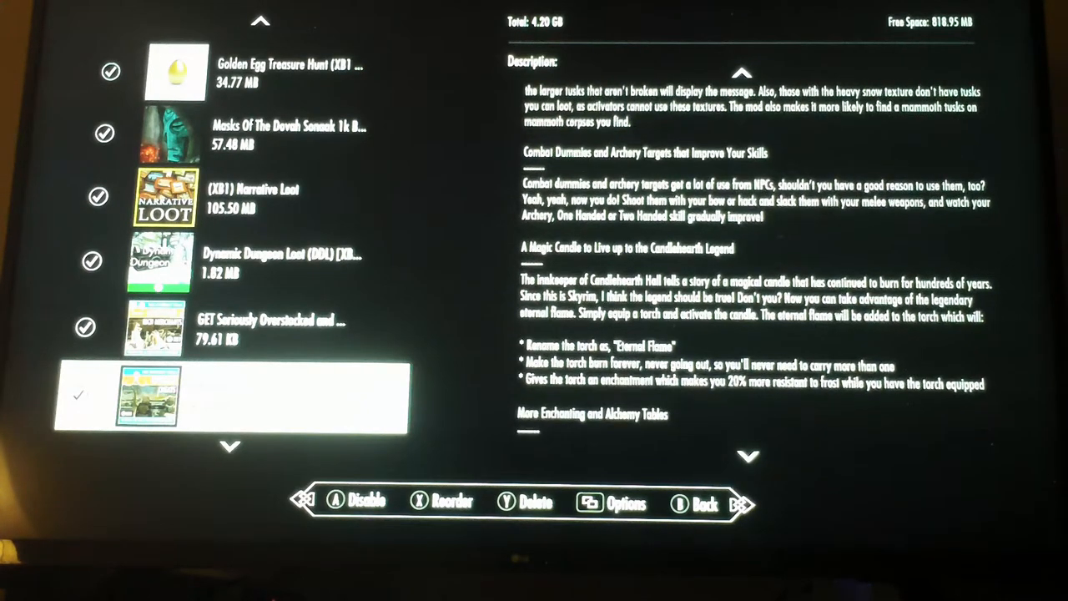
scroll(up, 3)
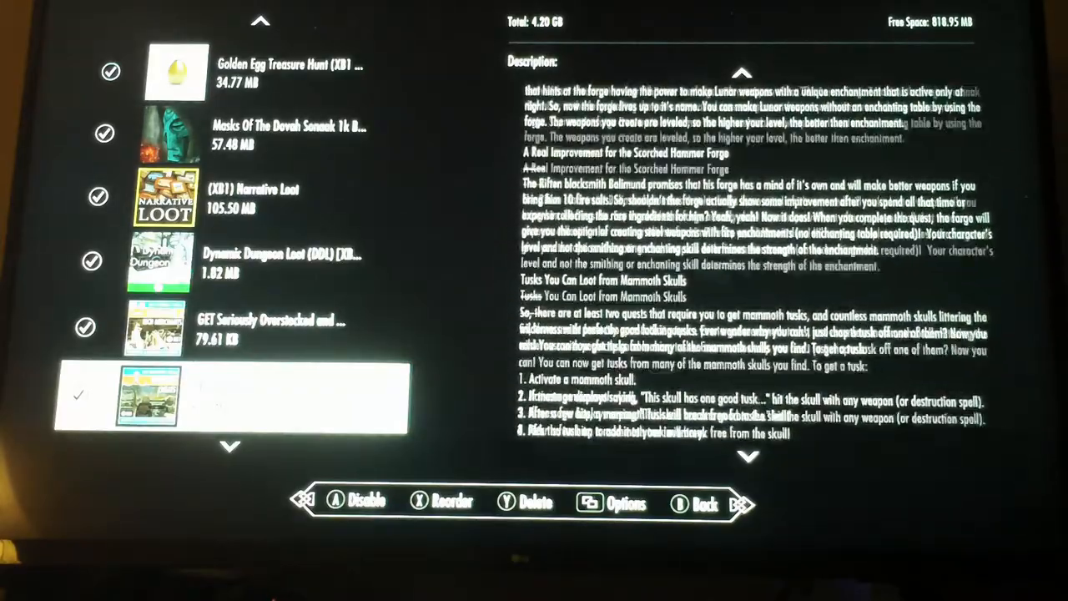
scroll(up, 3)
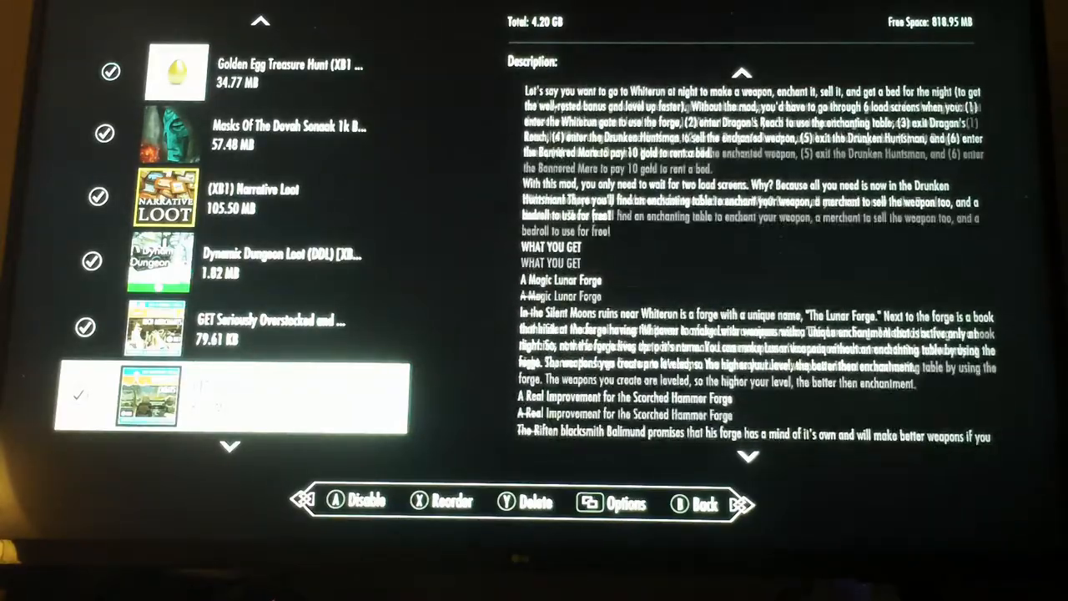
scroll(up, 3)
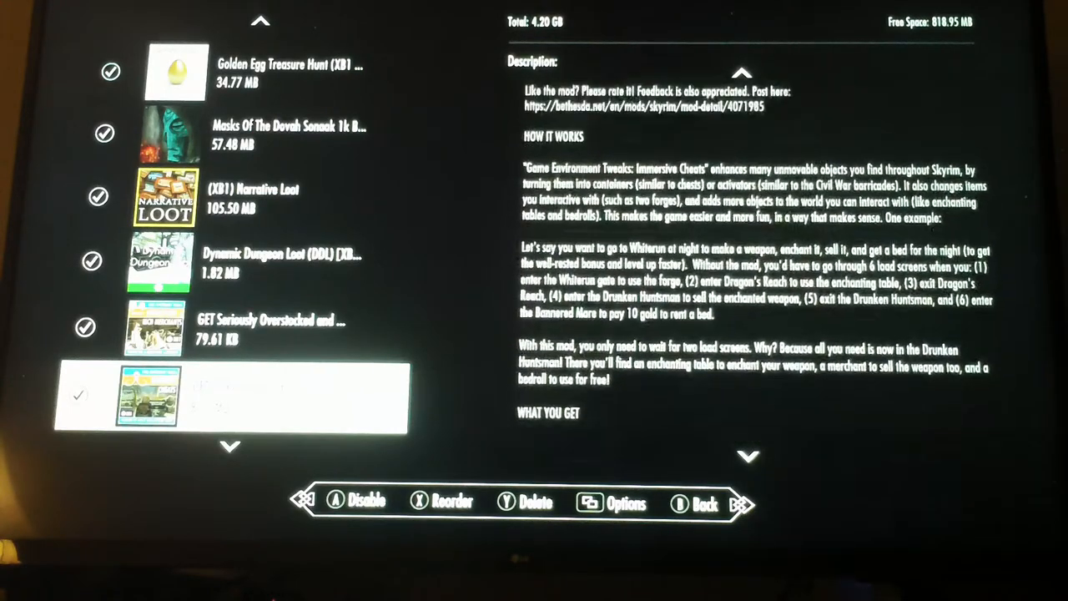
scroll(up, 3)
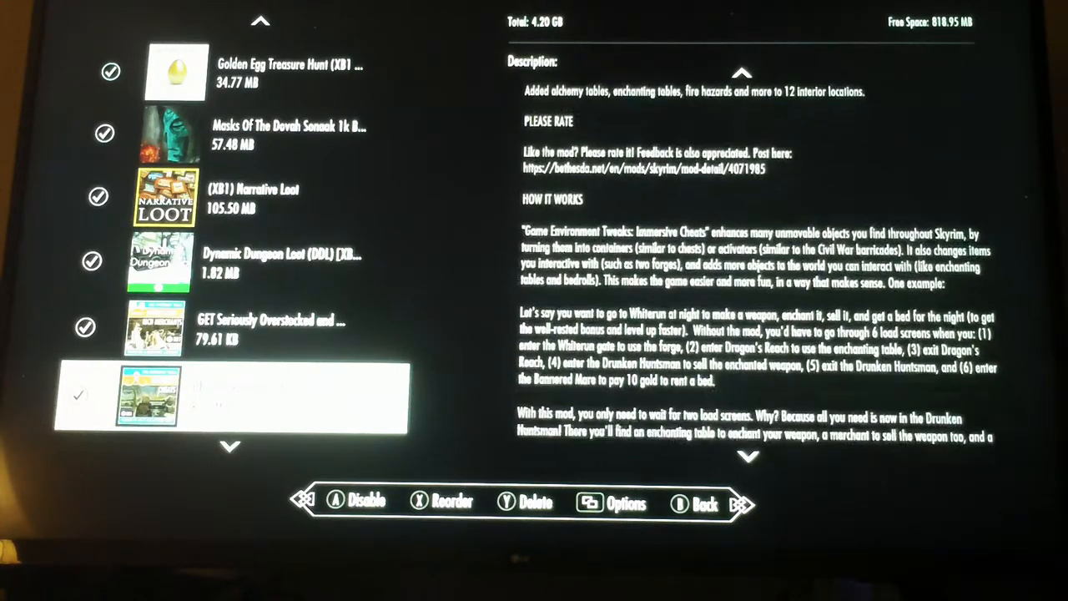
scroll(down, 3)
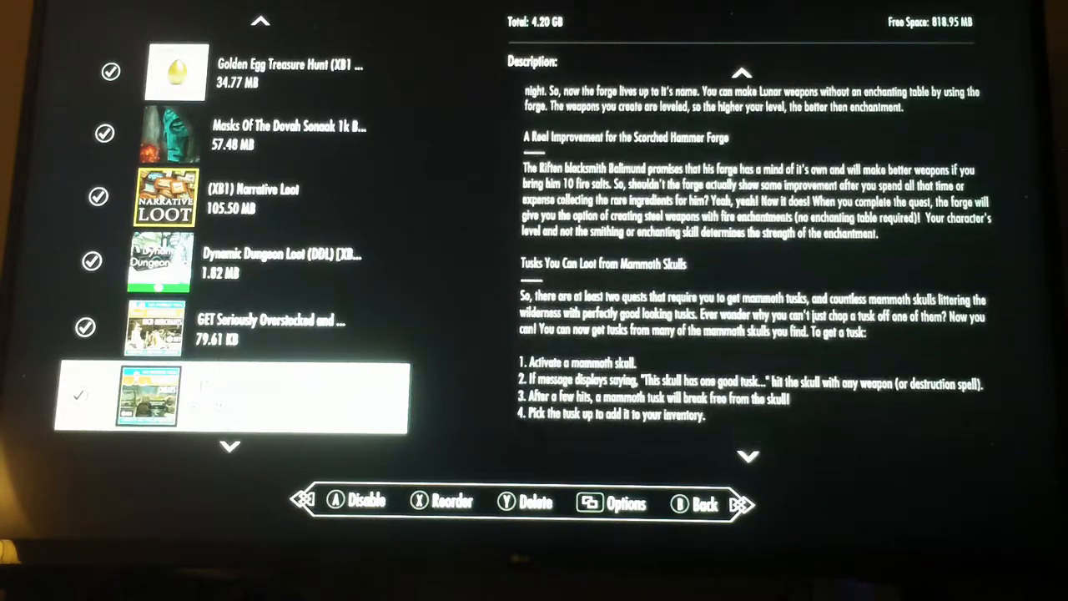
scroll(down, 3)
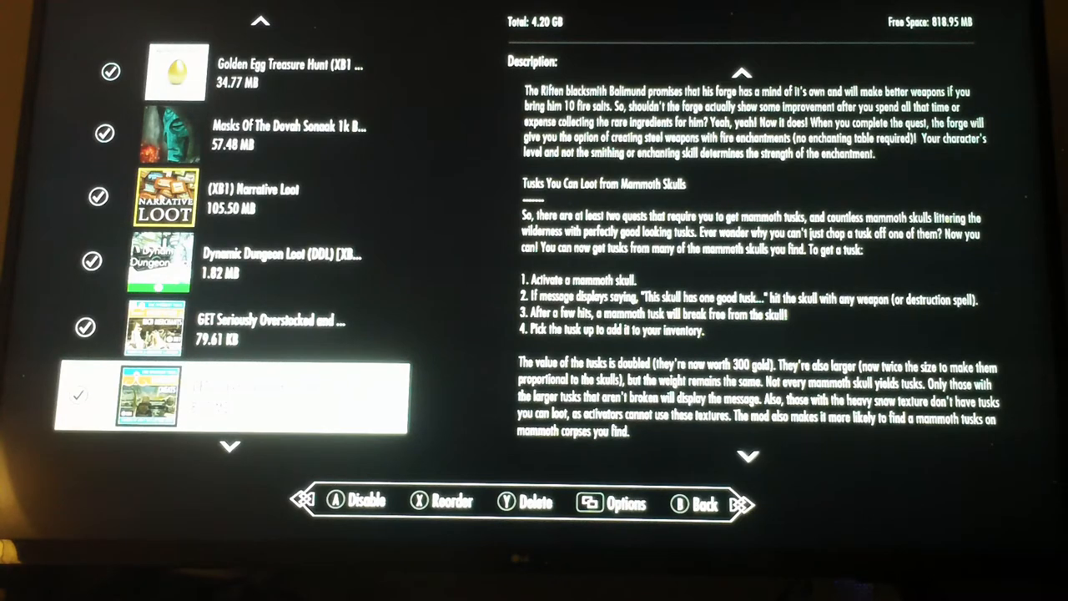
scroll(down, 3)
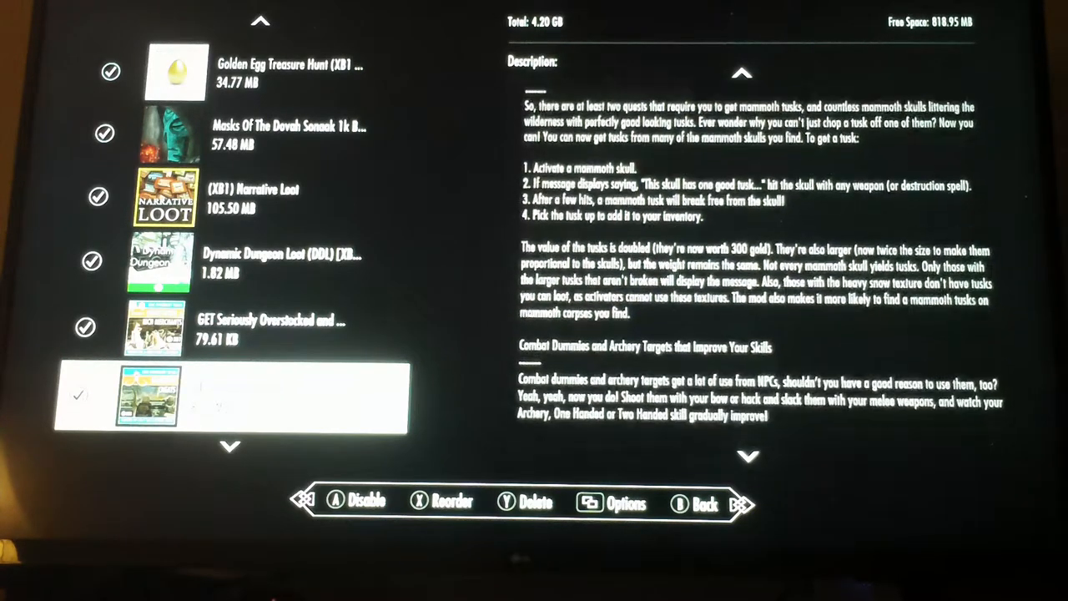
scroll(down, 3)
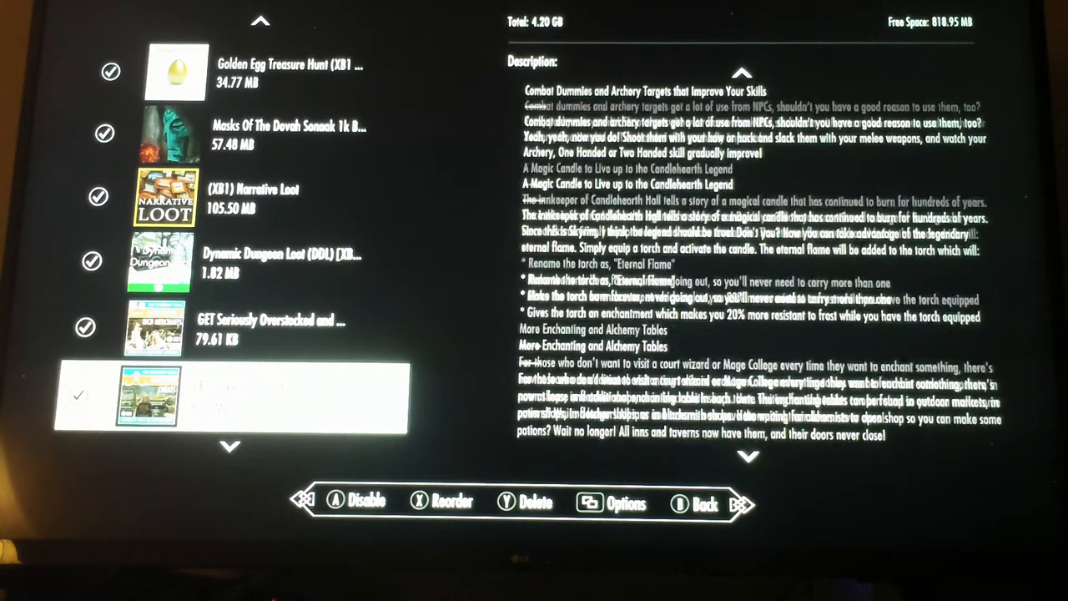
Finish the Immersive Cheats description and move to the Free Crafting mod's description.
scroll(down, 3)
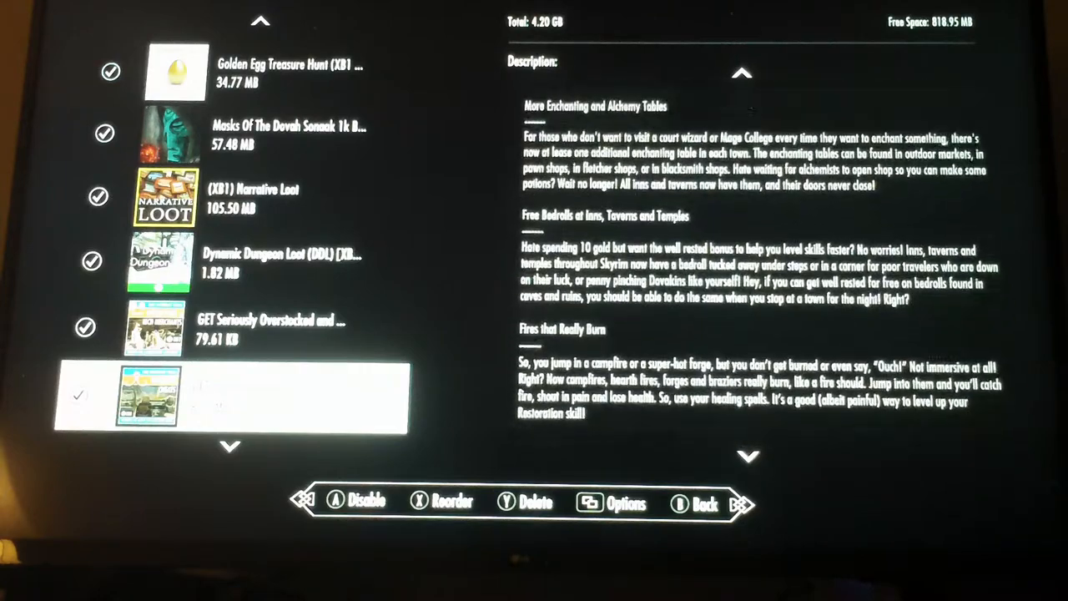
scroll(down, 3)
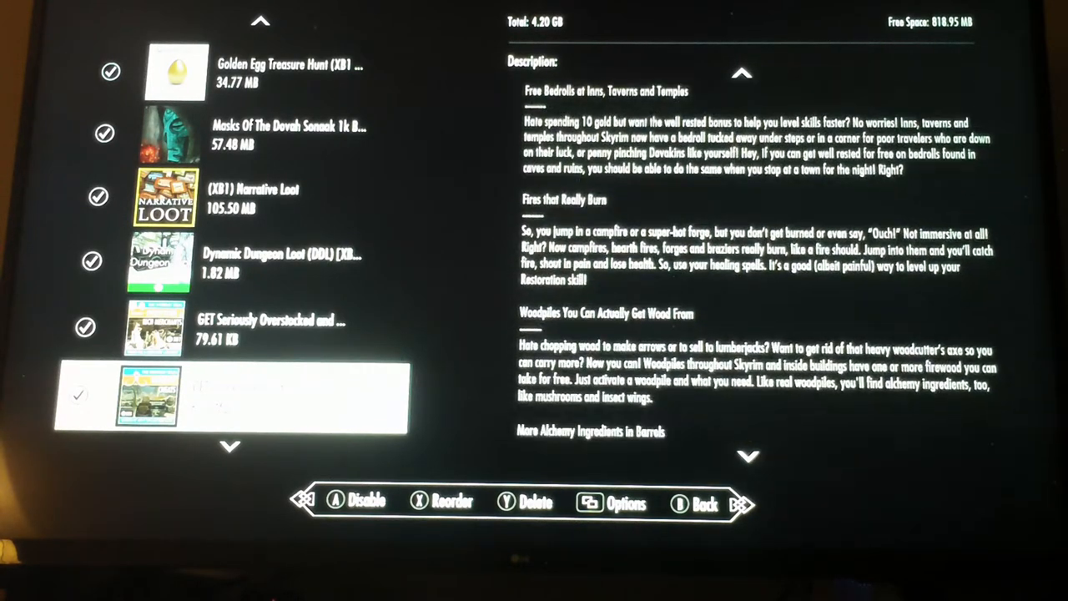
scroll(down, 3)
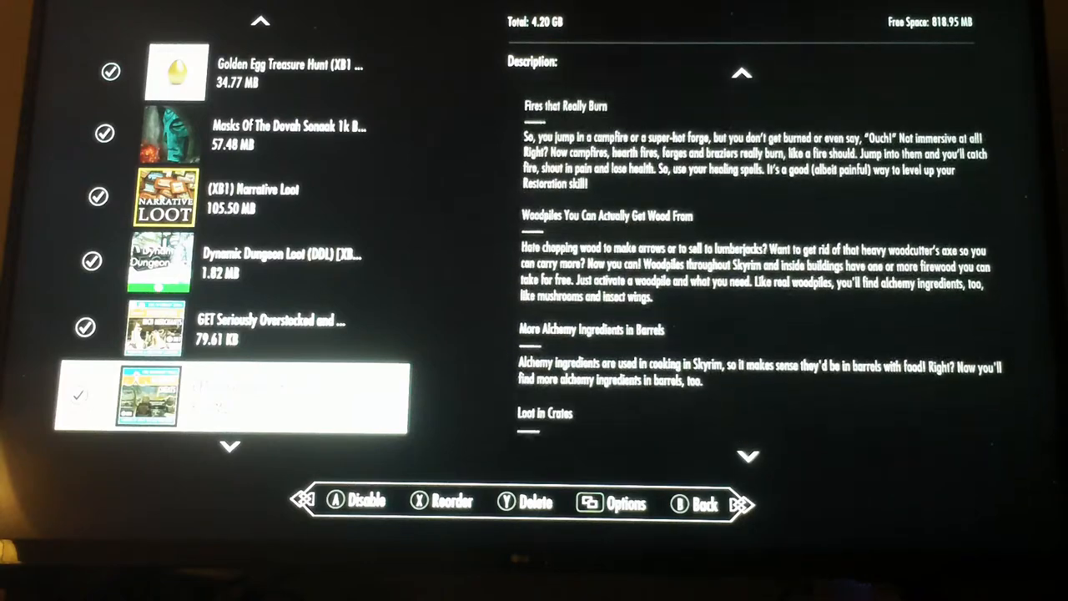
scroll(down, 3)
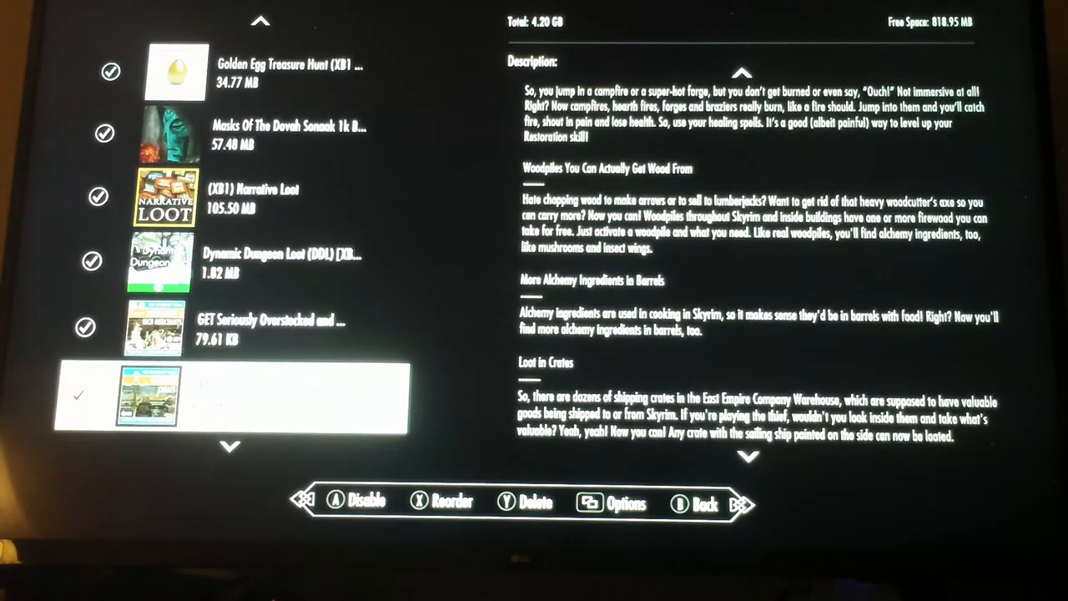
scroll(down, 3)
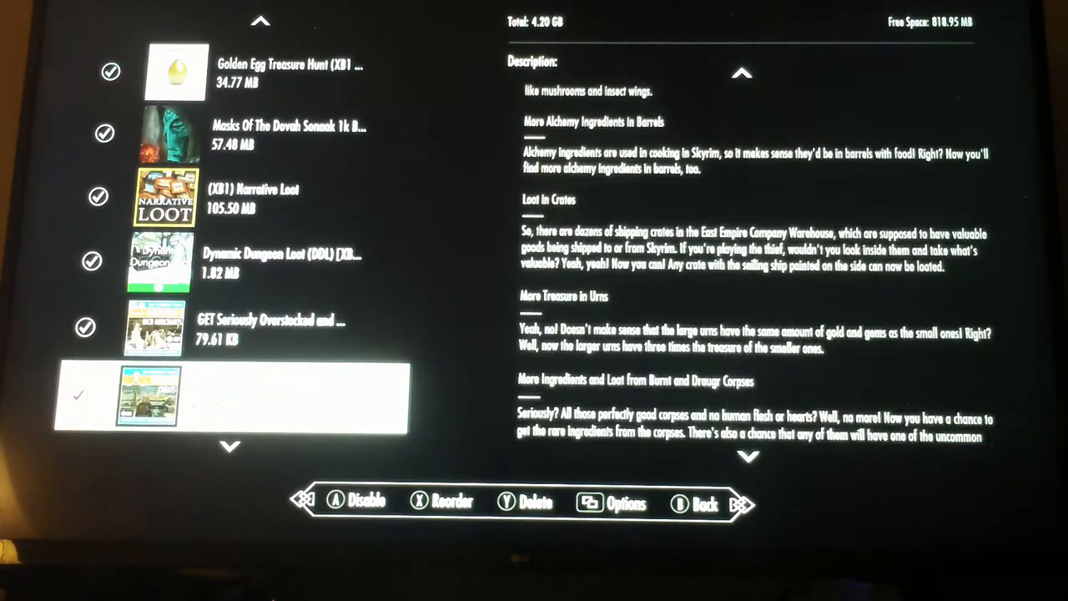
scroll(down, 3)
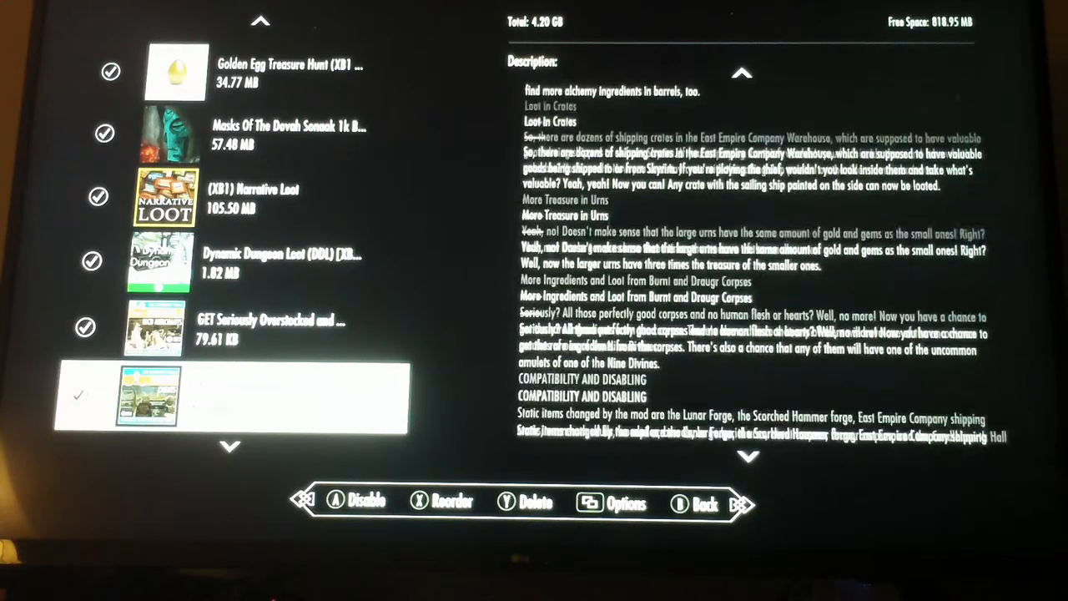
scroll(down, 3)
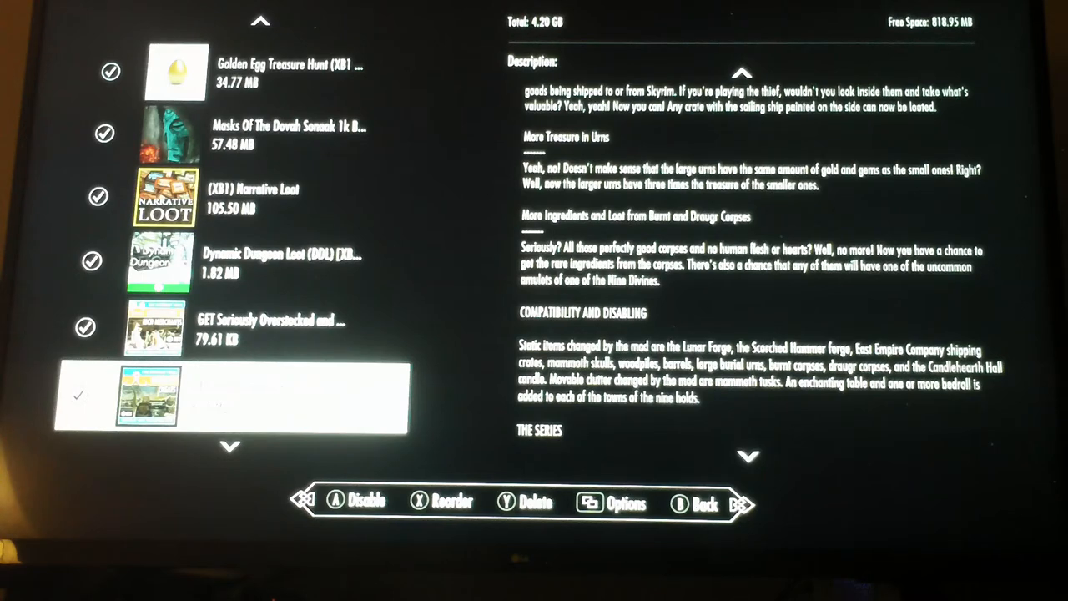
scroll(down, 3)
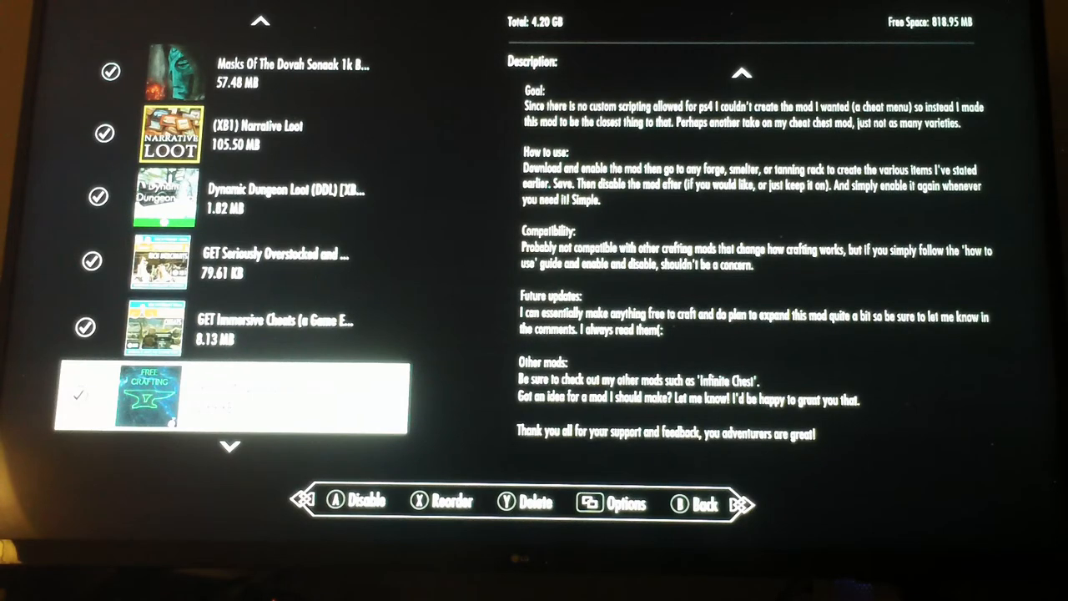
Move past Limitless Enchantments Plus to S.E.A.M. - A Time Saver's description.
scroll(down, 3)
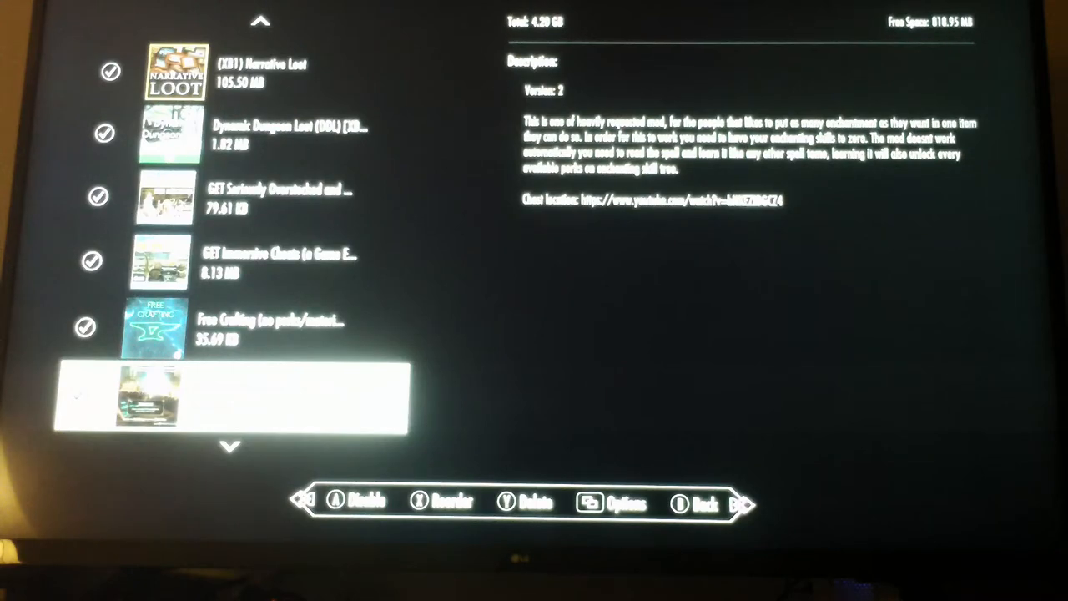
scroll(down, 3)
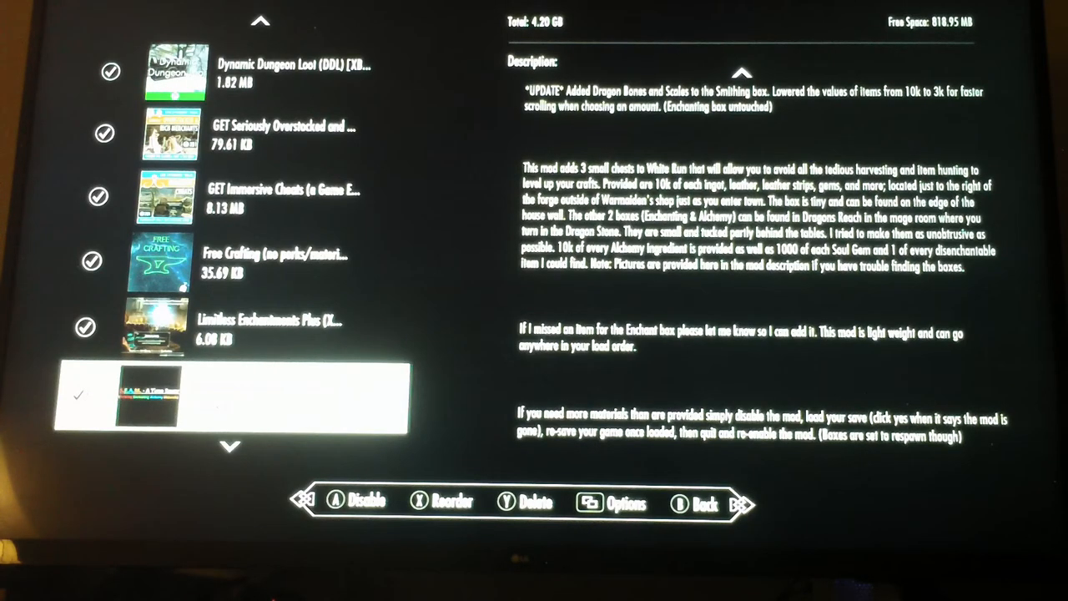
Step through Radiant Unique Potions and Better Skooma & Recipes to the Hearthfire adoptions mod.
scroll(down, 3)
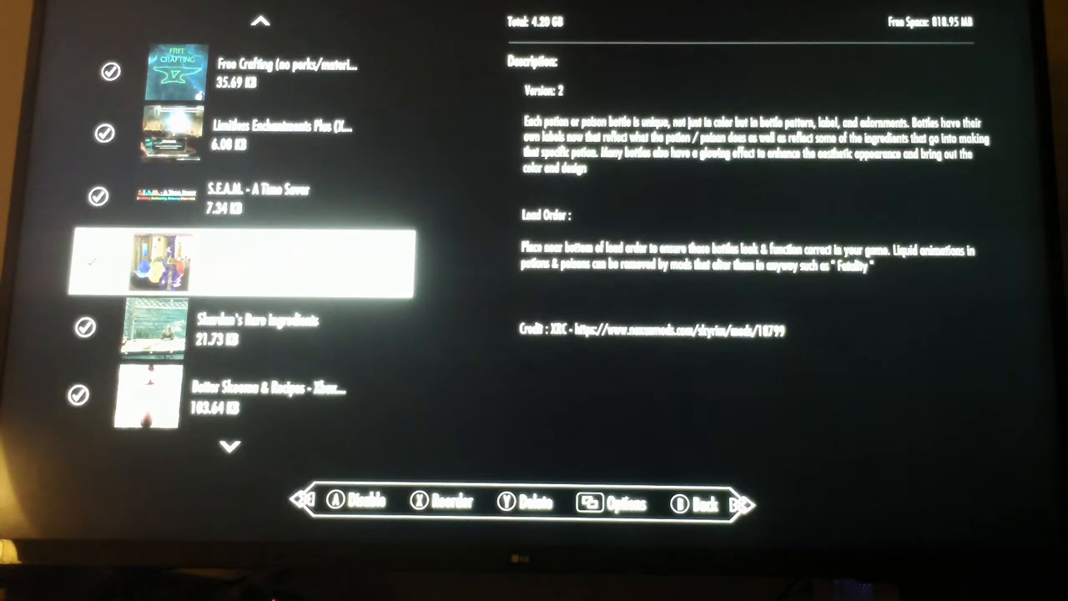
scroll(down, 3)
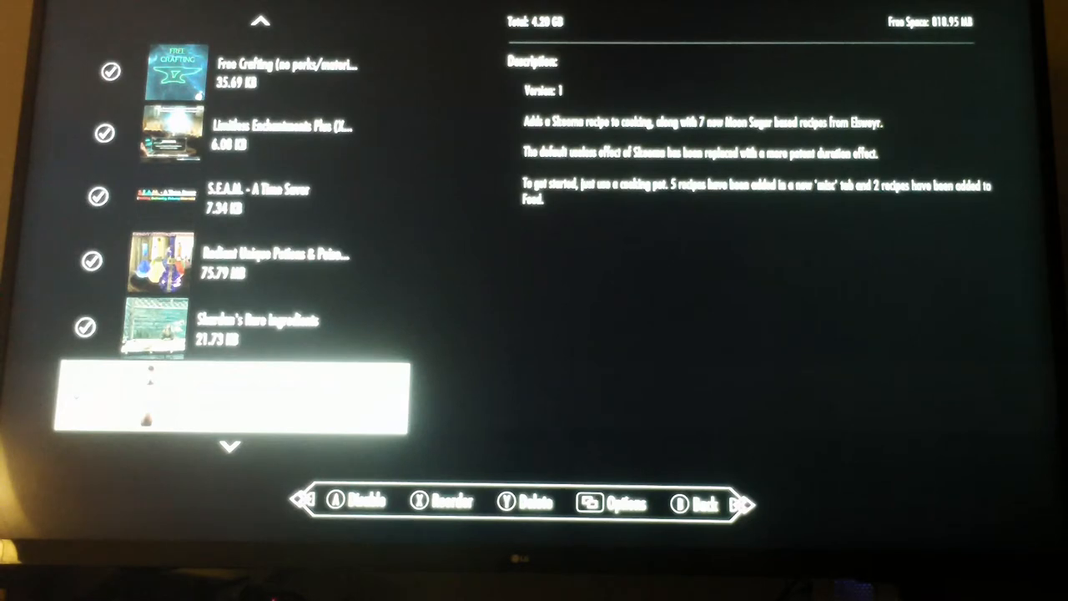
scroll(down, 3)
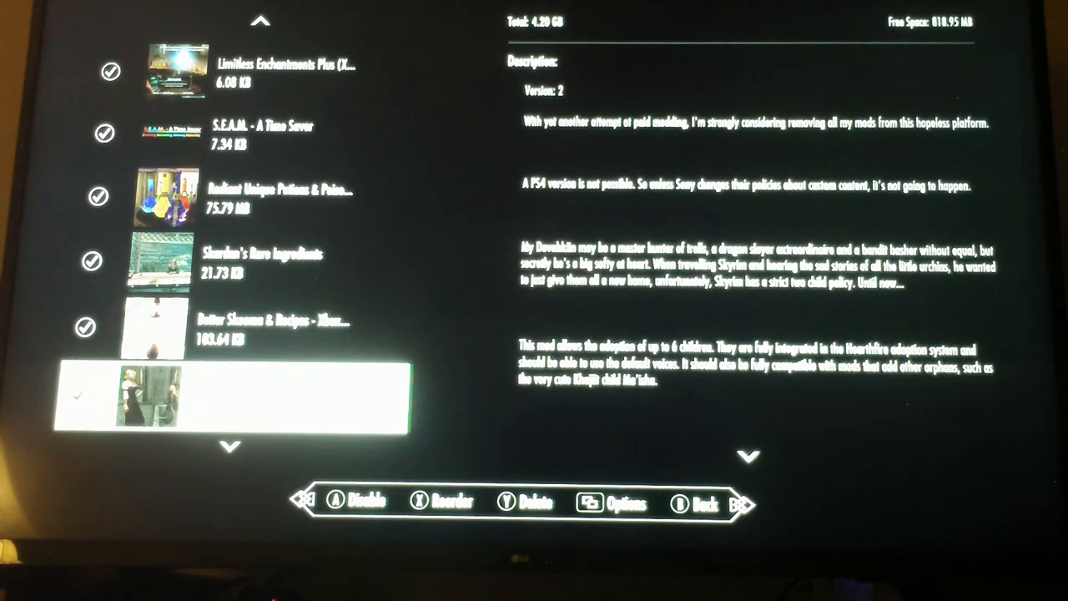
Move down to Imperious - Races of Skyrim and read its per-race changes.
scroll(down, 3)
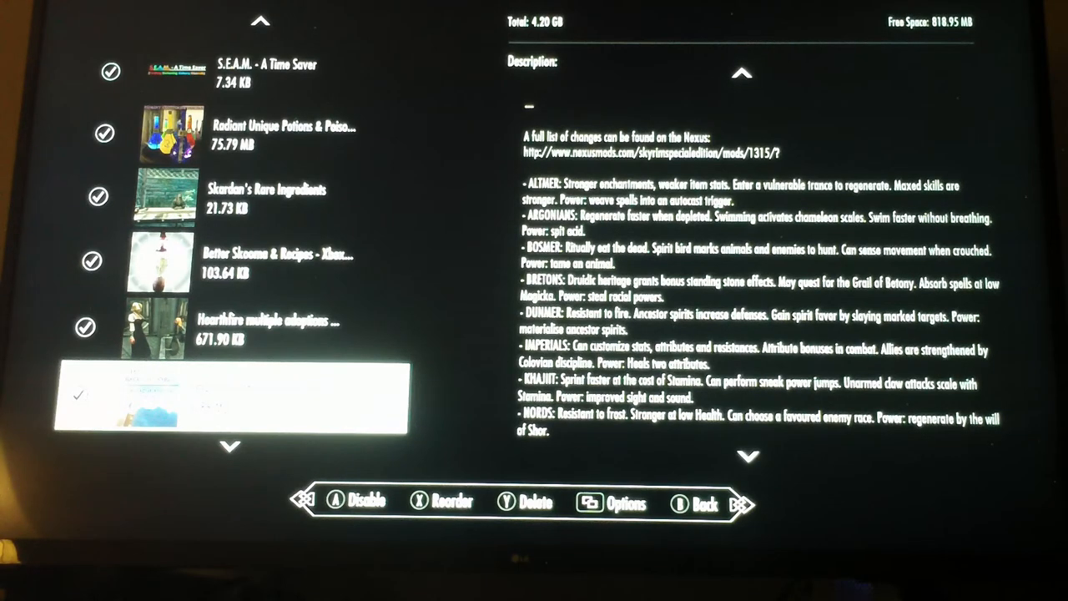
scroll(down, 3)
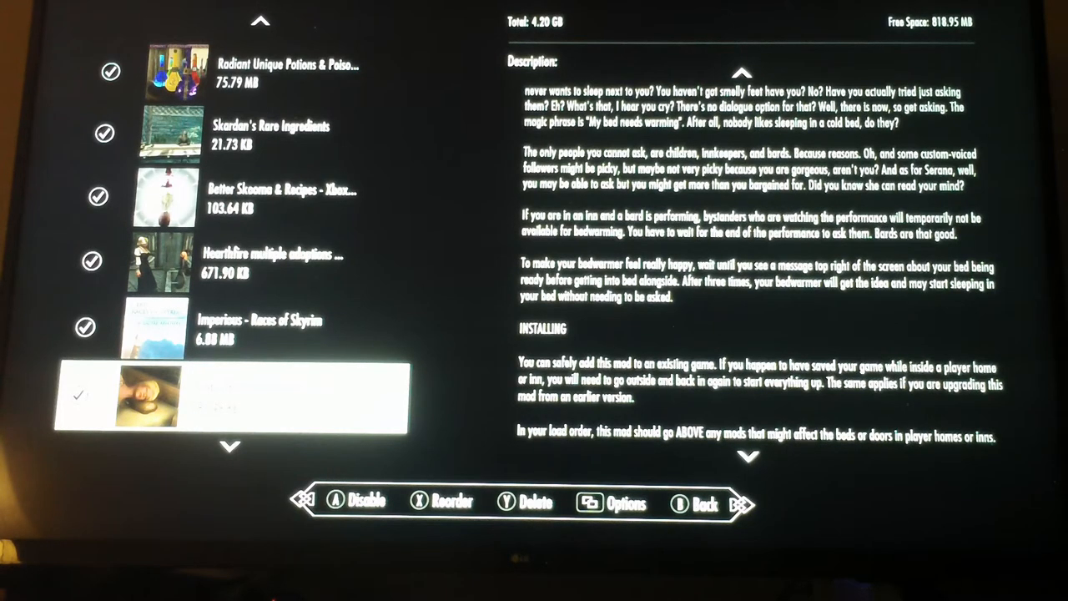
Move past Double Beds Are For Two People to the children overhaul's description.
scroll(down, 3)
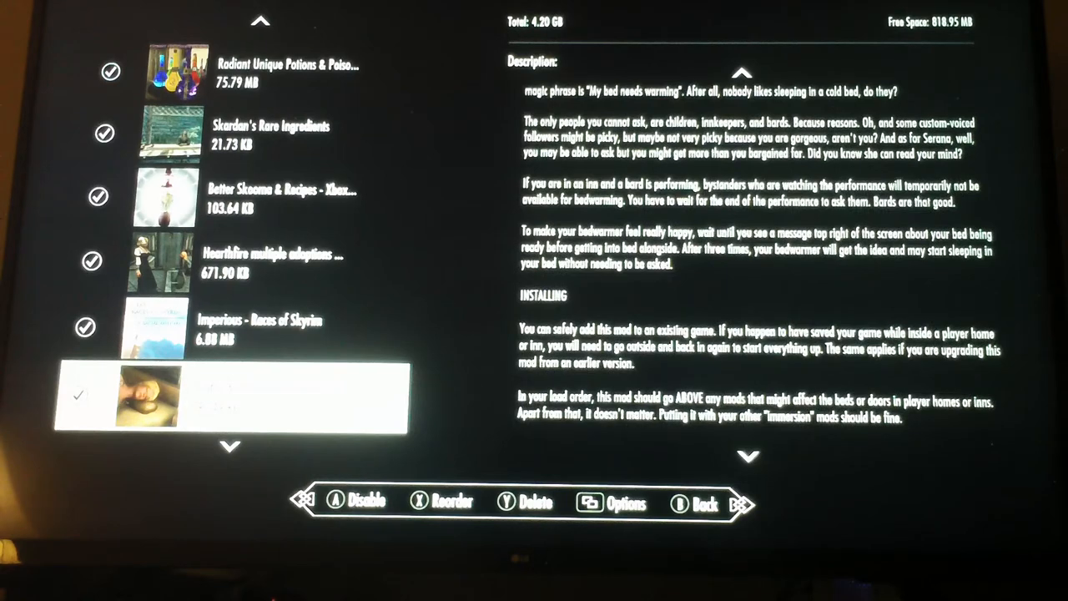
scroll(down, 3)
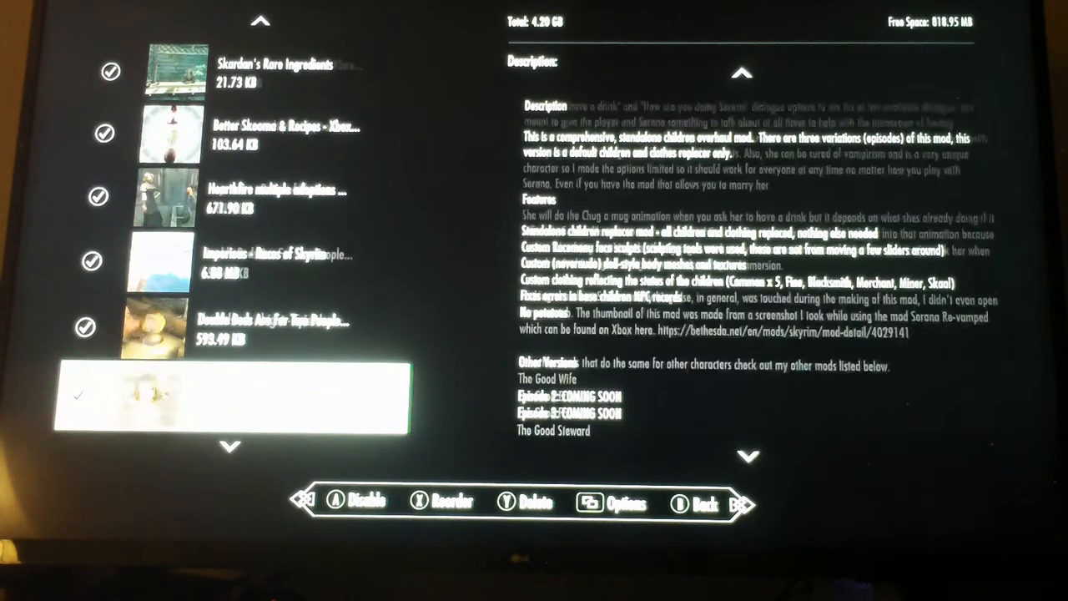
Move past The Kids are Alright to The Good Serana's description.
scroll(down, 3)
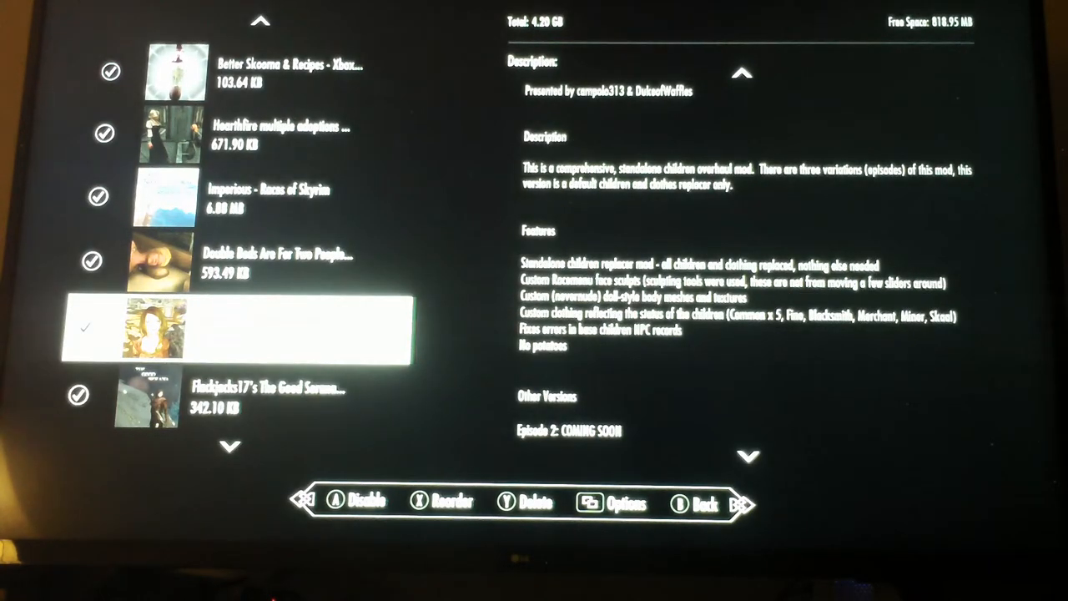
scroll(down, 3)
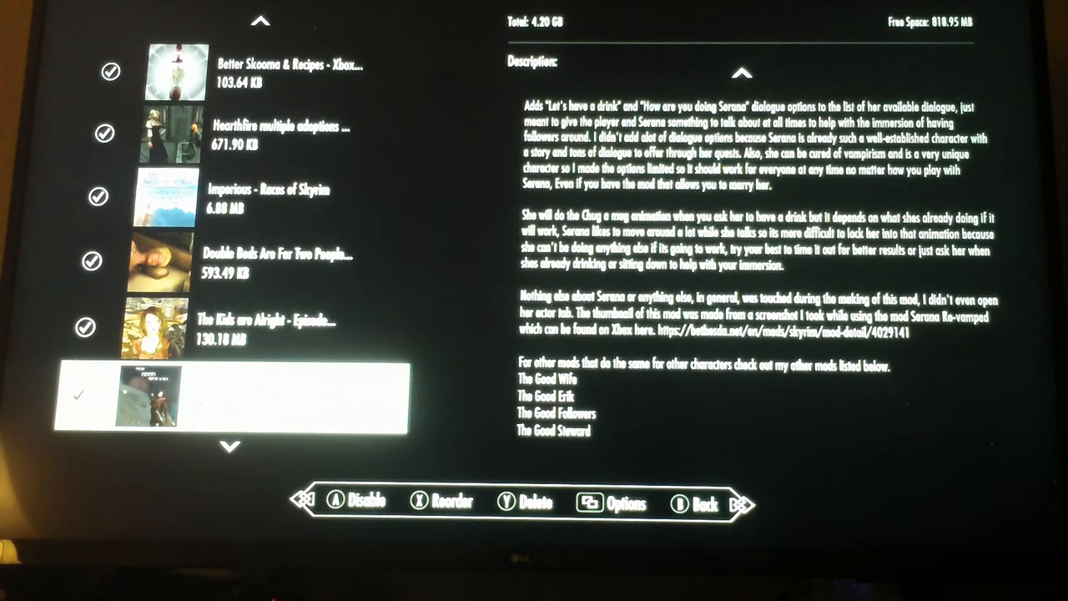
Scroll The Good Serana description, then move to the Royal Family Cats mod.
scroll(up, 3)
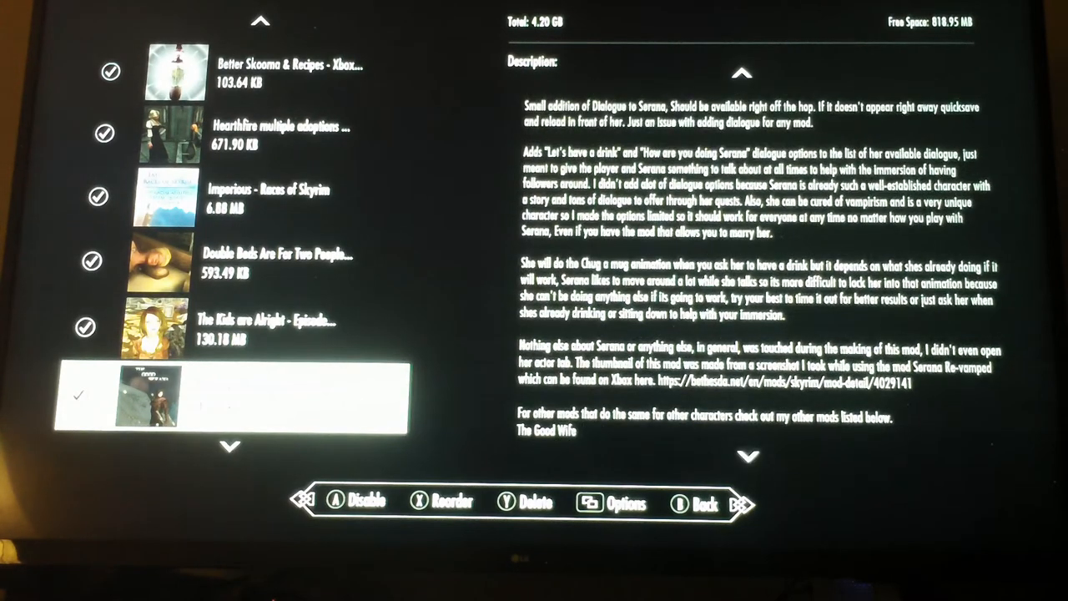
scroll(down, 3)
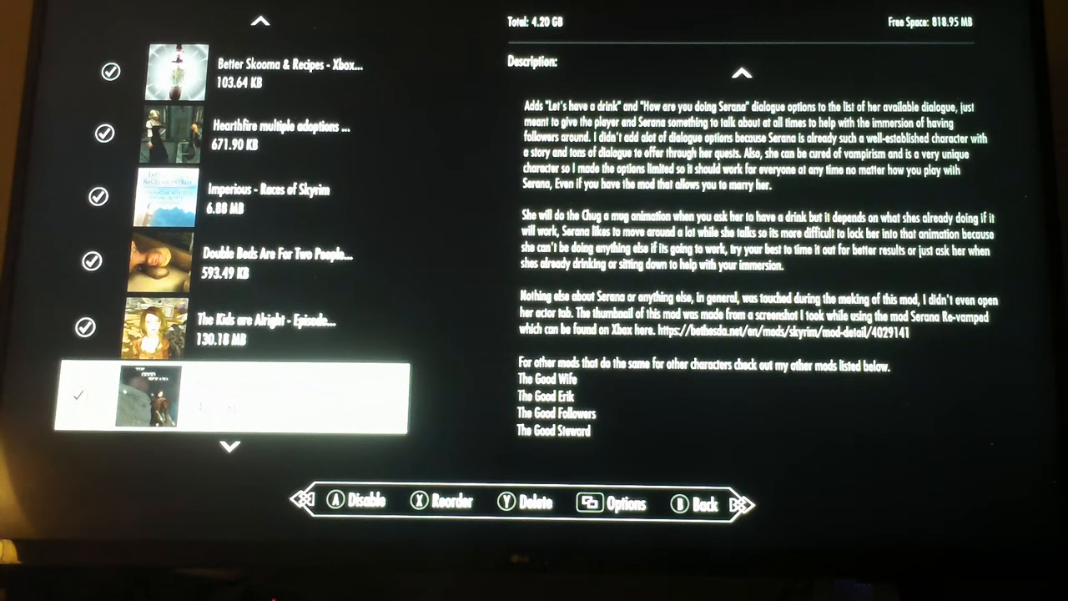
scroll(up, 3)
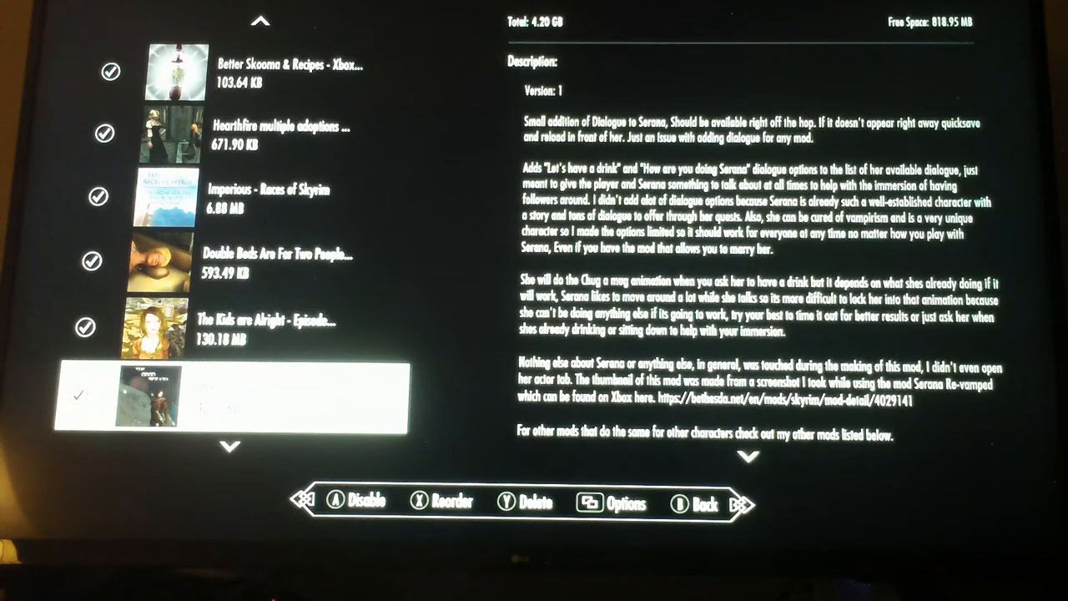
scroll(down, 3)
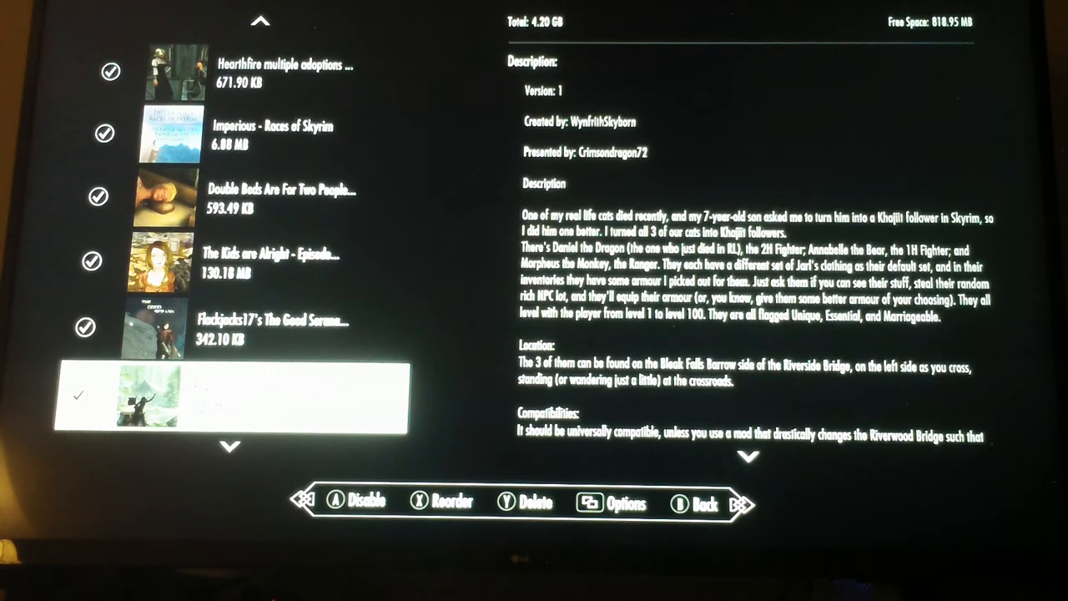
scroll(down, 3)
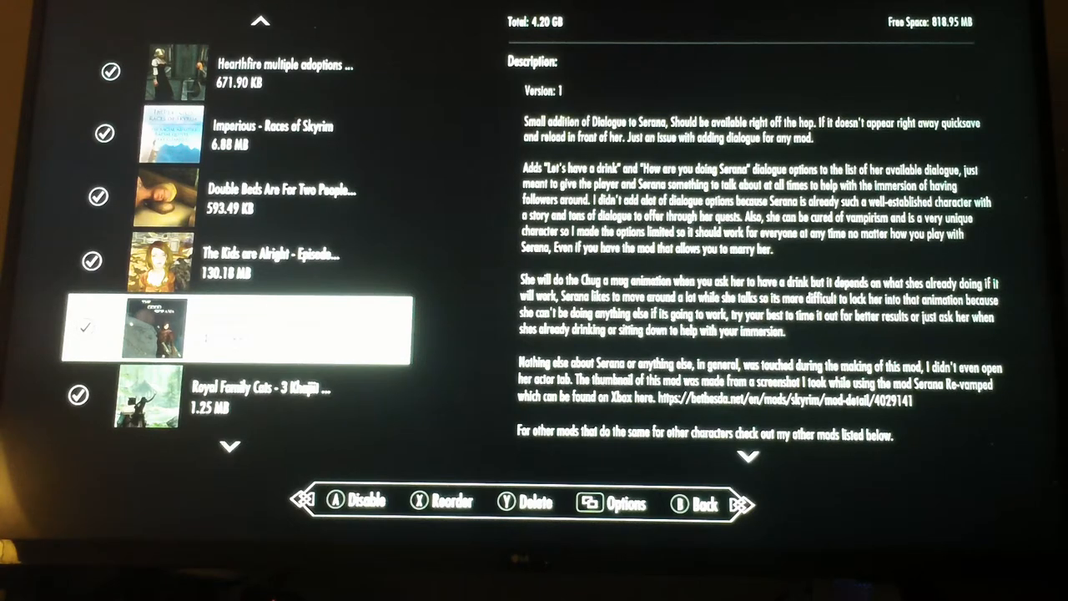
scroll(down, 3)
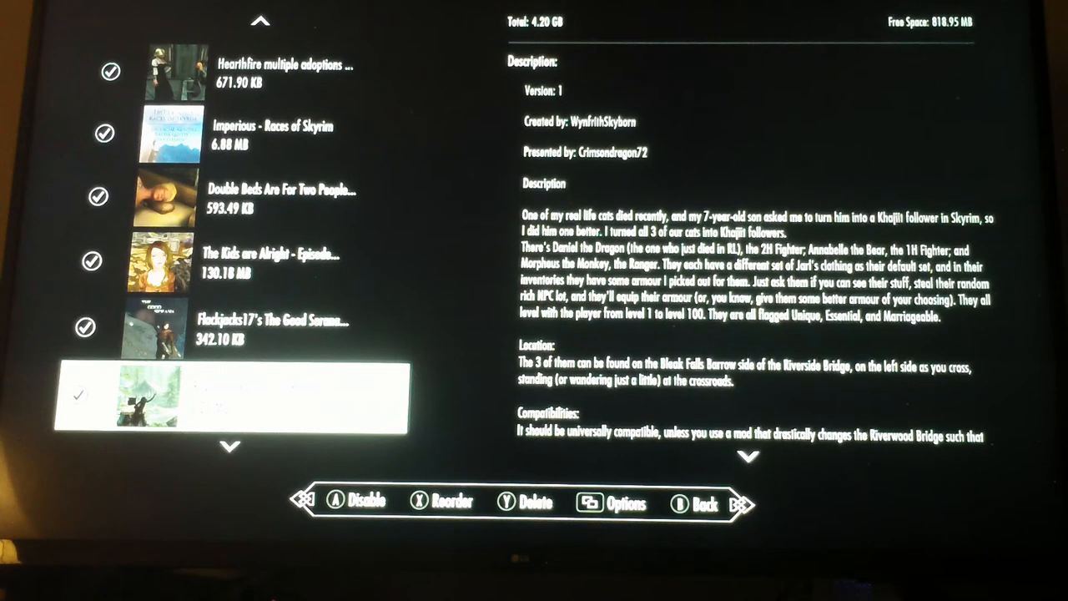
Highlight the Sofia fully voiced follower mod to read its description.
scroll(down, 3)
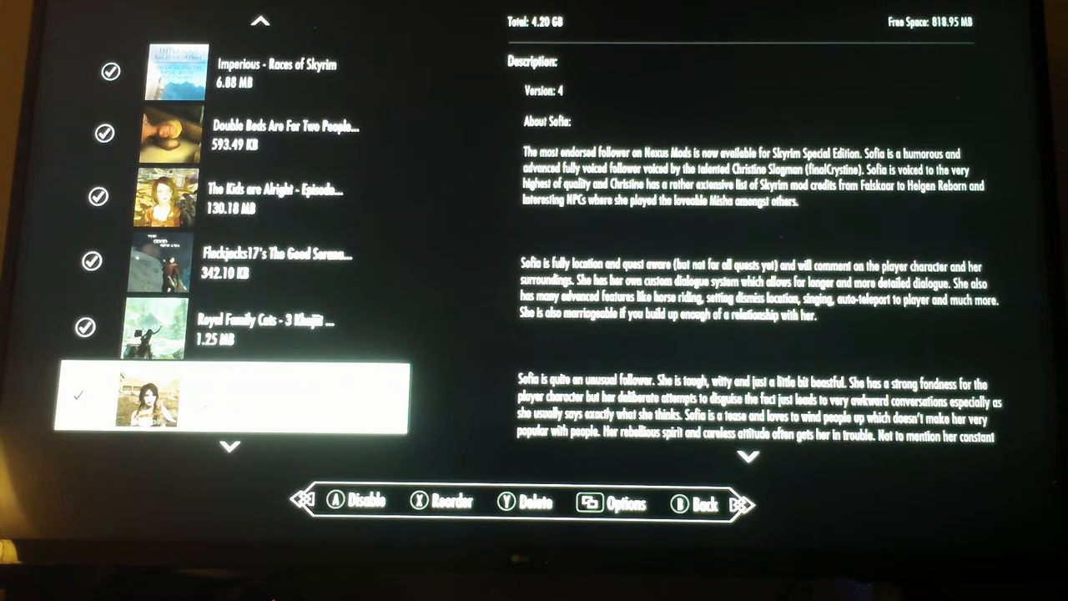
Move past Cassie Follower to view the Khajiit Child Maisha adoption description.
scroll(down, 3)
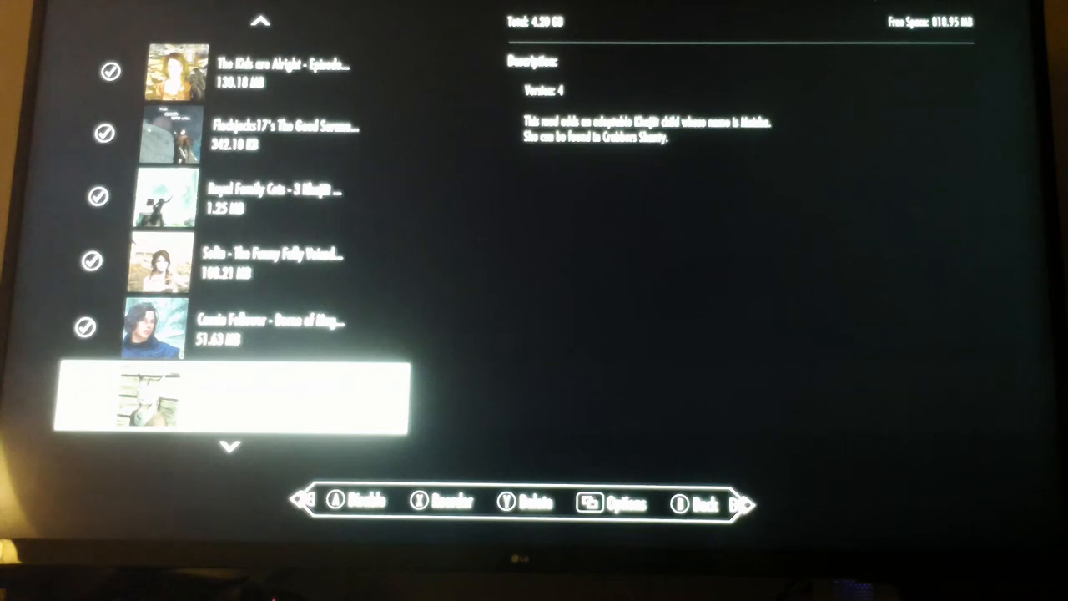
Move past Ma'Rakha to view the Argonian Hatchlings mod description.
scroll(down, 3)
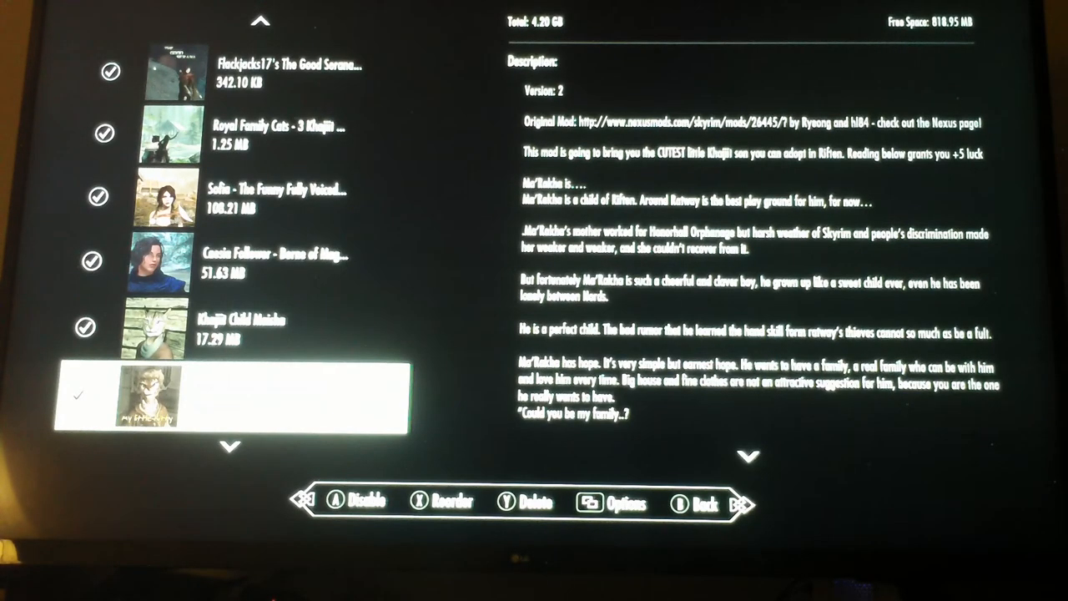
scroll(down, 3)
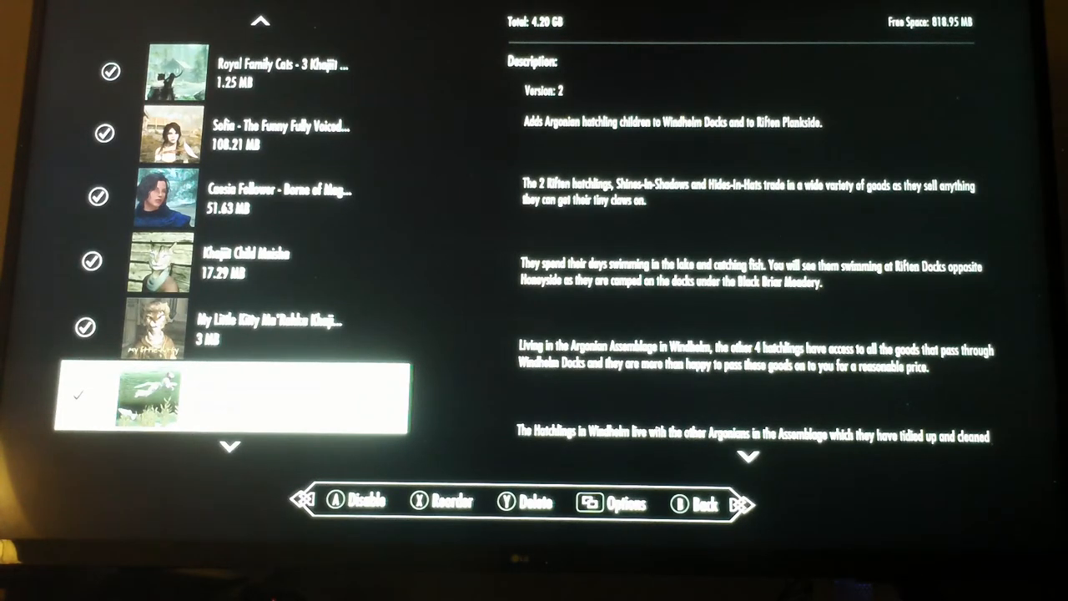
Move past Khajiit Caravan Kittens to view the Convenient Horses description.
scroll(down, 3)
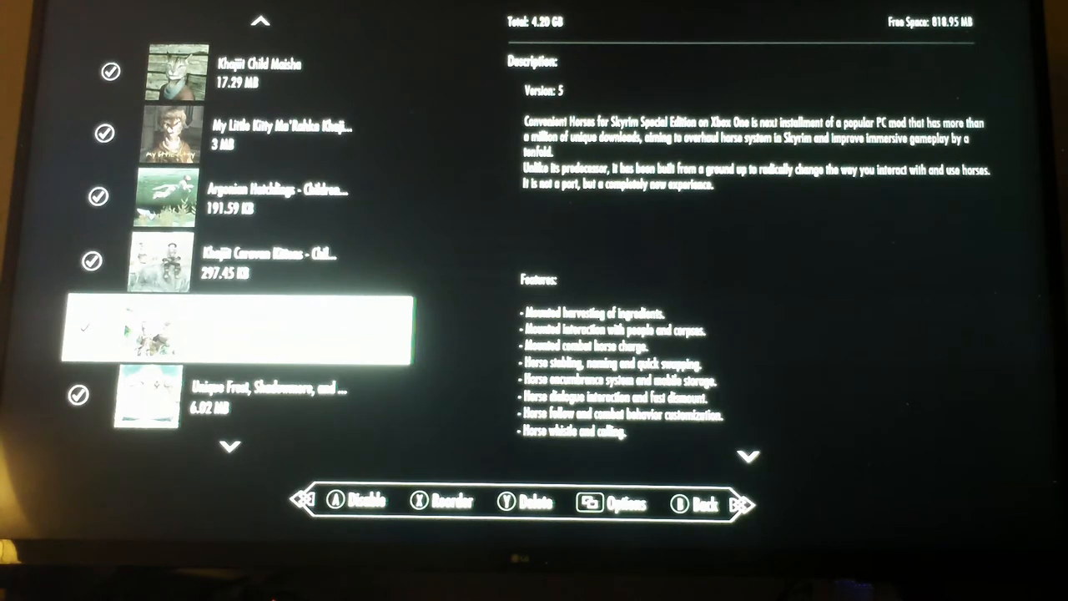
scroll(down, 3)
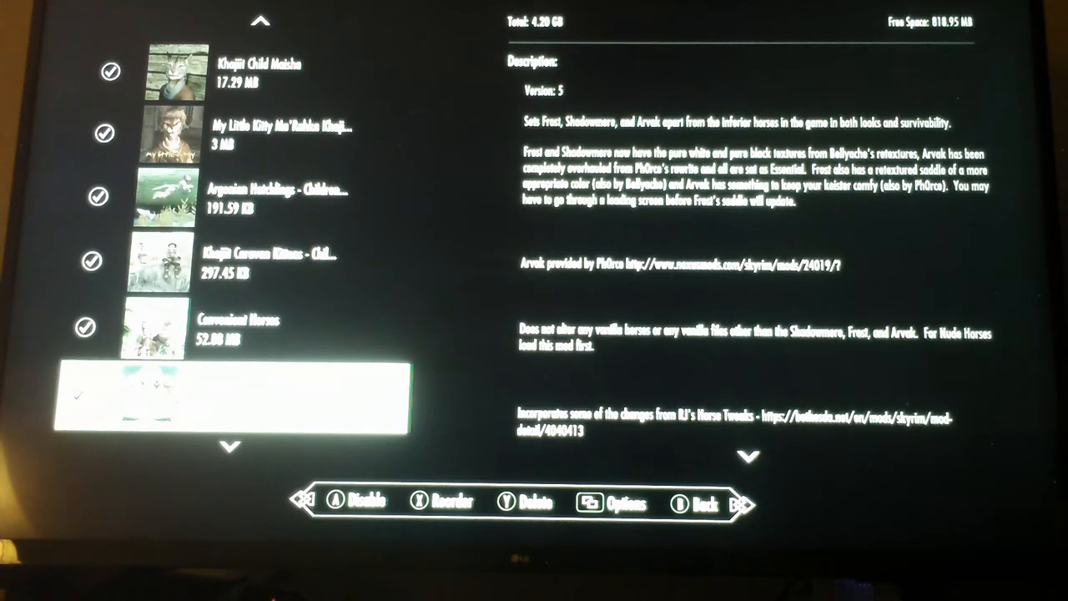
Highlight the Unique Frost, Shadowmere and Arvak mod to view its description.
scroll(down, 3)
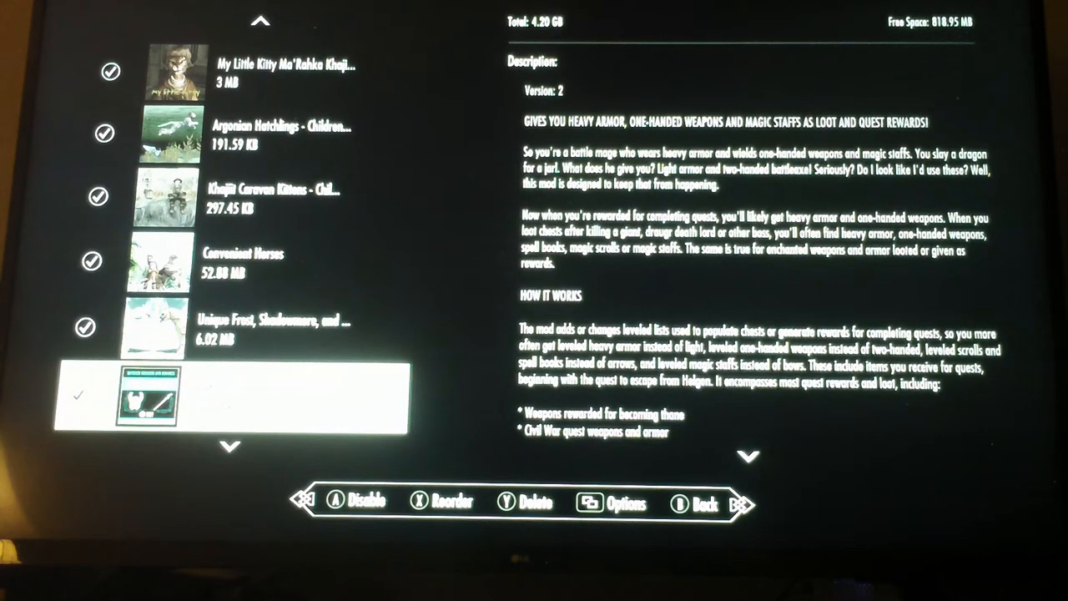
Select STAR: Spellswords and read further down its rewards description.
scroll(down, 3)
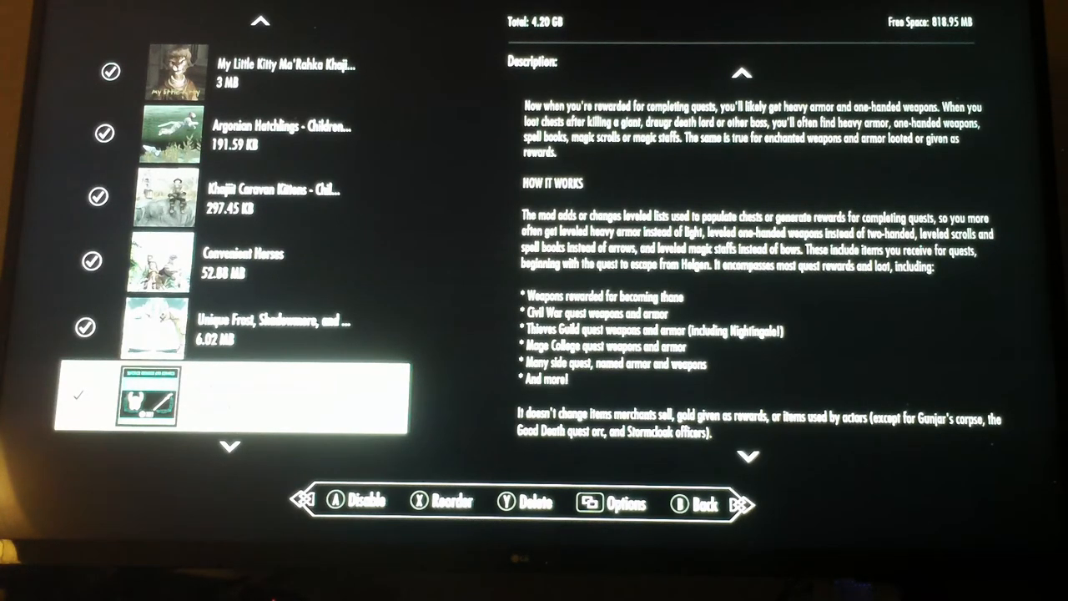
scroll(down, 3)
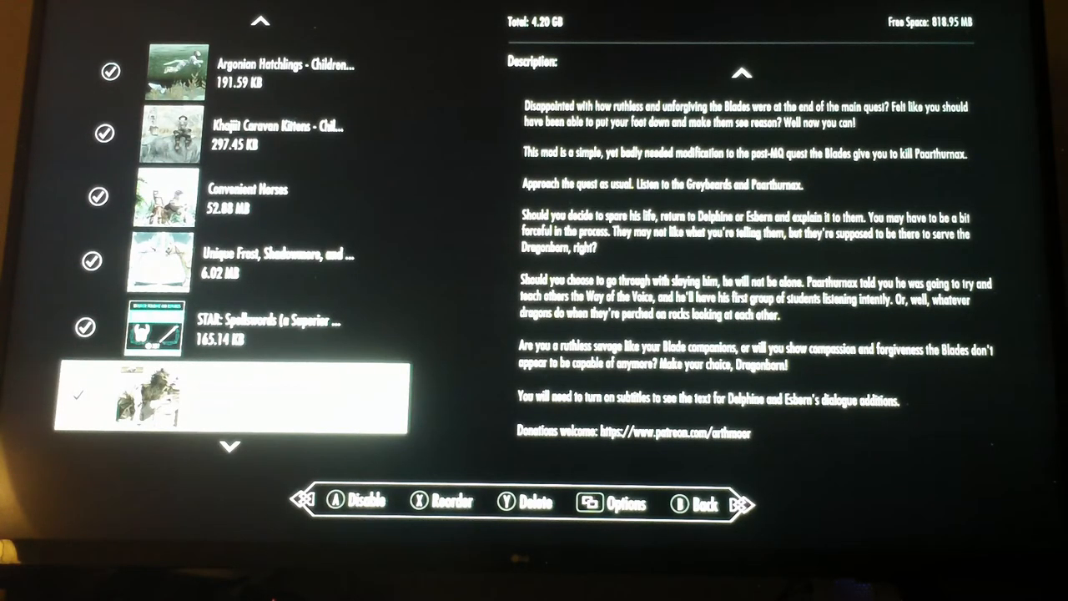
Highlight The Paarthurnax Dilemma mod and view its description.
scroll(down, 3)
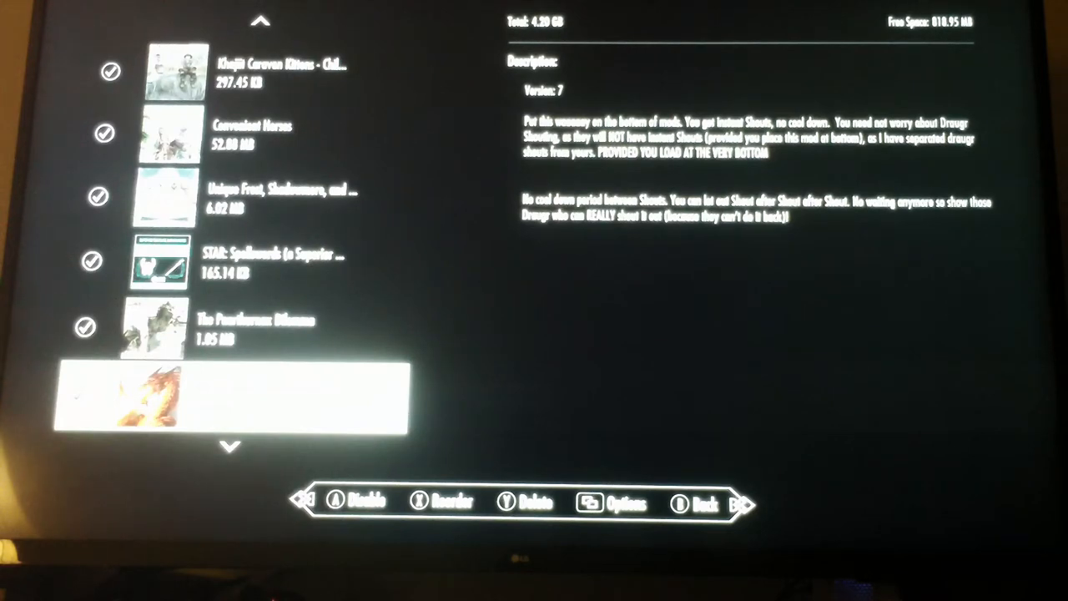
Select Boethiah for Good Guys in the Mods list to view its description.
scroll(down, 3)
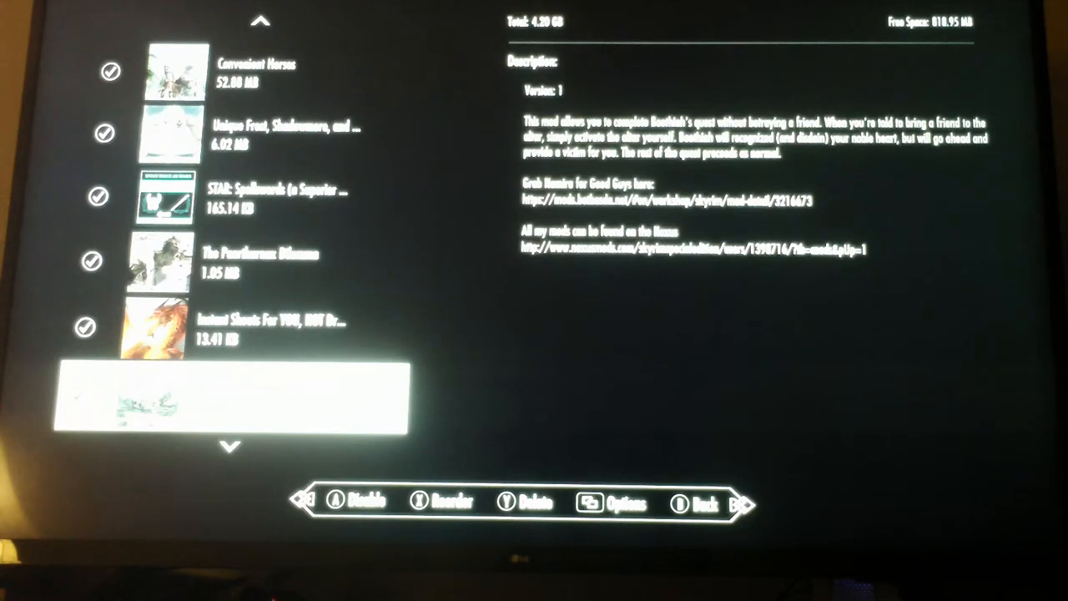
Pick up a mod with Reorder and move it down toward Alternate Start - Live Another Life.
scroll(down, 3)
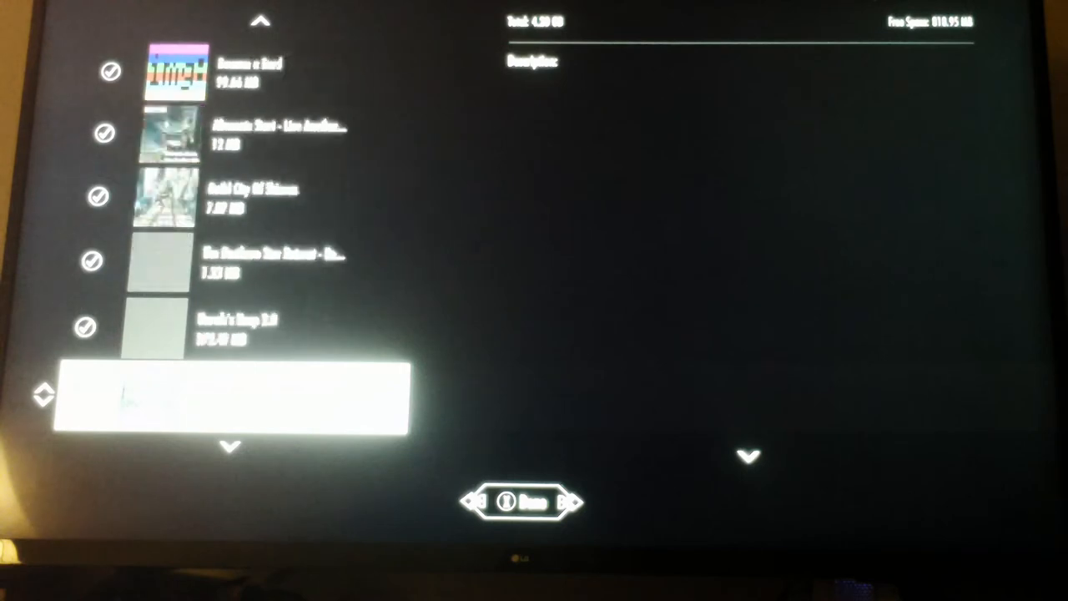
Drop the moved mod above Royal Armory and view the opulent clothing-sets description.
scroll(down, 3)
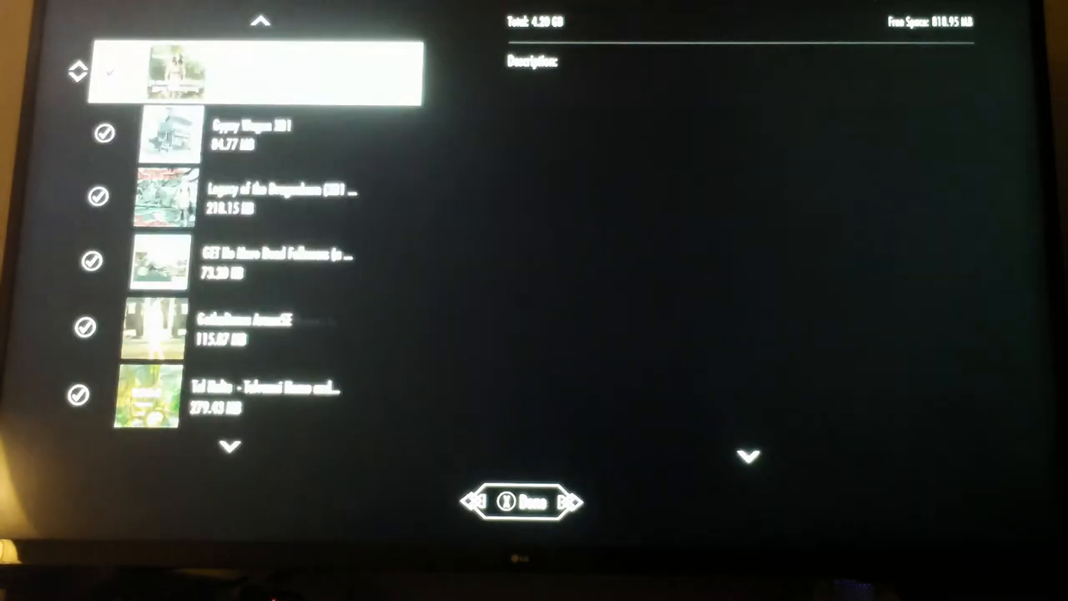
scroll(down, 3)
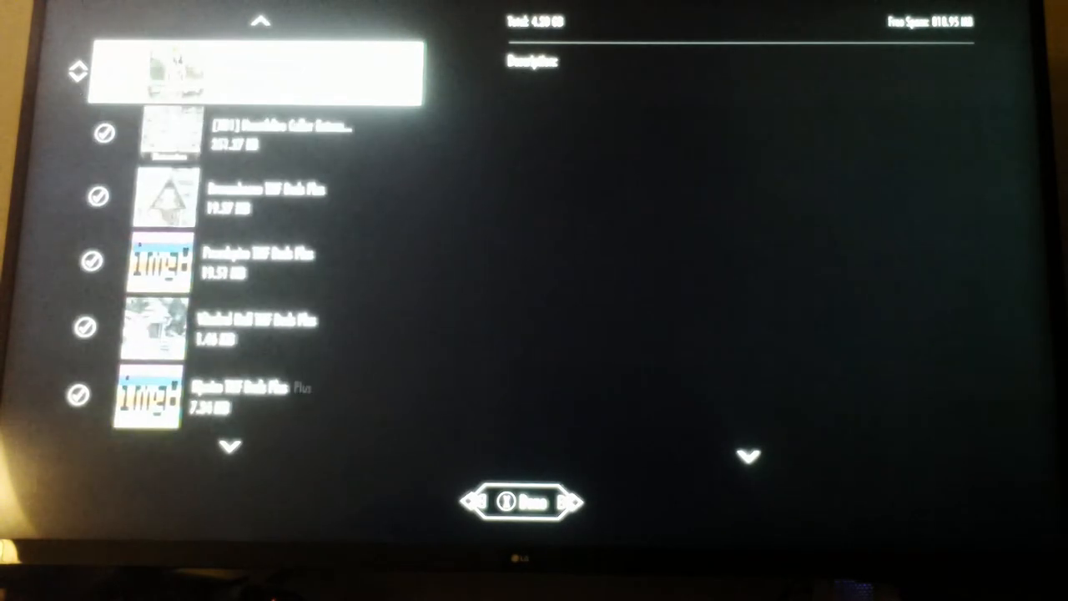
scroll(down, 3)
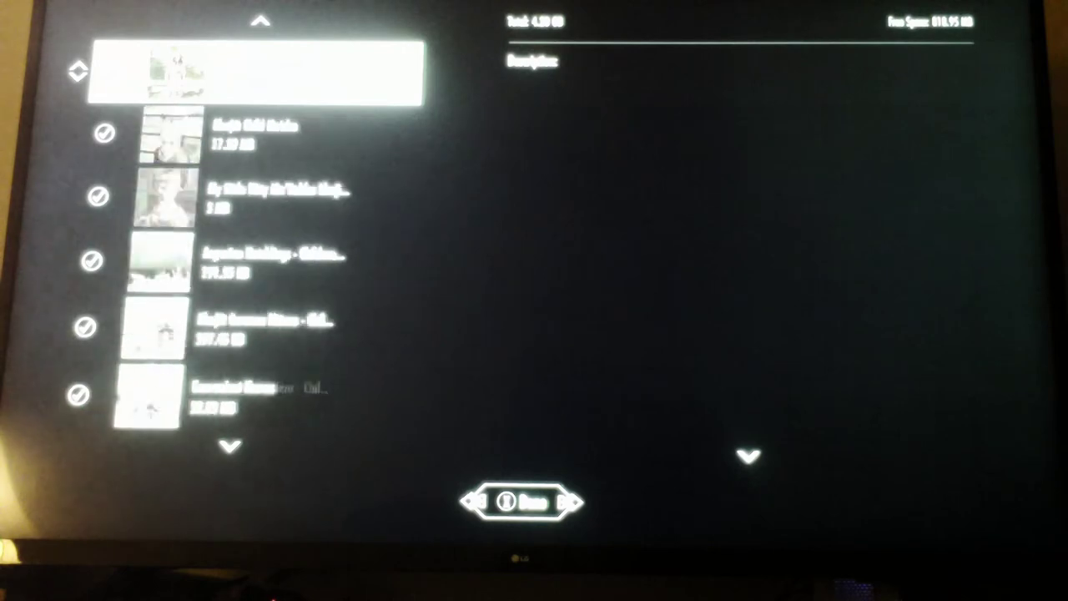
scroll(down, 3)
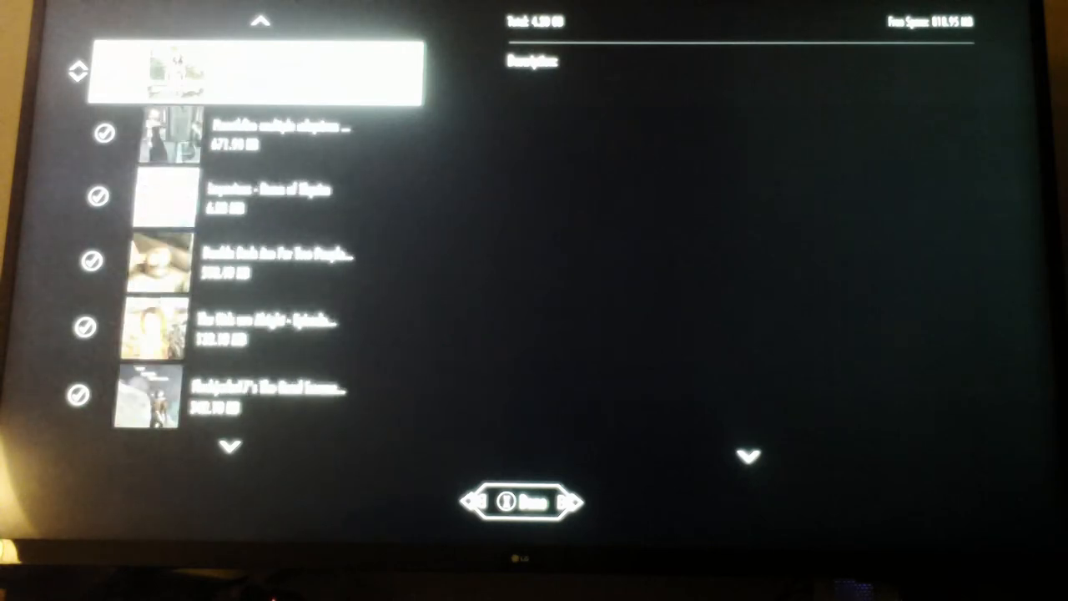
scroll(down, 3)
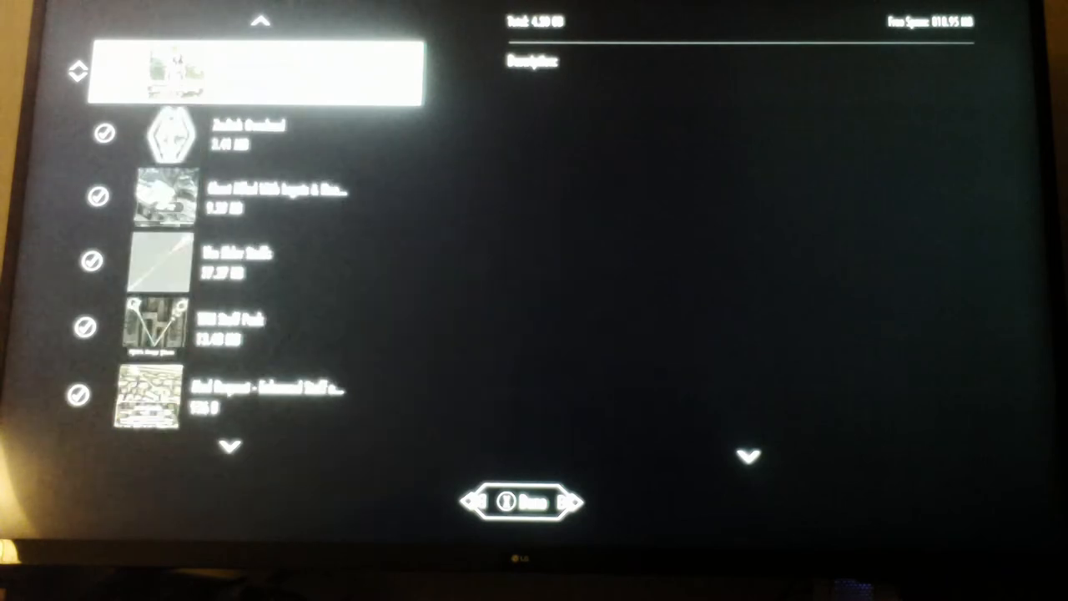
scroll(down, 3)
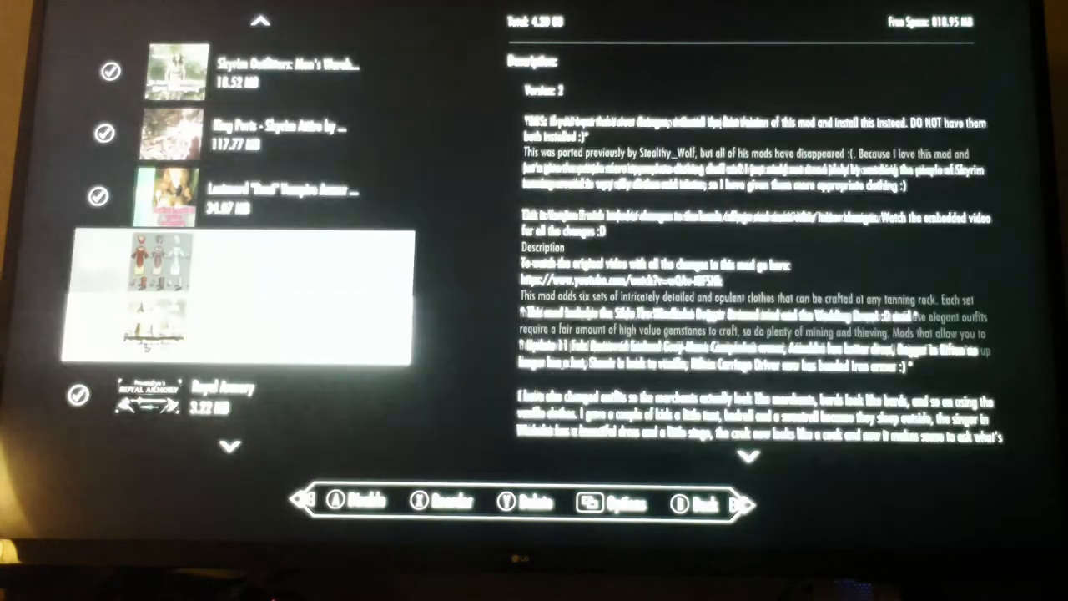
Scroll to the marriage mod's description, then pick up a mod to reorder.
scroll(down, 3)
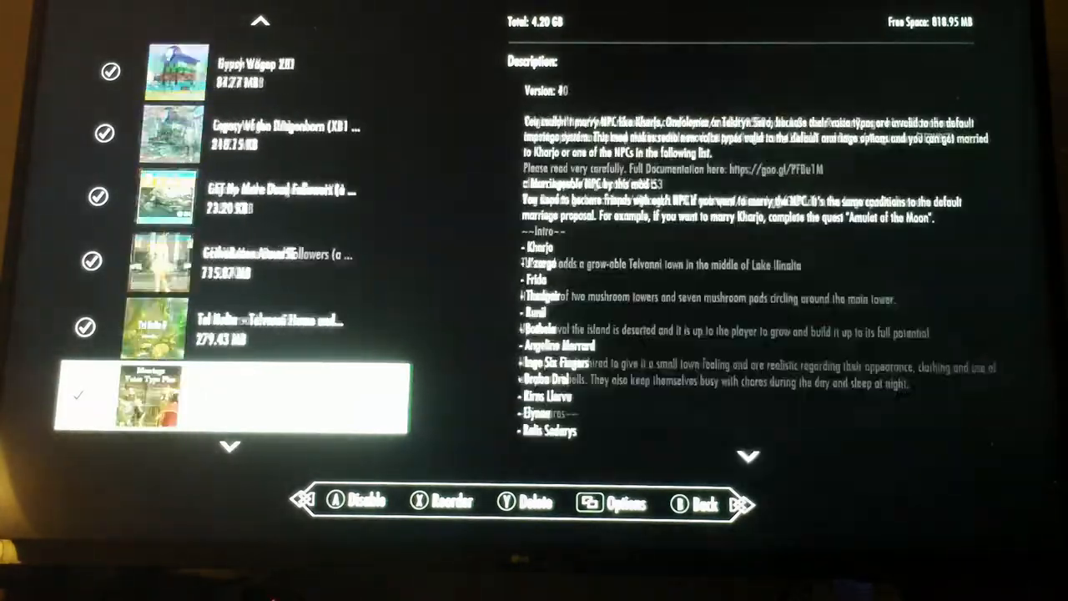
scroll(down, 3)
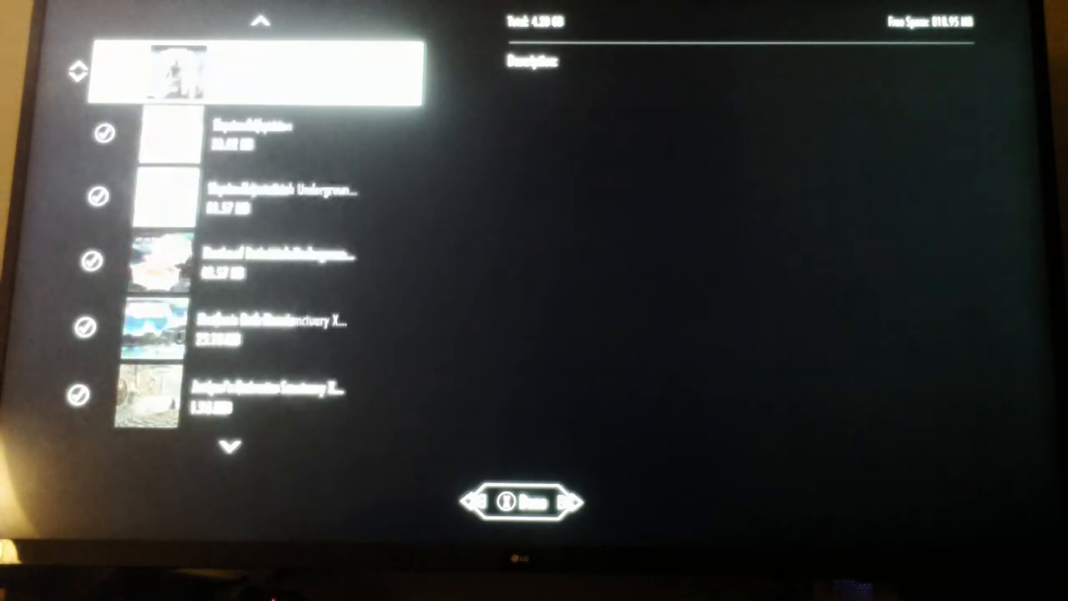
Drop the moved mod below the gemstone mods and view the gemstone coins description.
scroll(down, 3)
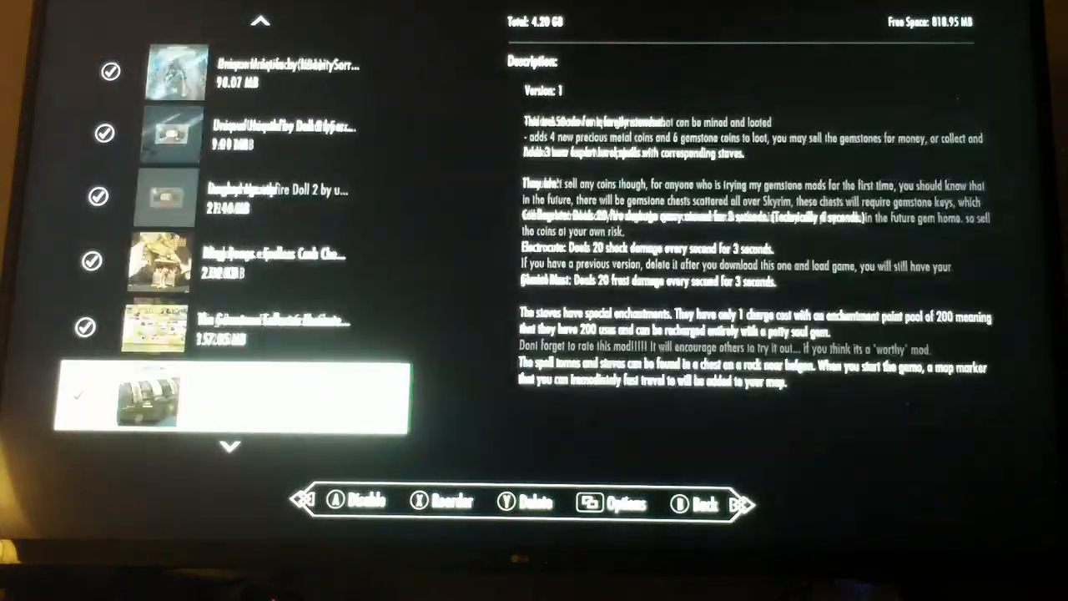
Scroll down the Mods list to Skyrim Reputation, between Theme of Skyrim and Stones of Barenziah.
scroll(down, 3)
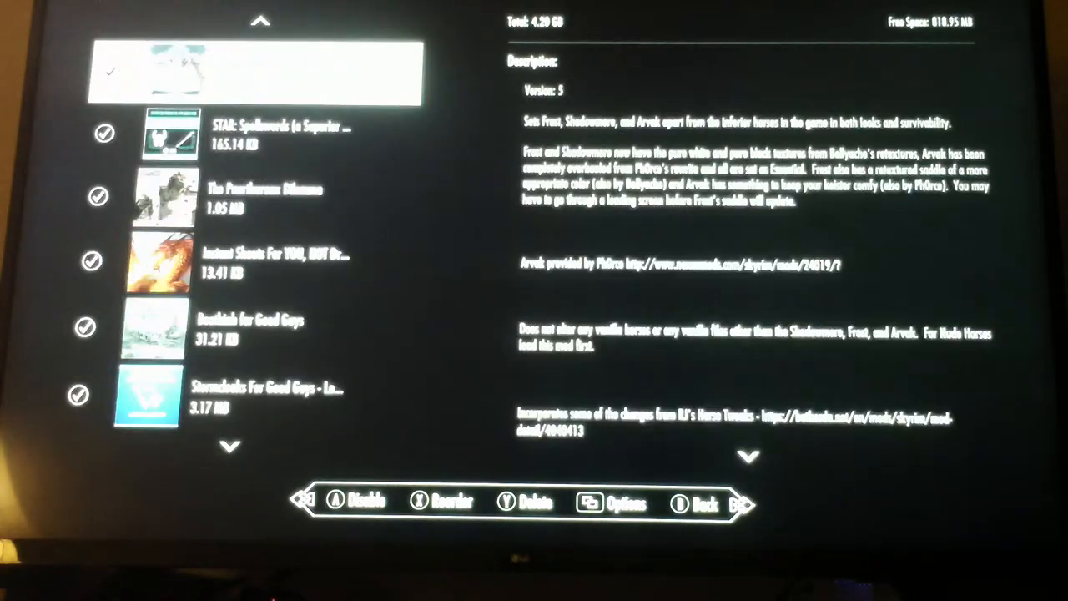
scroll(down, 3)
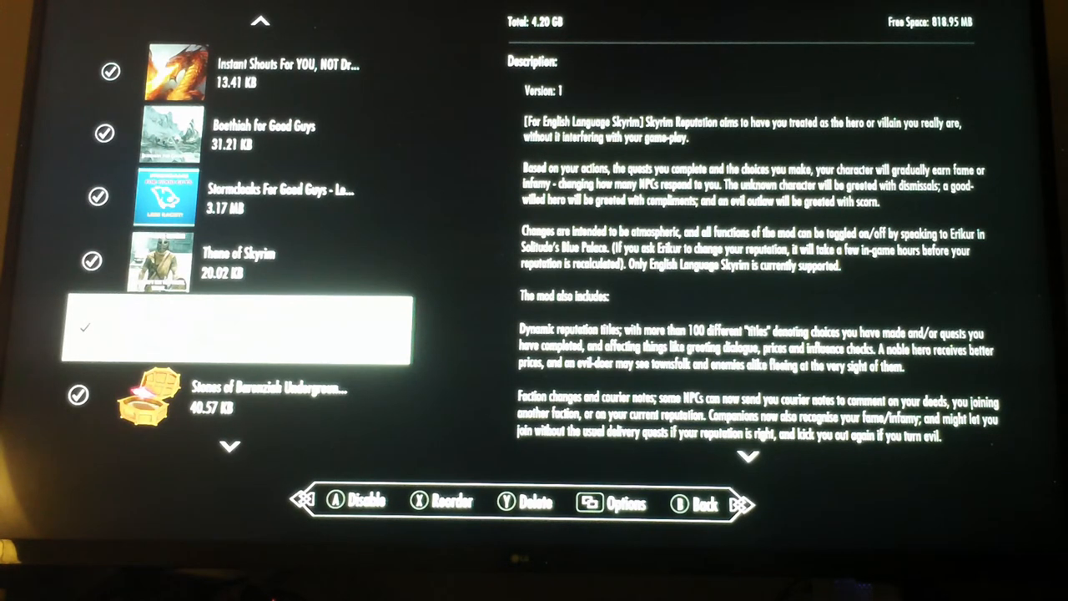
Select Stones of Barenziah Underground to show its vault description.
scroll(down, 3)
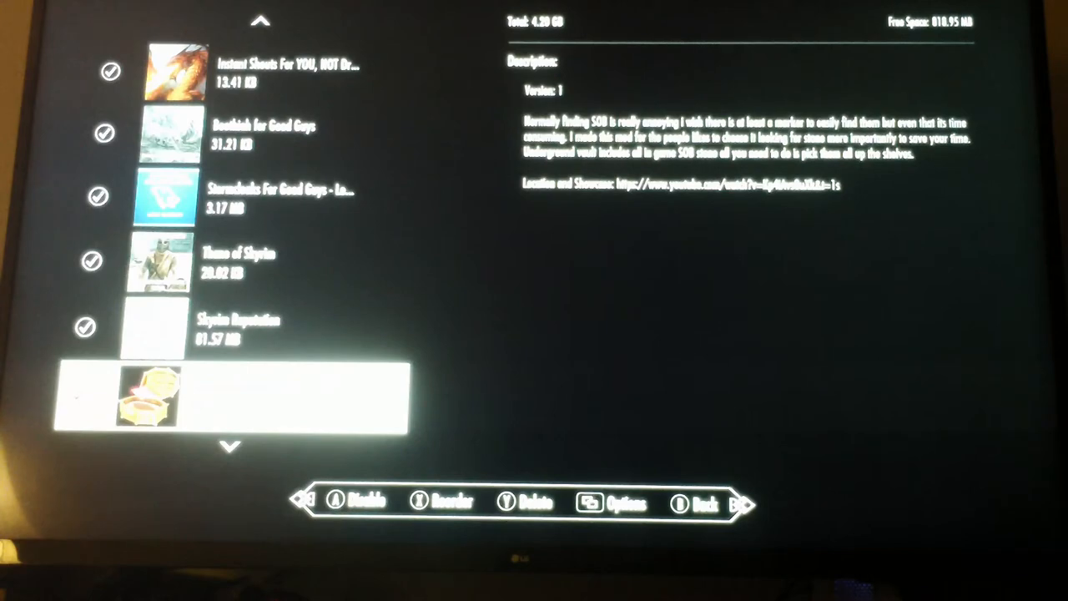
scroll(down, 3)
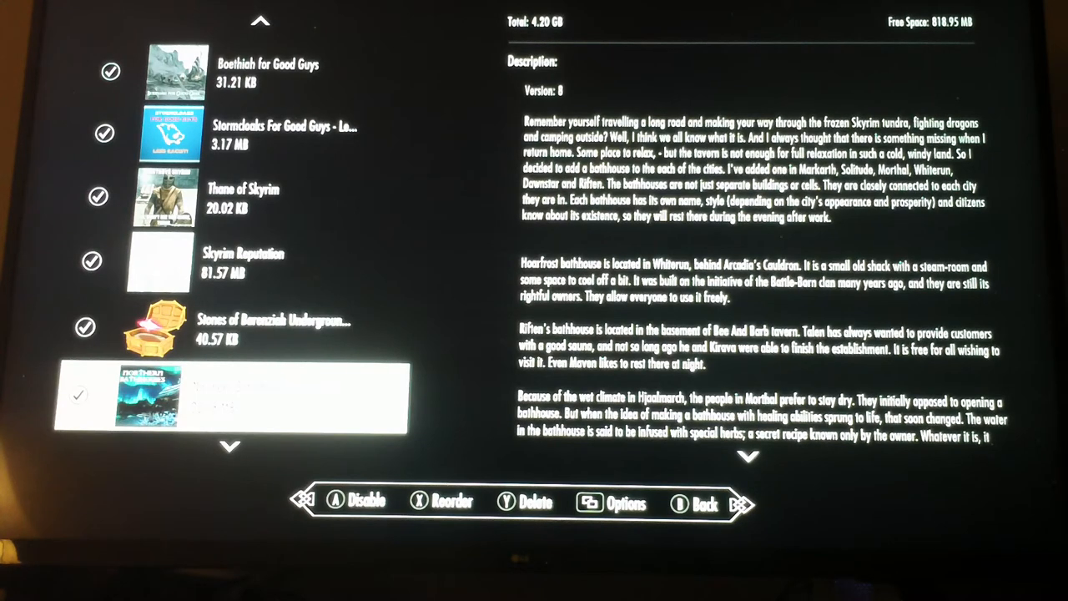
Select Northern Bath Houses and read about the city bathhouses.
scroll(down, 3)
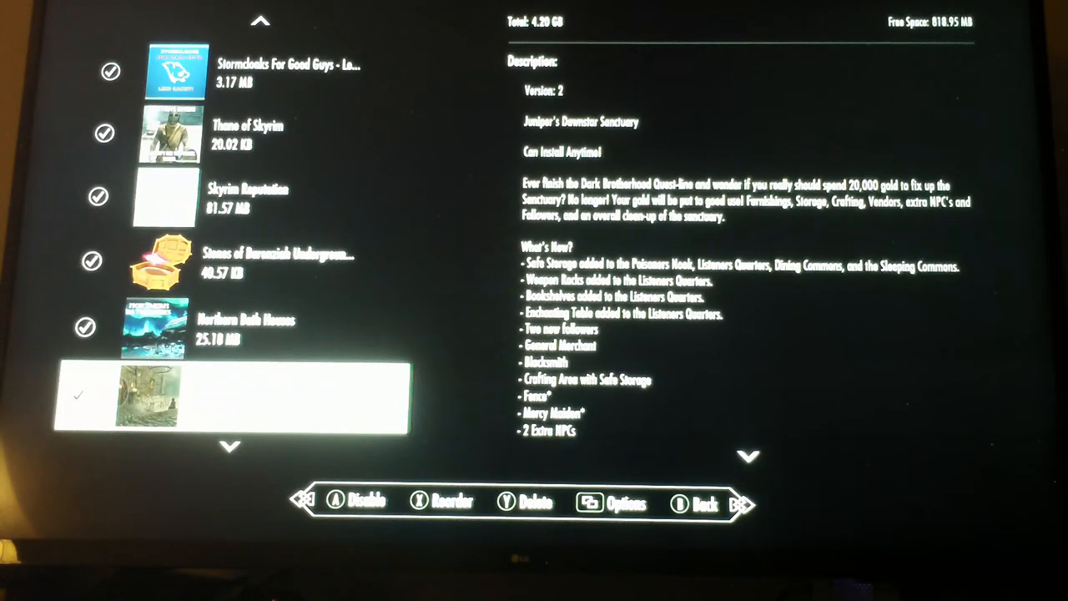
Select Juniper's Dawnstar Sanctuary to show its description.
scroll(down, 3)
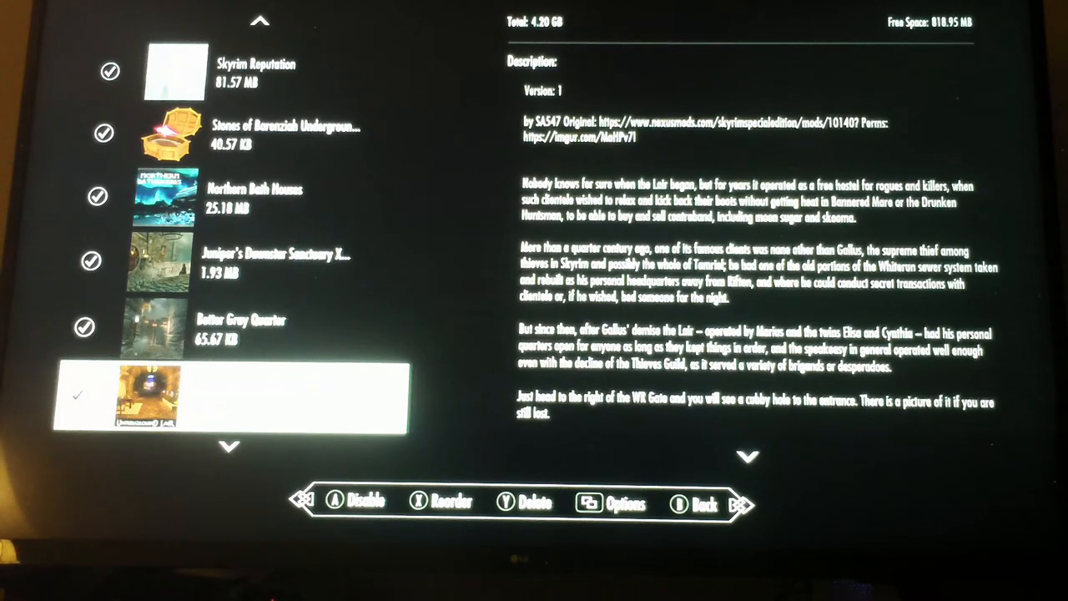
Select Whiterun Underground Lair to read about its hidden hostel.
scroll(down, 3)
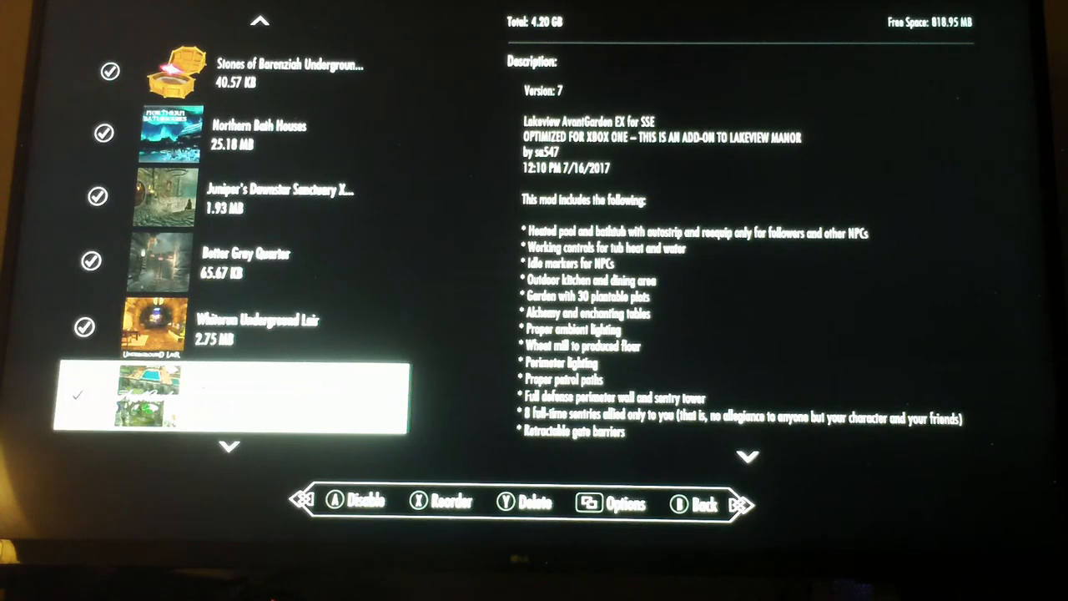
Select Lakeview AvantGarden EX for SSE to view its feature list.
scroll(down, 3)
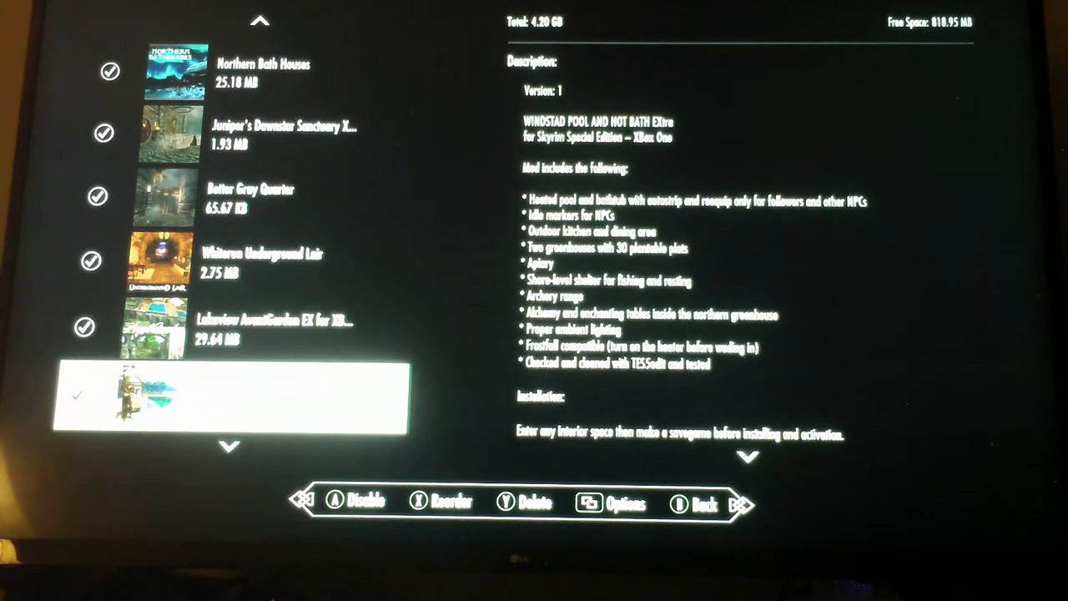
Select Windstad Pool and Hot Bath Extra to read its description.
scroll(down, 3)
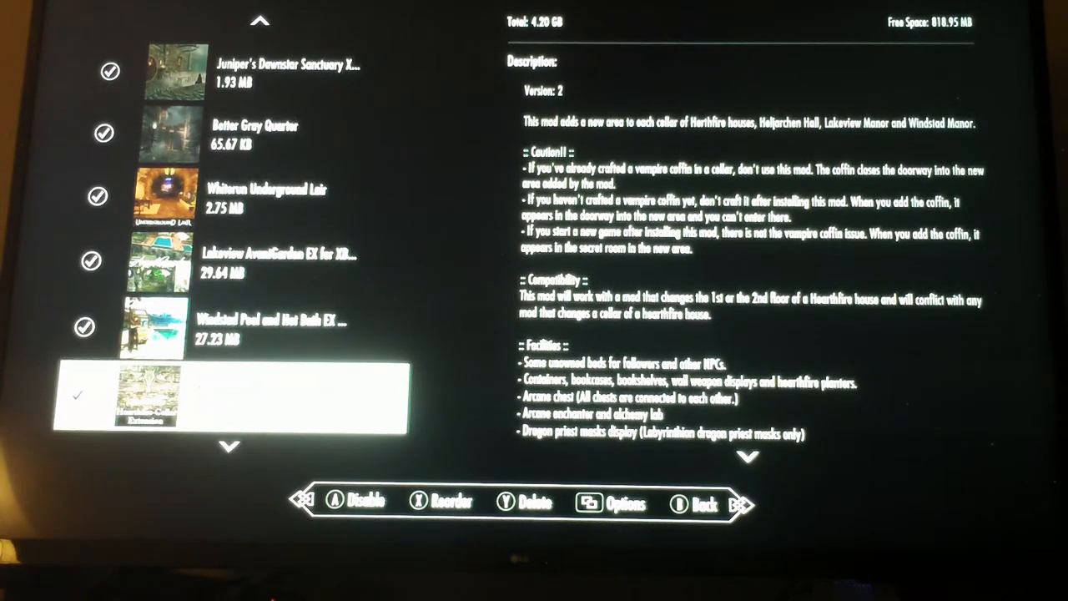
Scroll past Hearthfire Cellar Extension to Vlindrel Hall TNF Beds Plus's description.
scroll(down, 3)
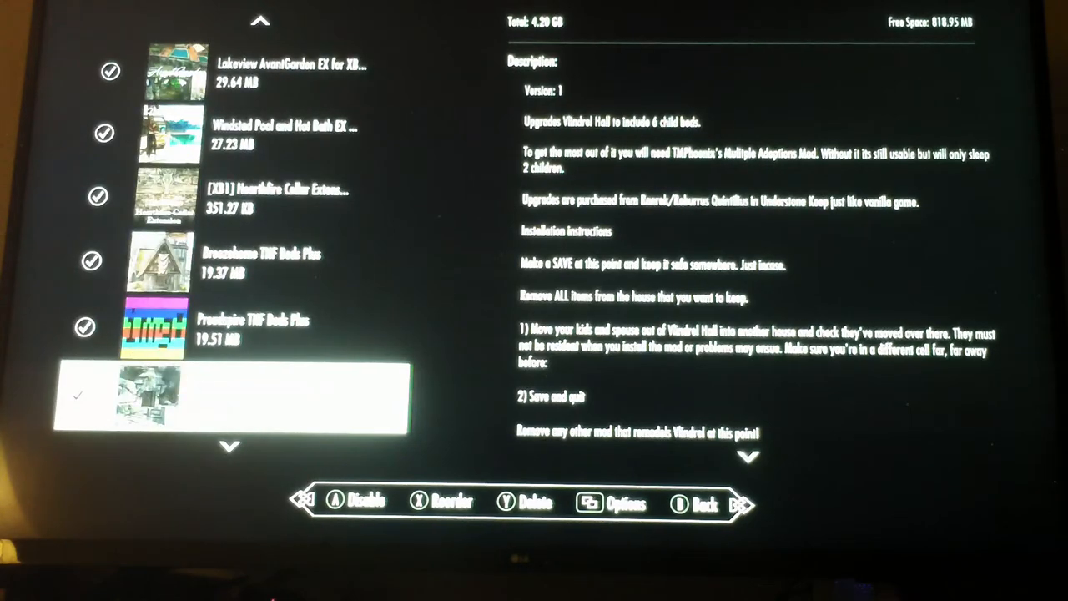
scroll(down, 3)
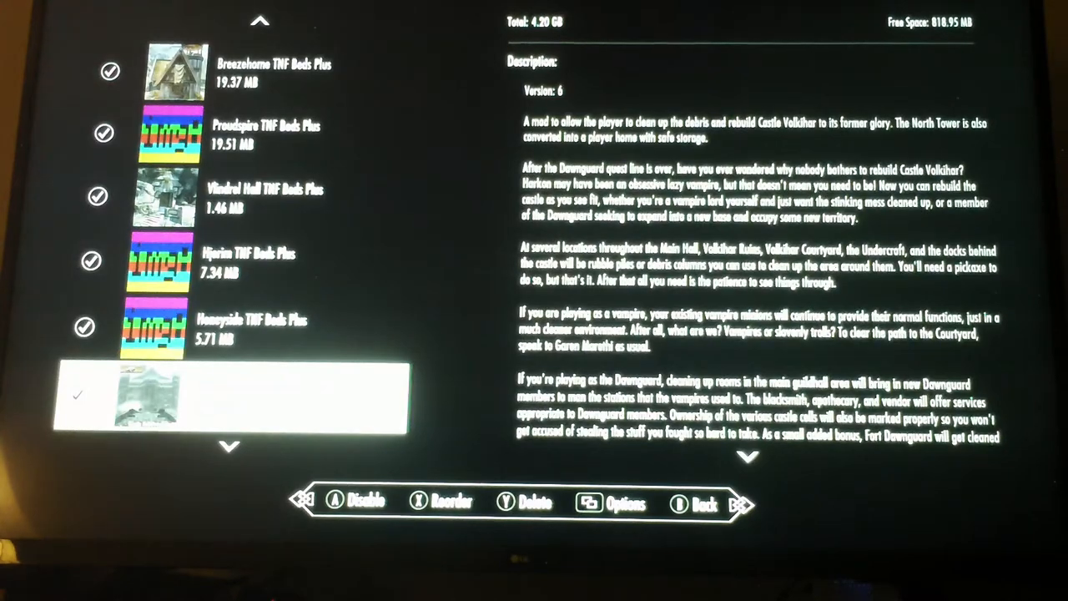
Move down from Castle Volkihar Rebuilt to show Castle Volkihar Retextured's description.
scroll(down, 3)
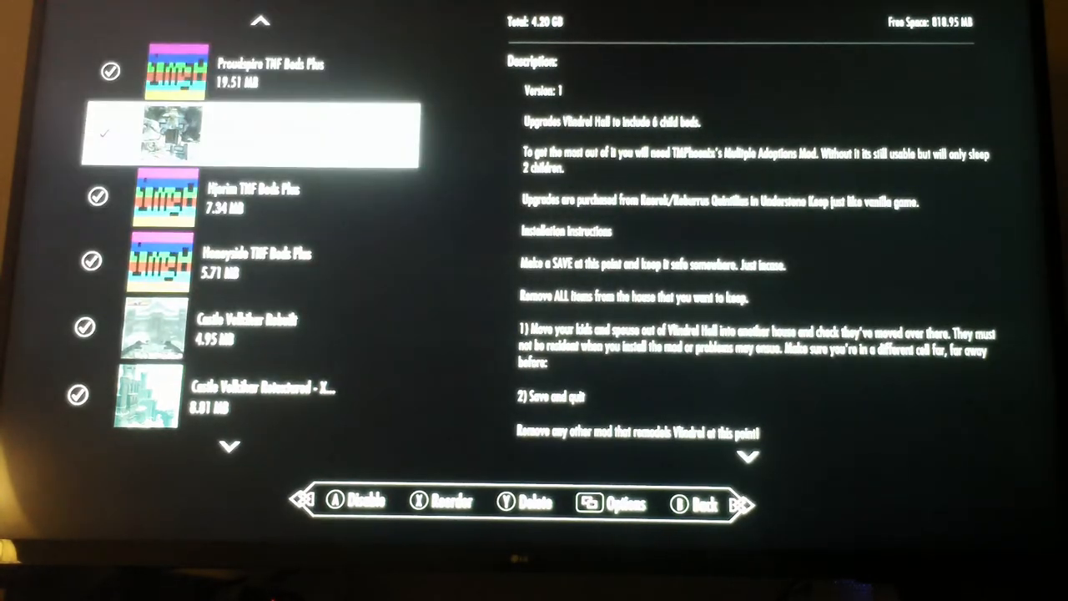
scroll(down, 3)
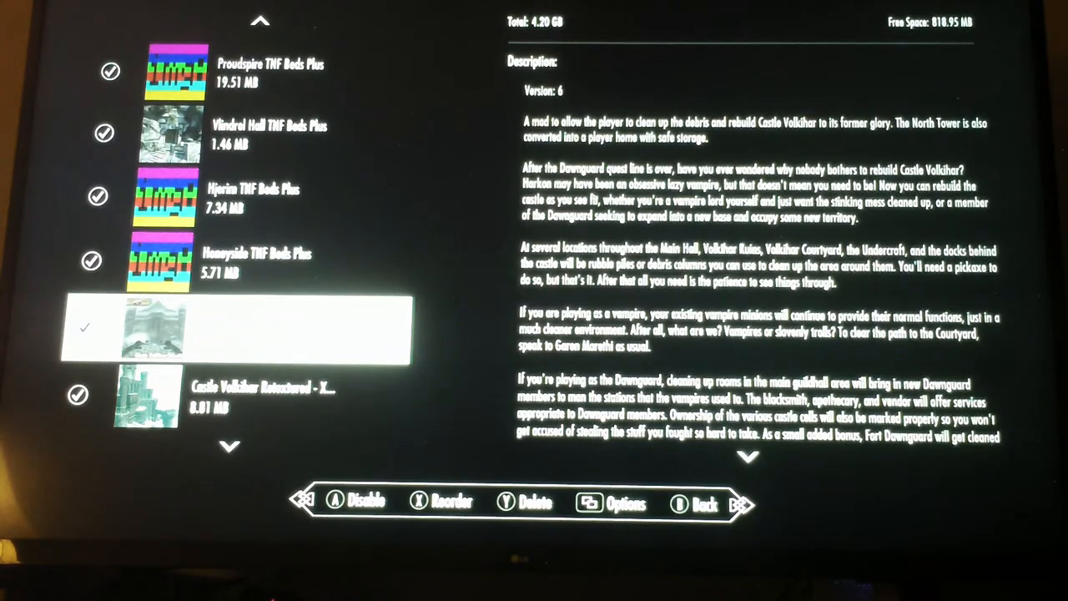
scroll(down, 3)
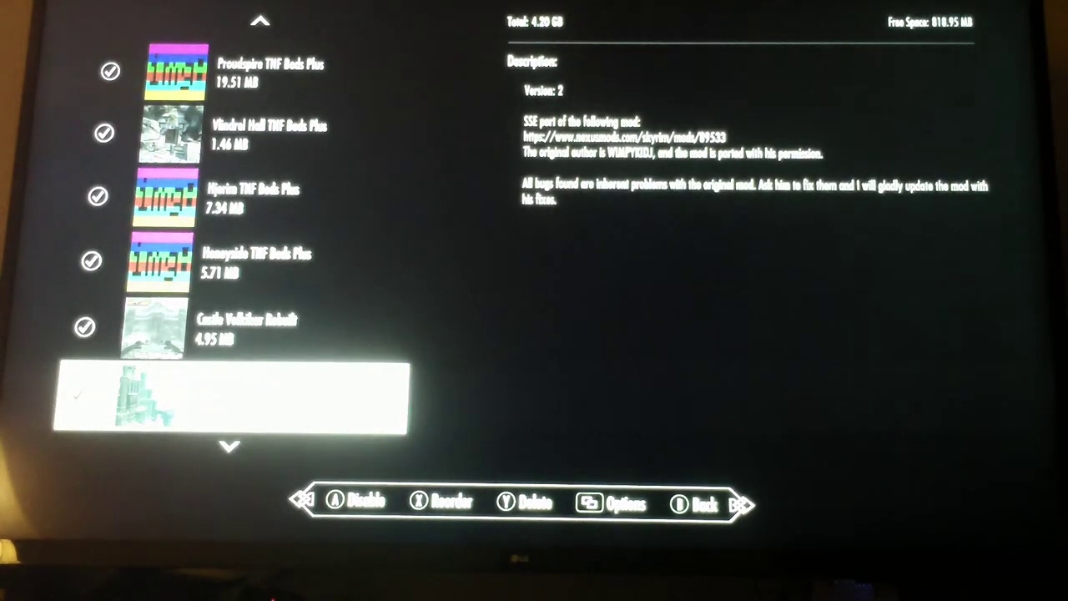
Move down past Castle Volkihar Retextured and Ravenstone Castle to Alchemist's Basement XB1.
scroll(down, 3)
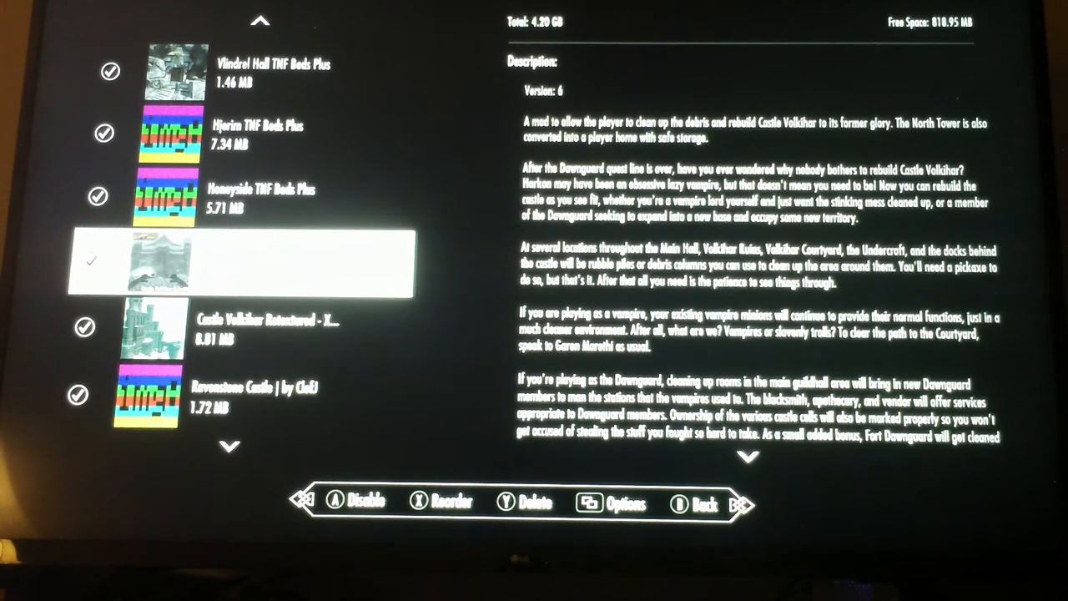
scroll(down, 3)
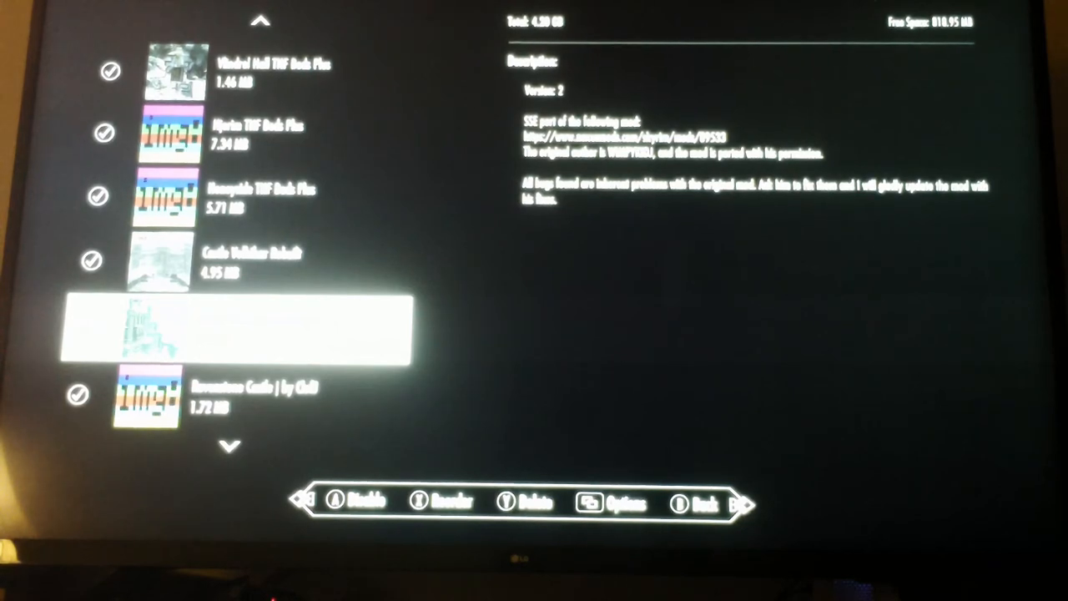
scroll(down, 3)
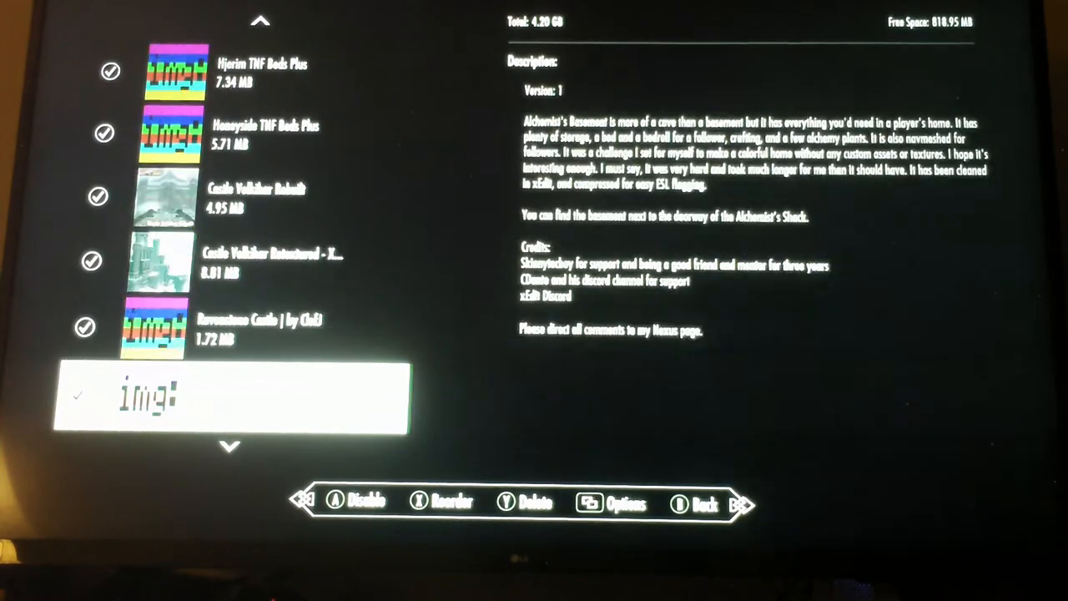
scroll(down, 3)
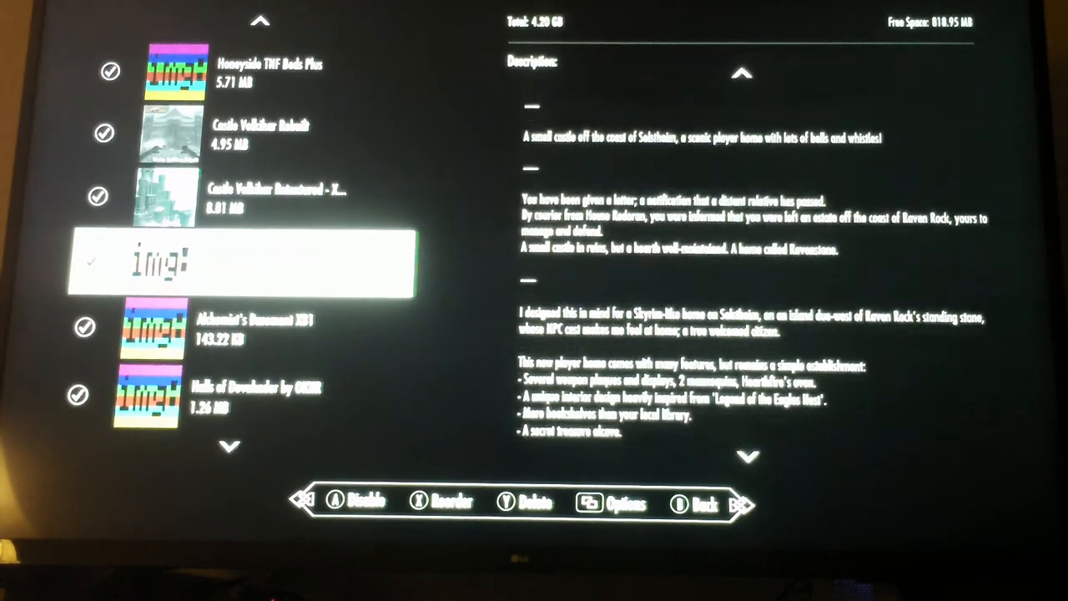
Scroll through Ravenstone Castle's description, then the Halls of Dovahsebr Sovngarde home's description.
scroll(down, 3)
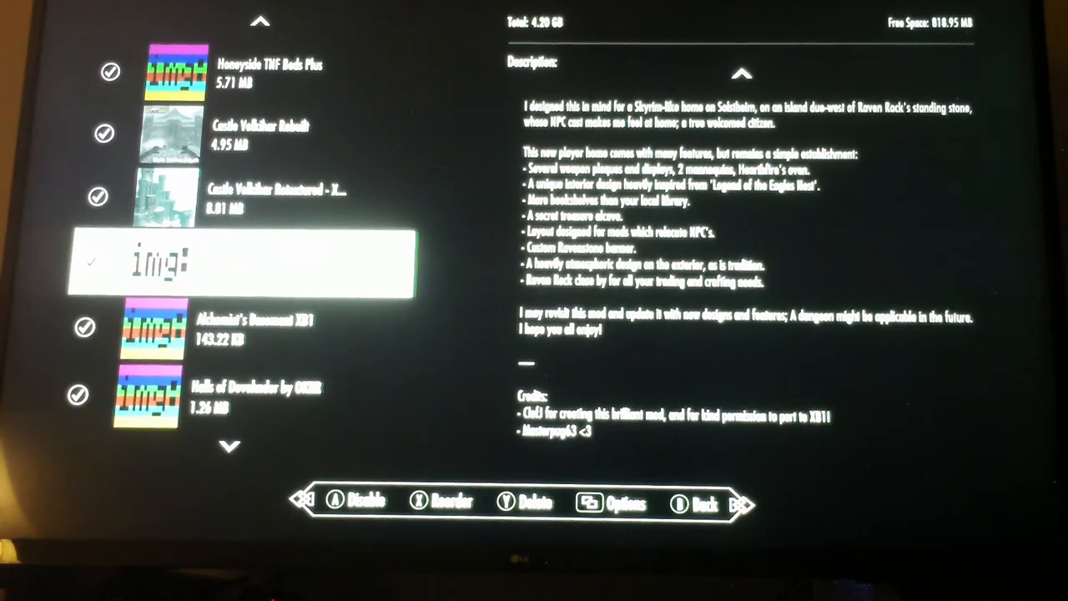
scroll(down, 3)
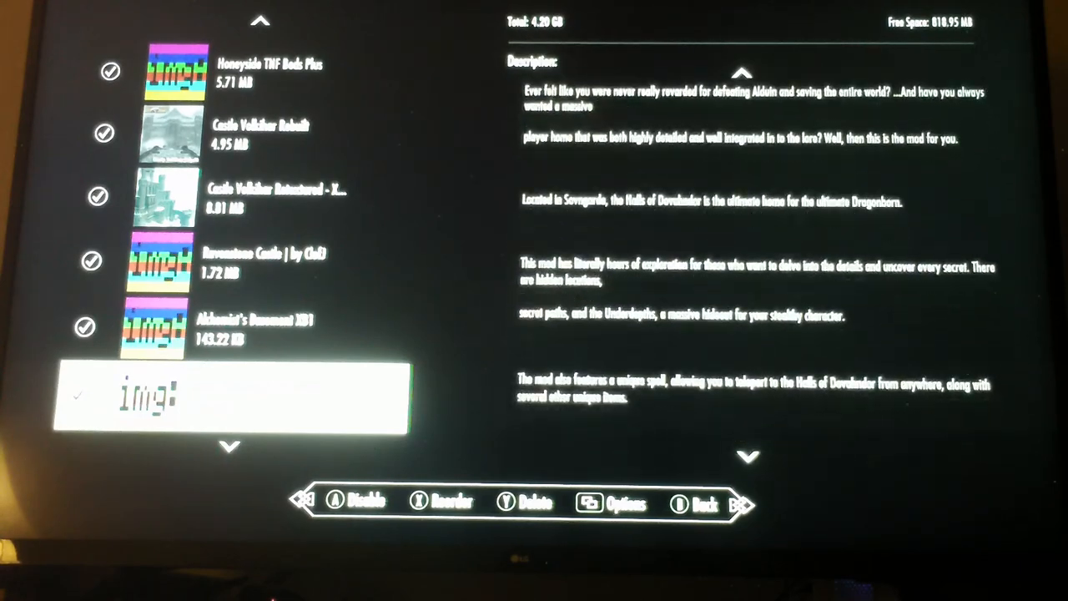
scroll(down, 3)
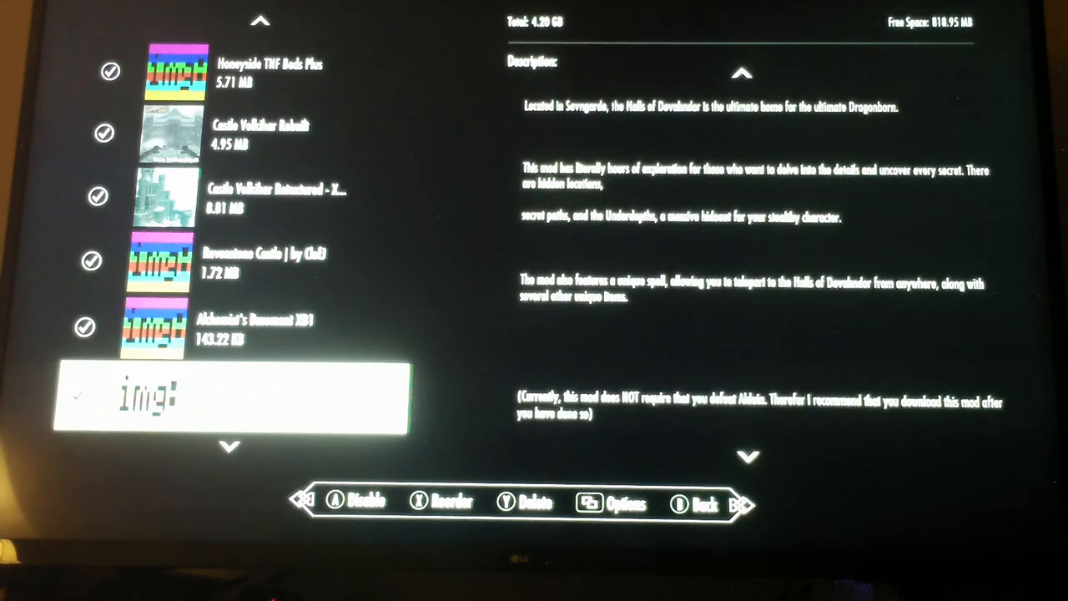